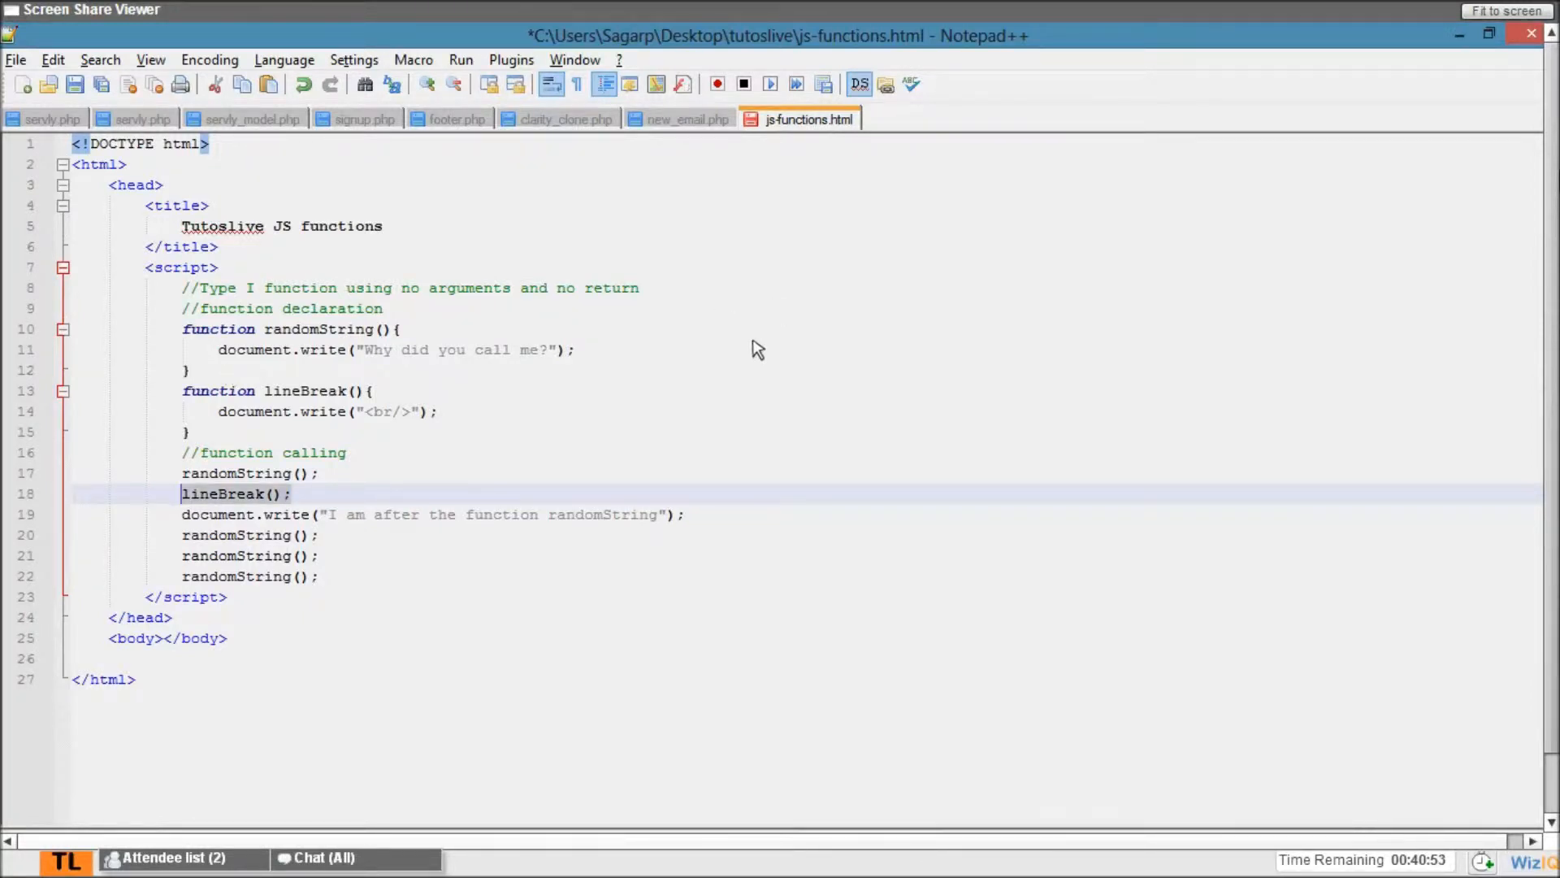
- Add a lineBreak(); call on the line after the first randomString(); call
type("lineBreak();")
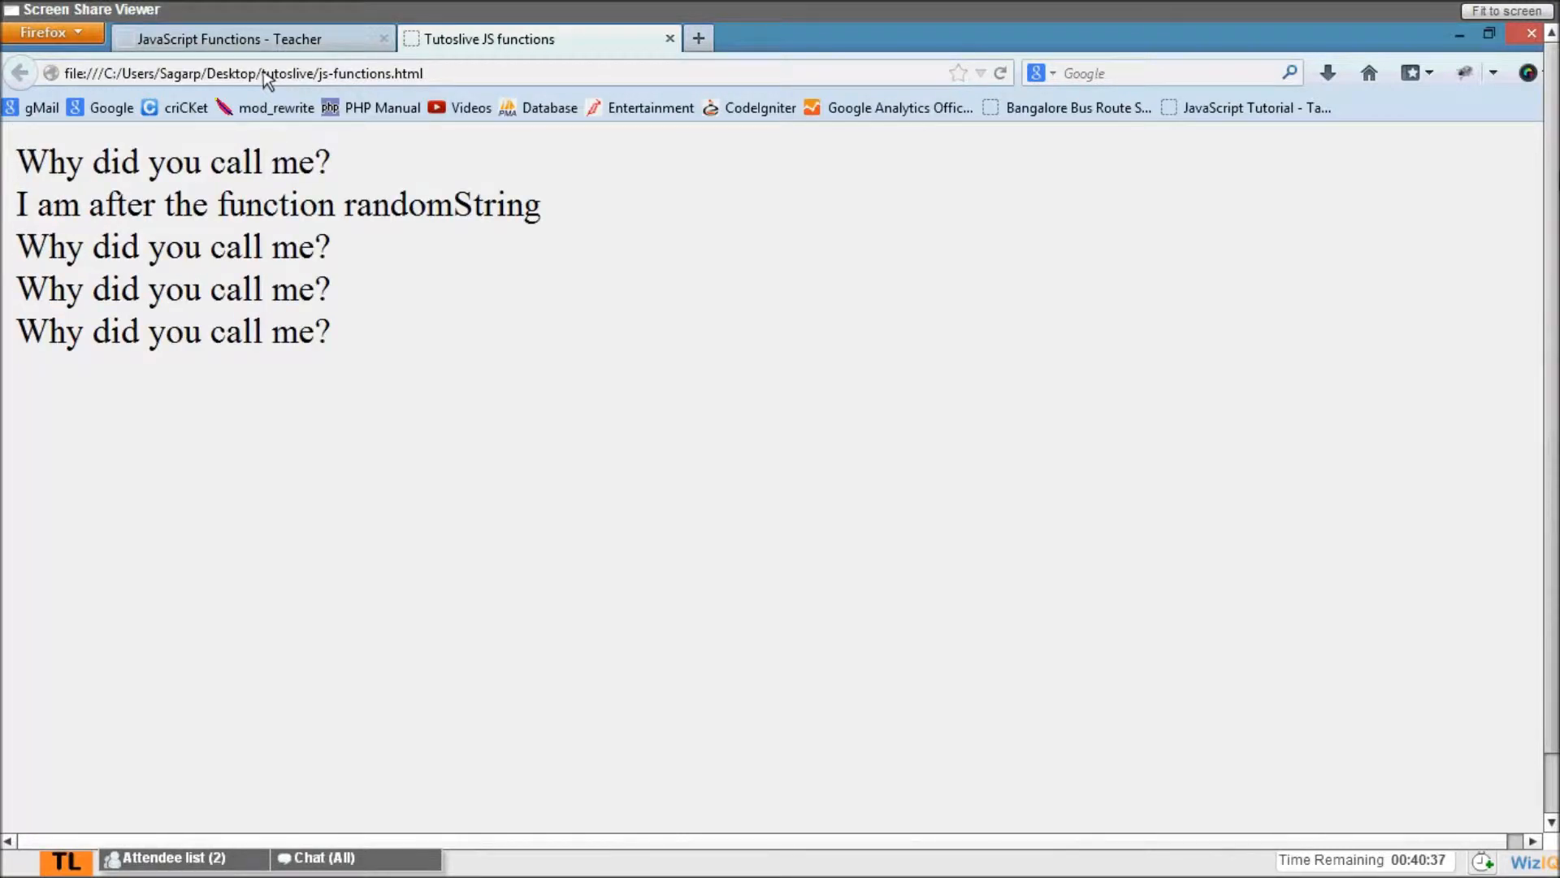
mouse_move(376, 195)
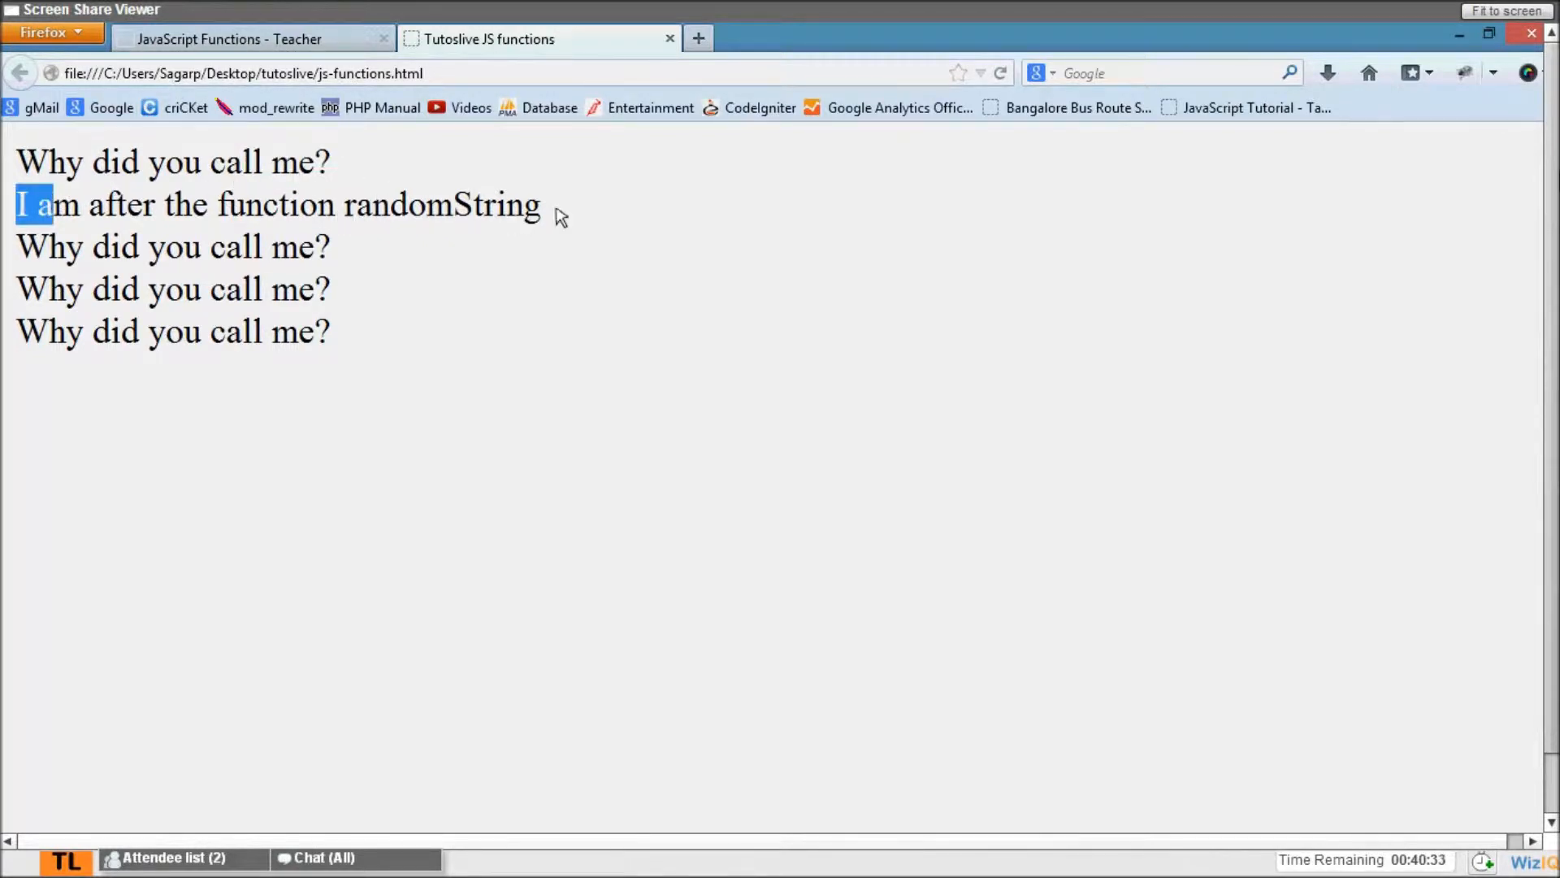
left_click(389, 249)
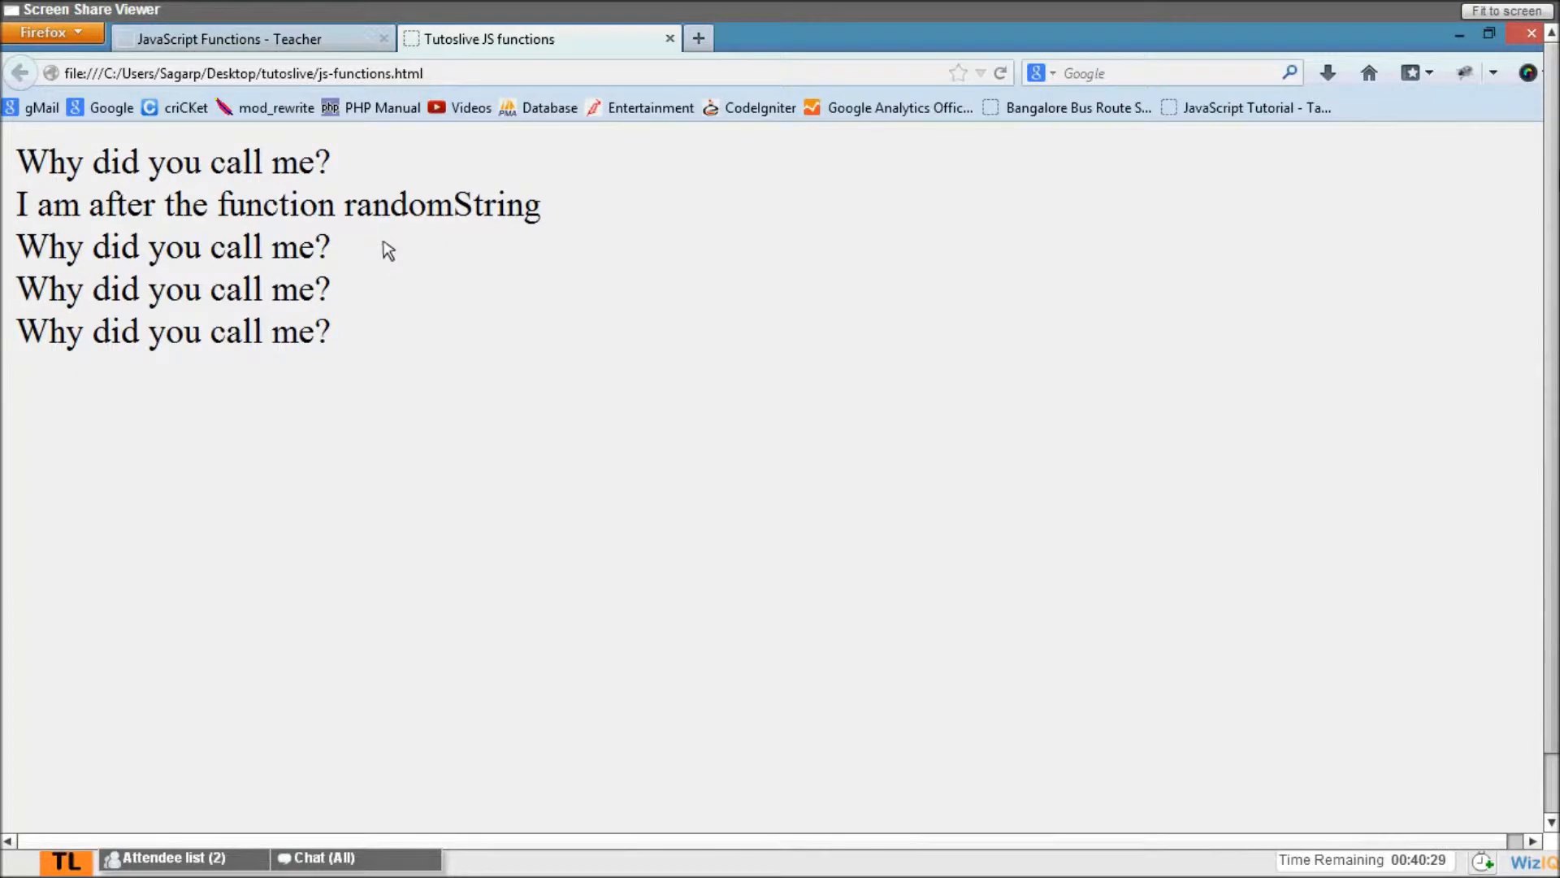
mouse_move(374, 254)
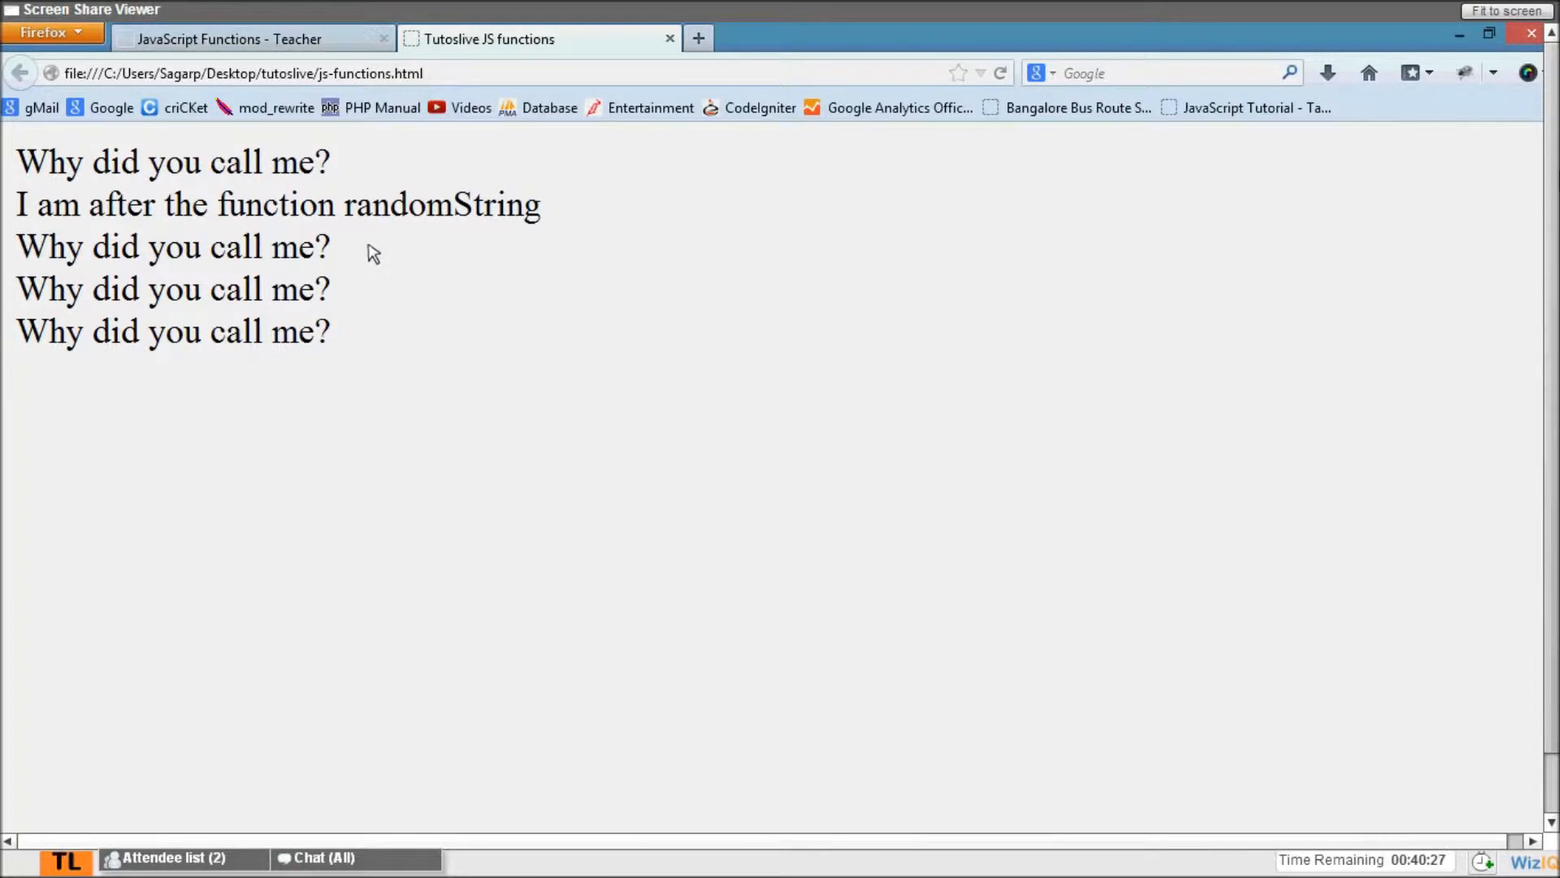
left_click_drag(46, 247, 328, 289)
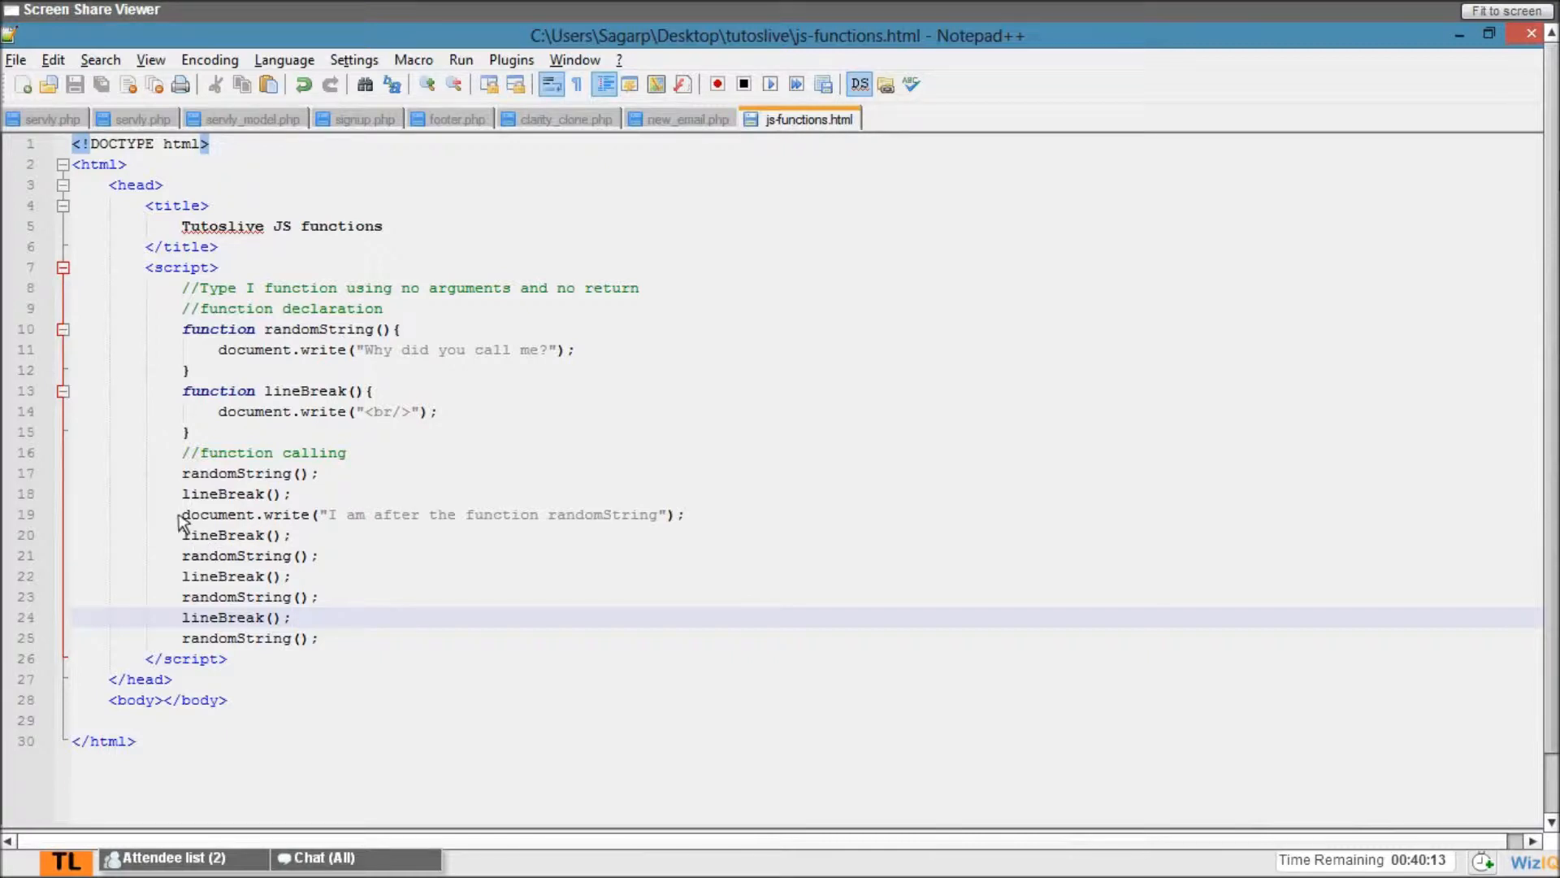
- Wrap the document.write line through the last randomString() call in a /* */ block comment
left_click_drag(182, 515, 319, 637)
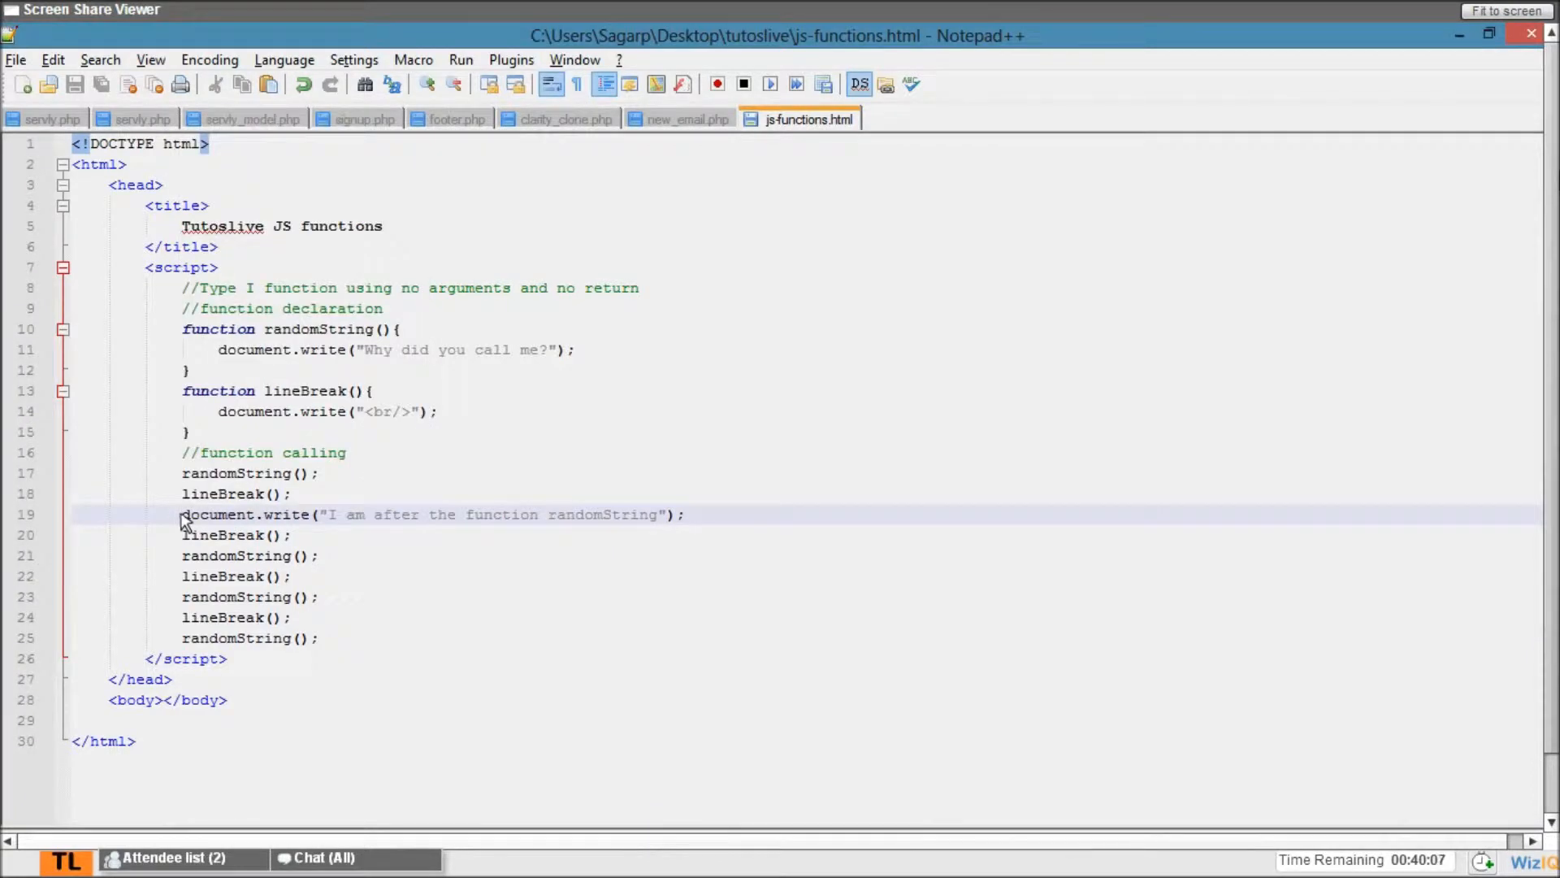
type("/*")
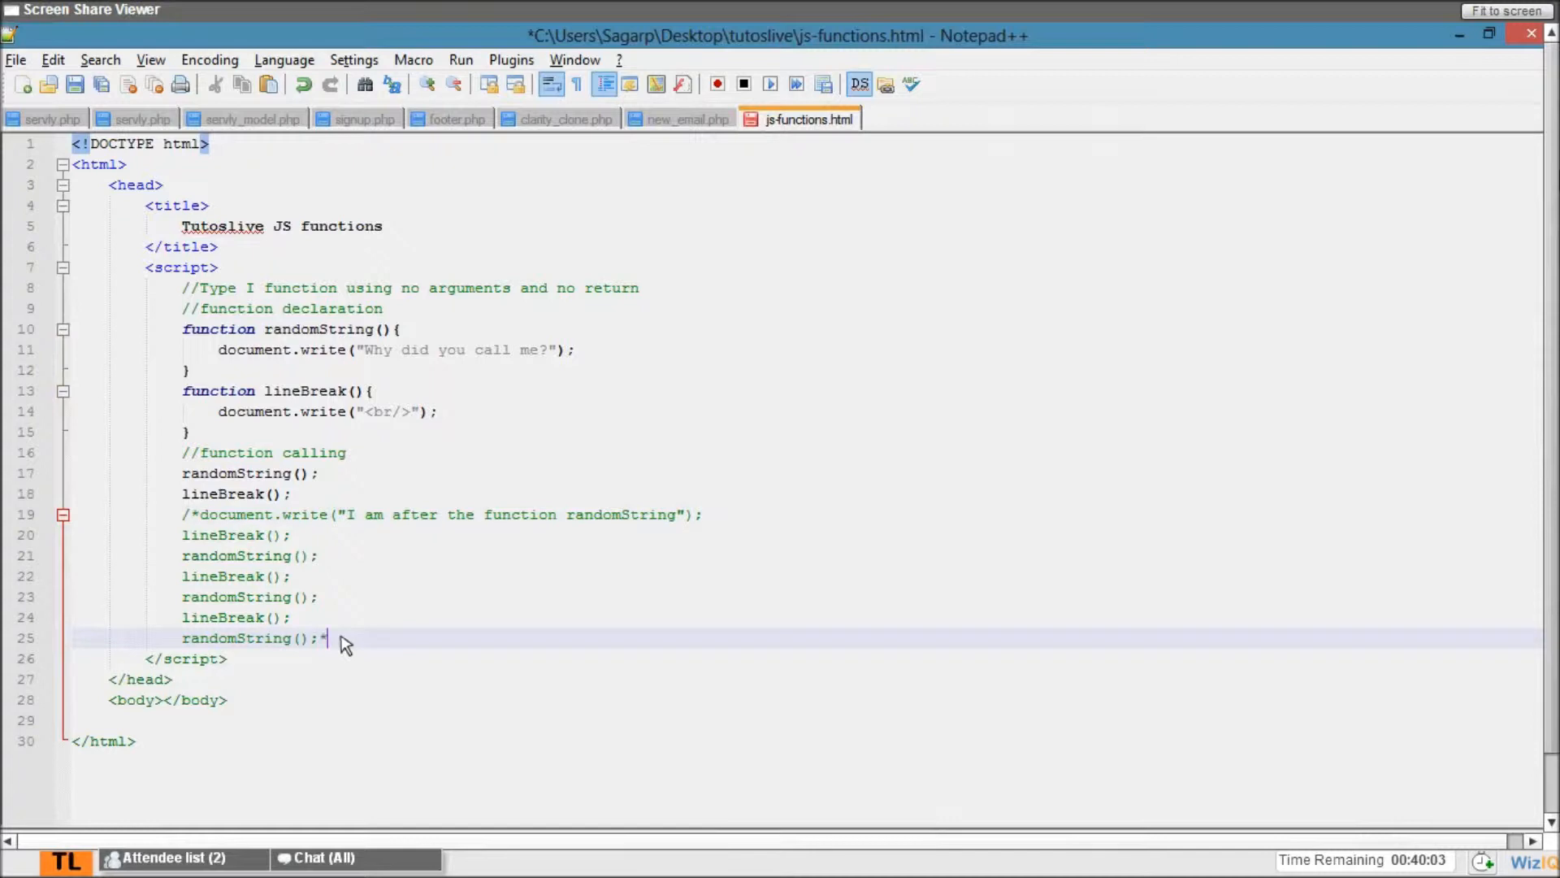
type("/")
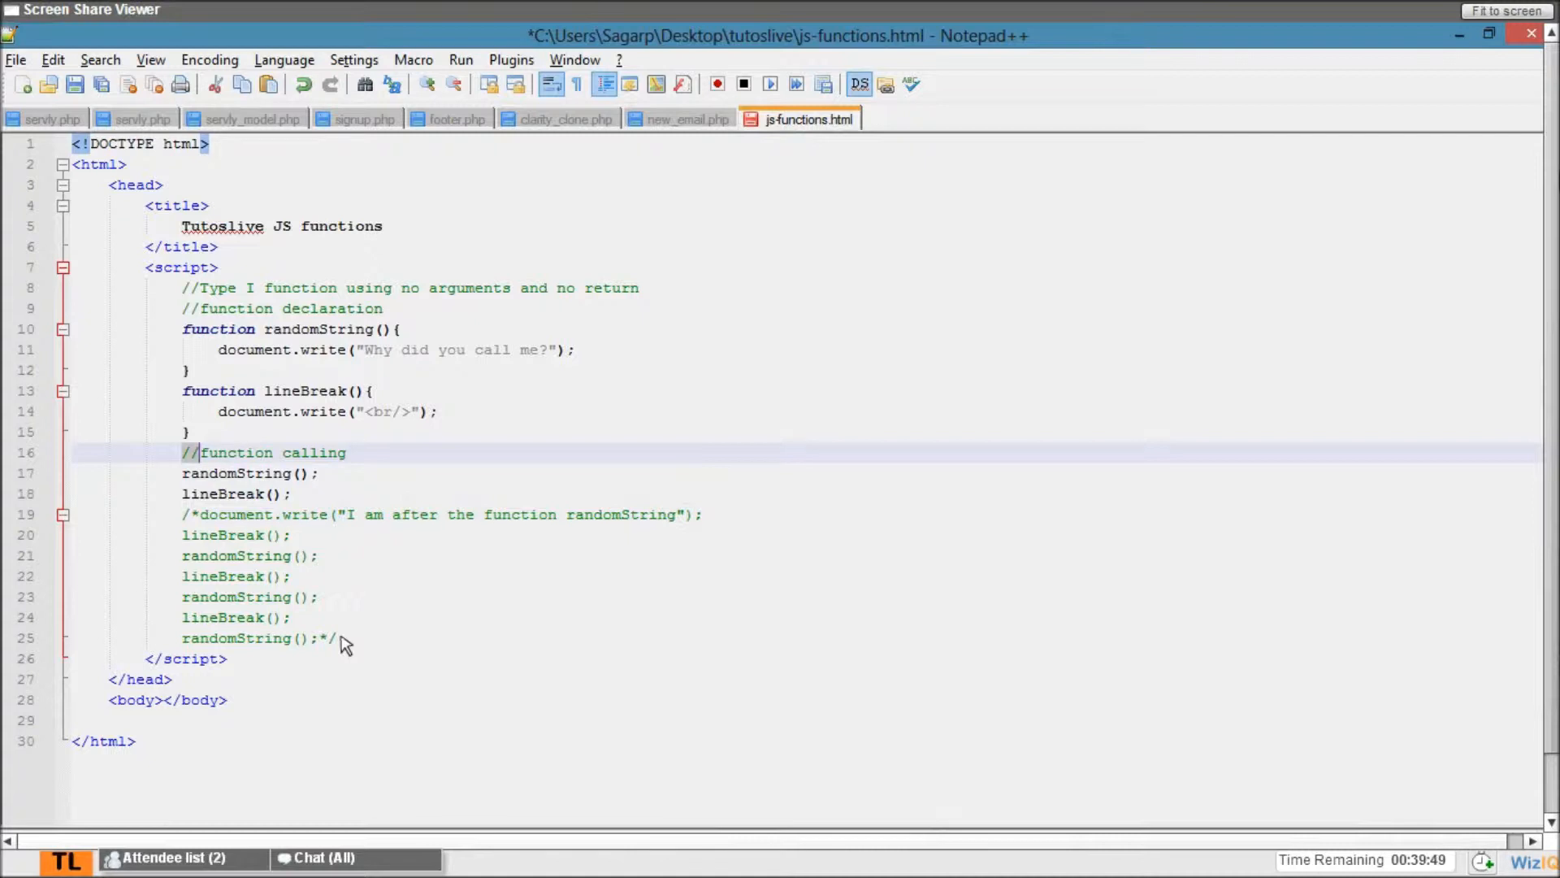
left_click(239, 494)
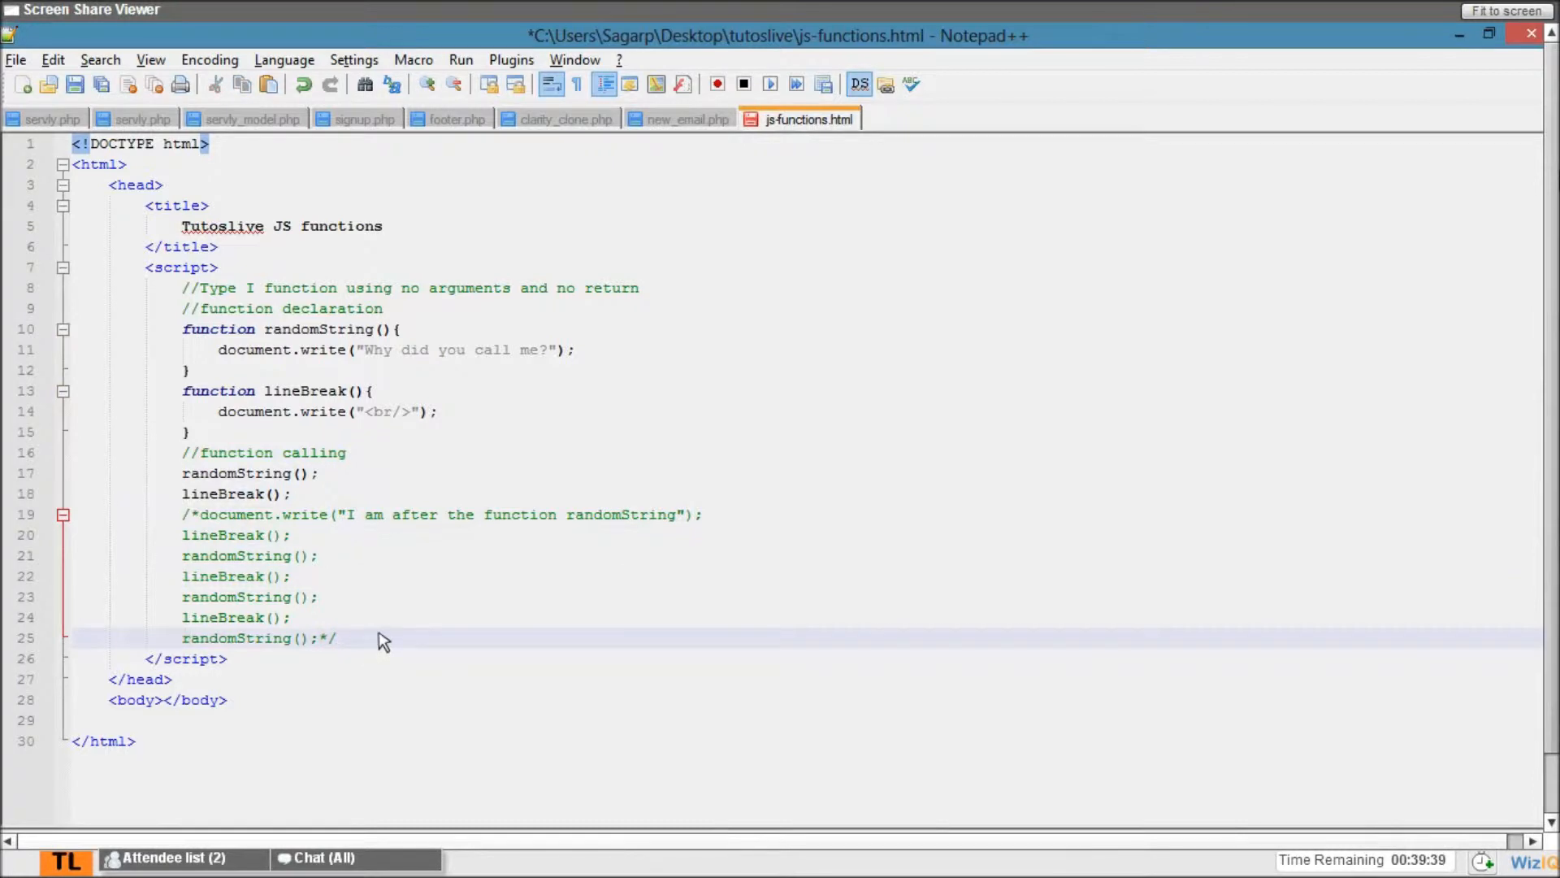
- Write the comment "// Type II function using arguments but no return" below the commented block
type("//")
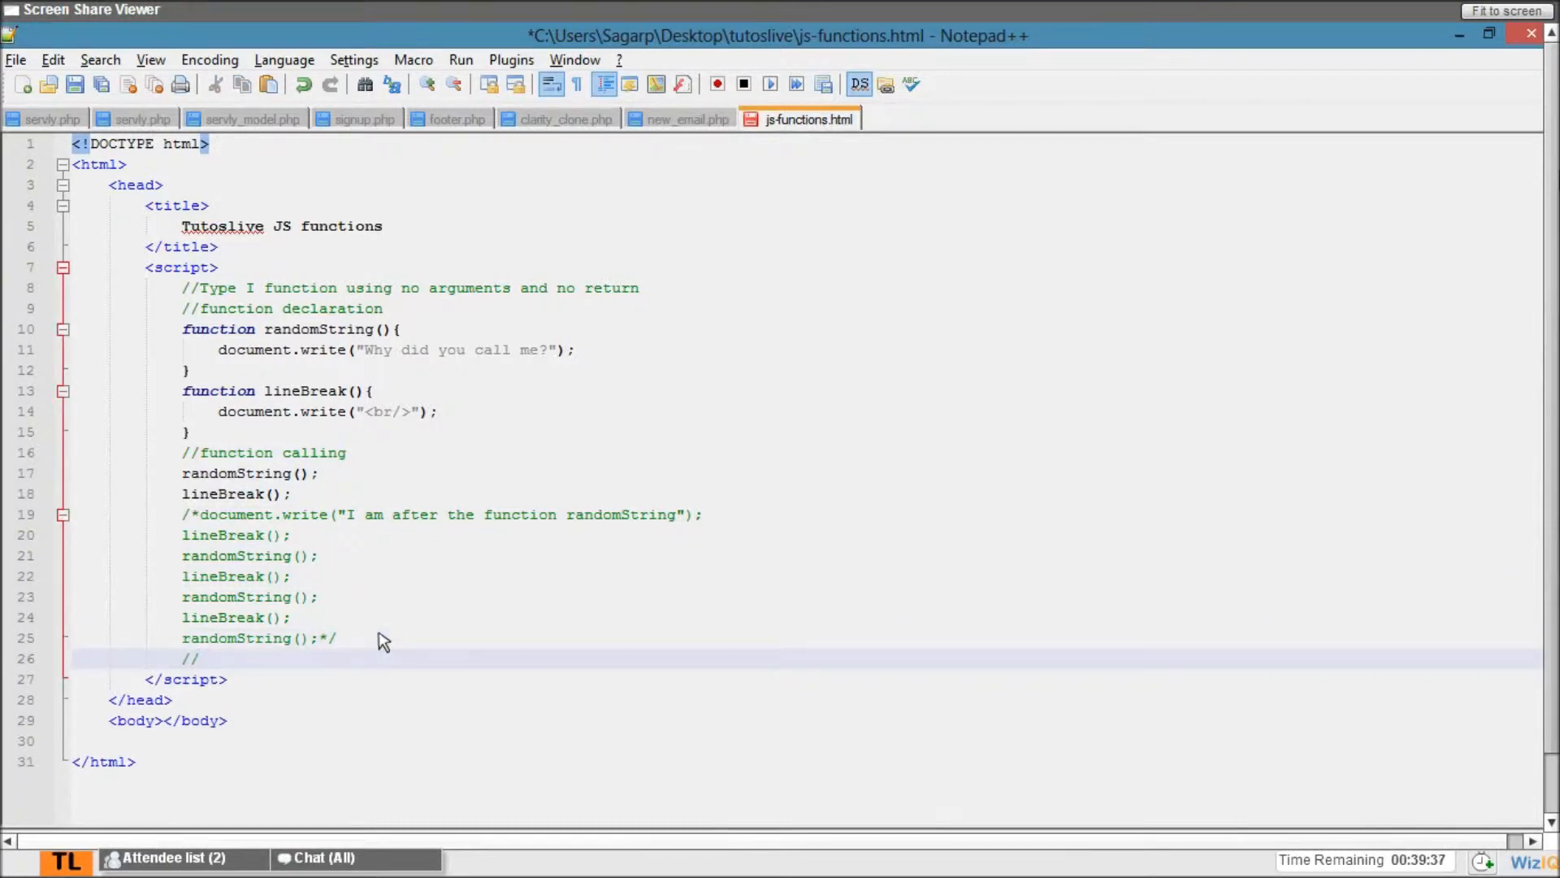
type("Type II")
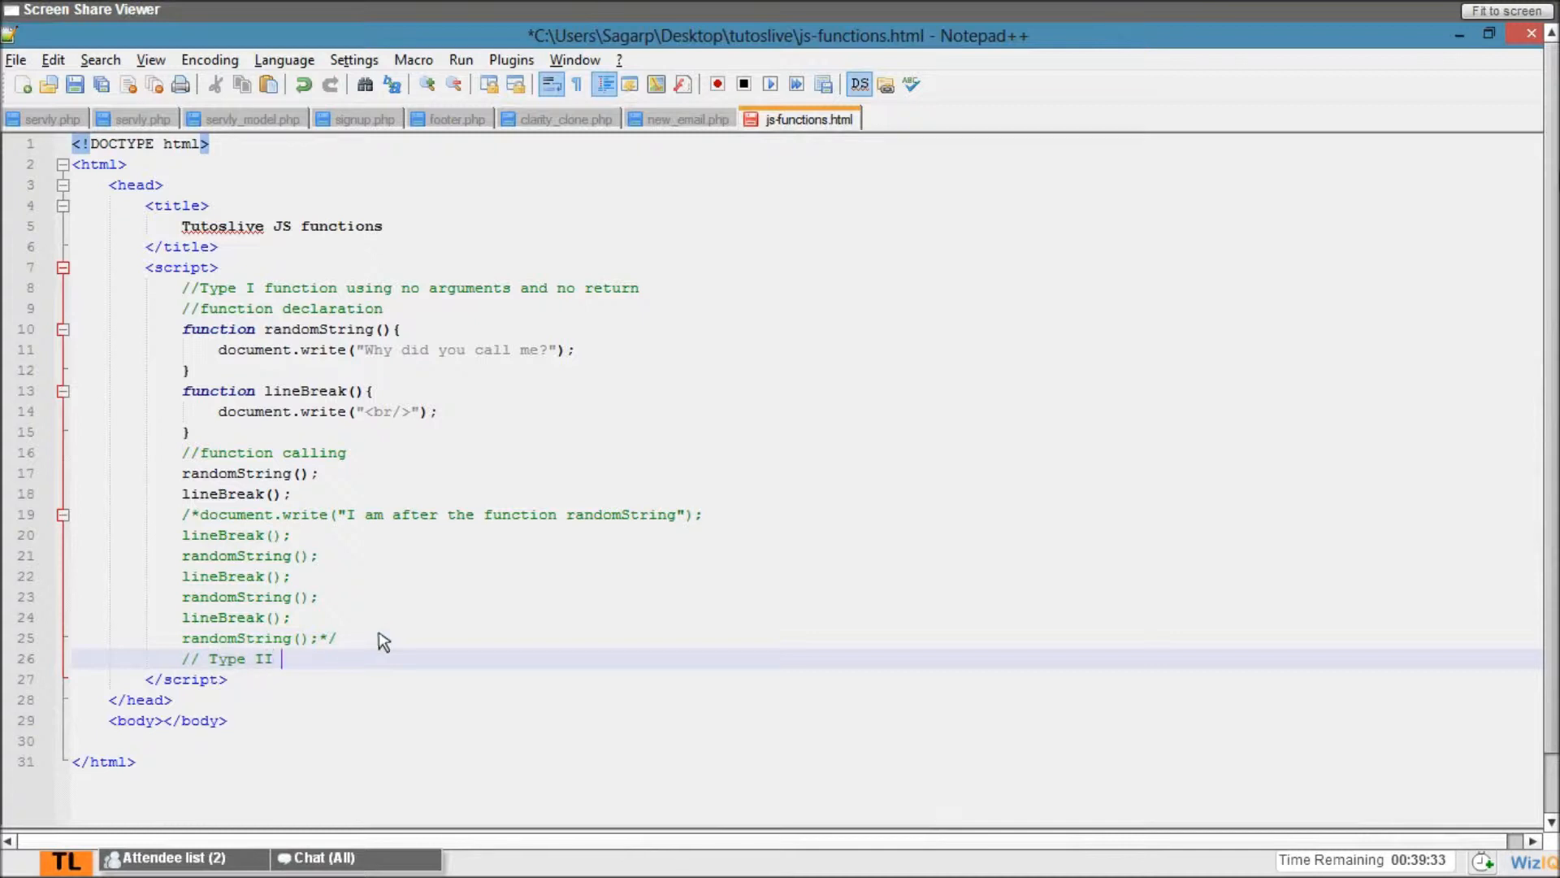
type("function")
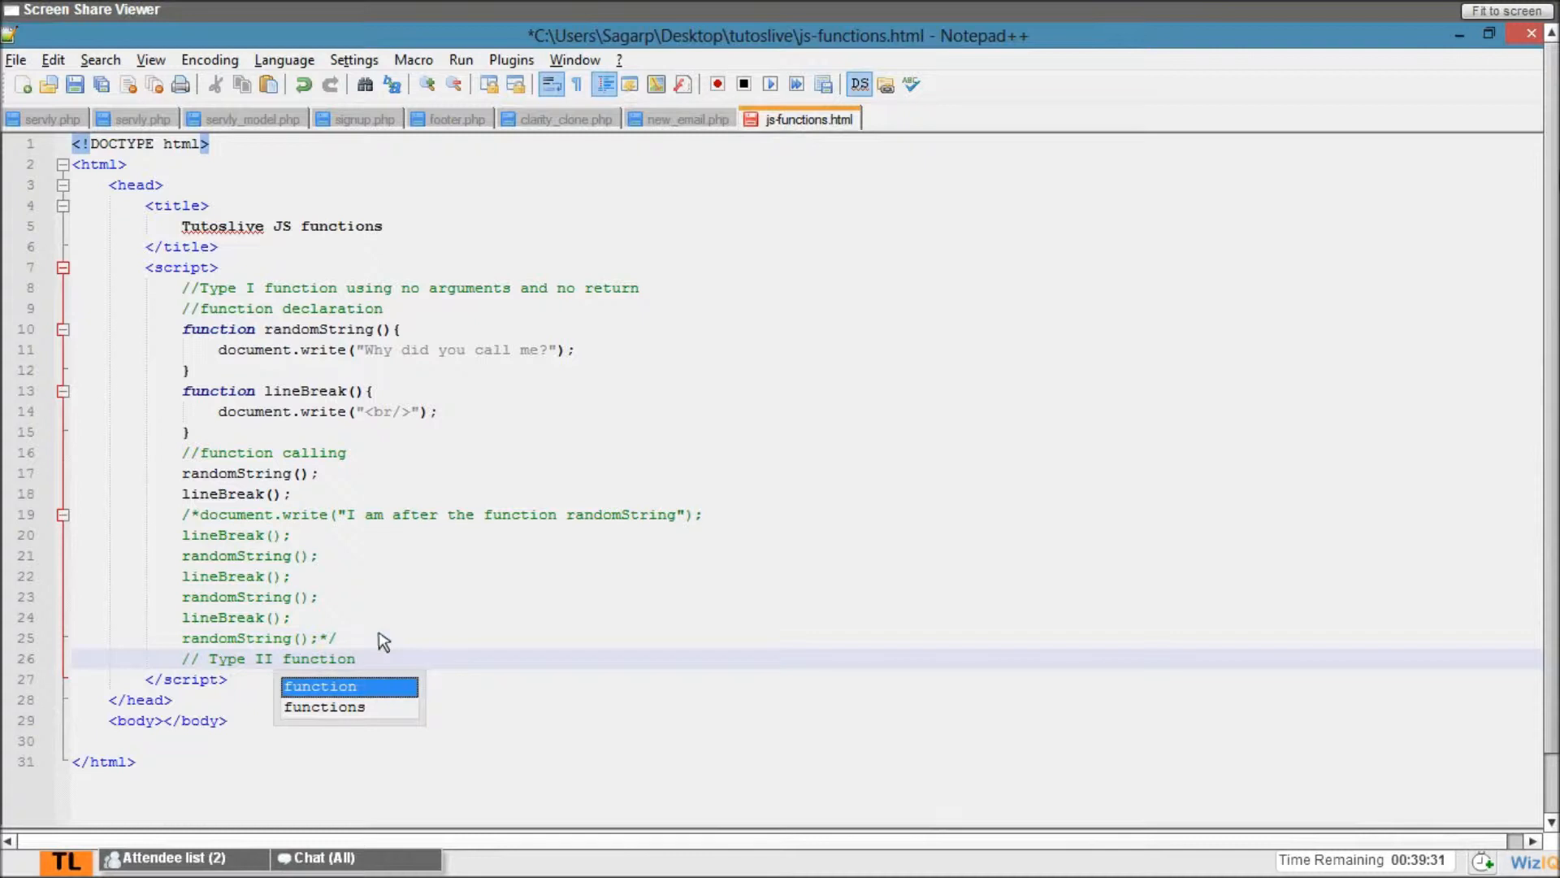
type("using argu")
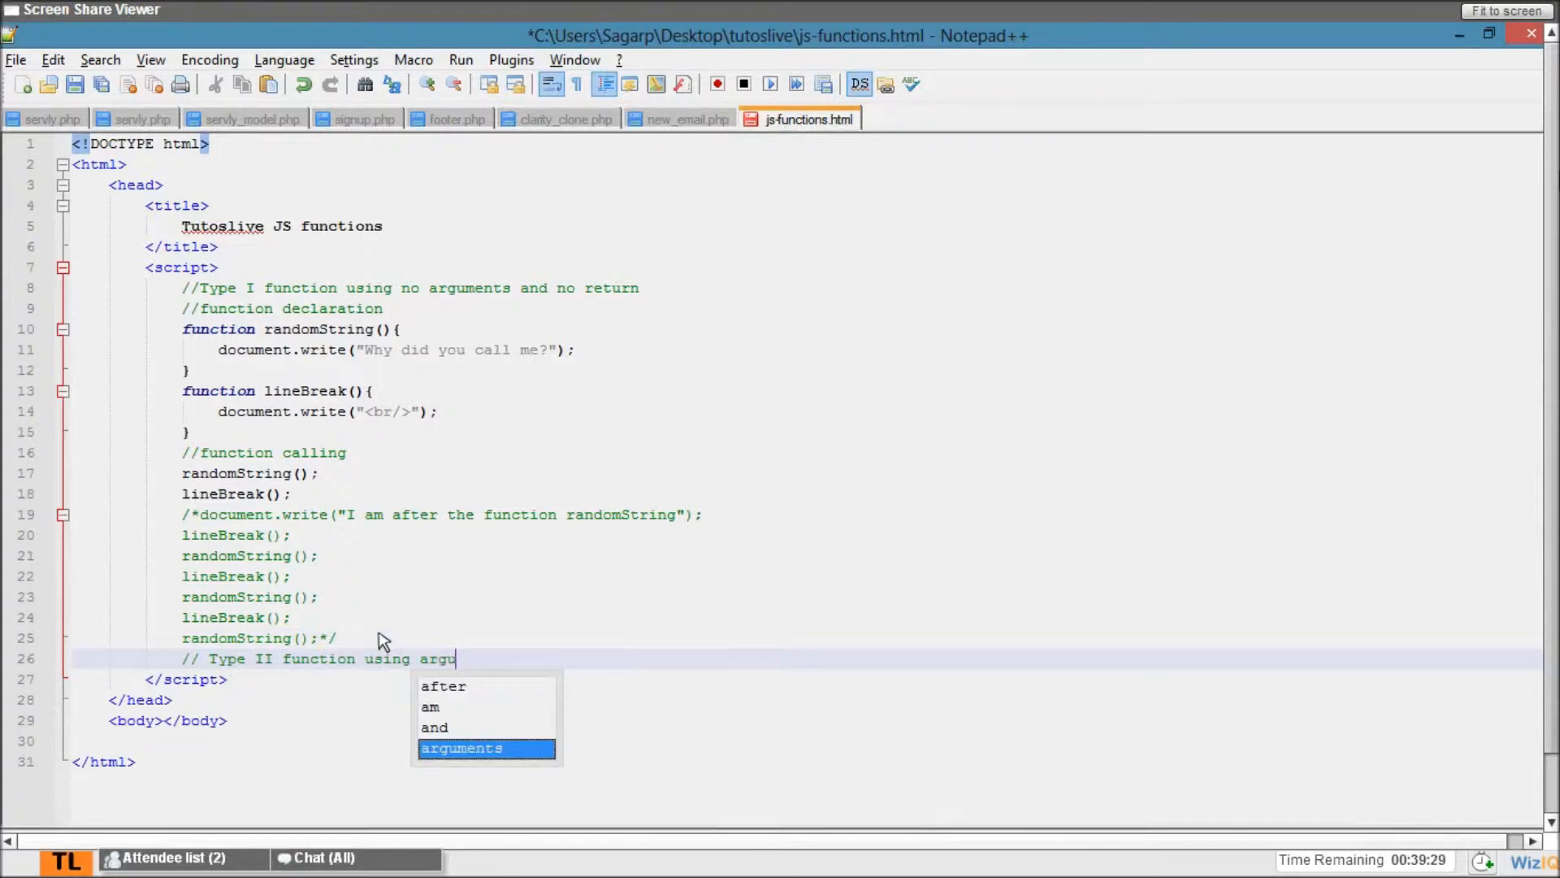
type("ments but no return")
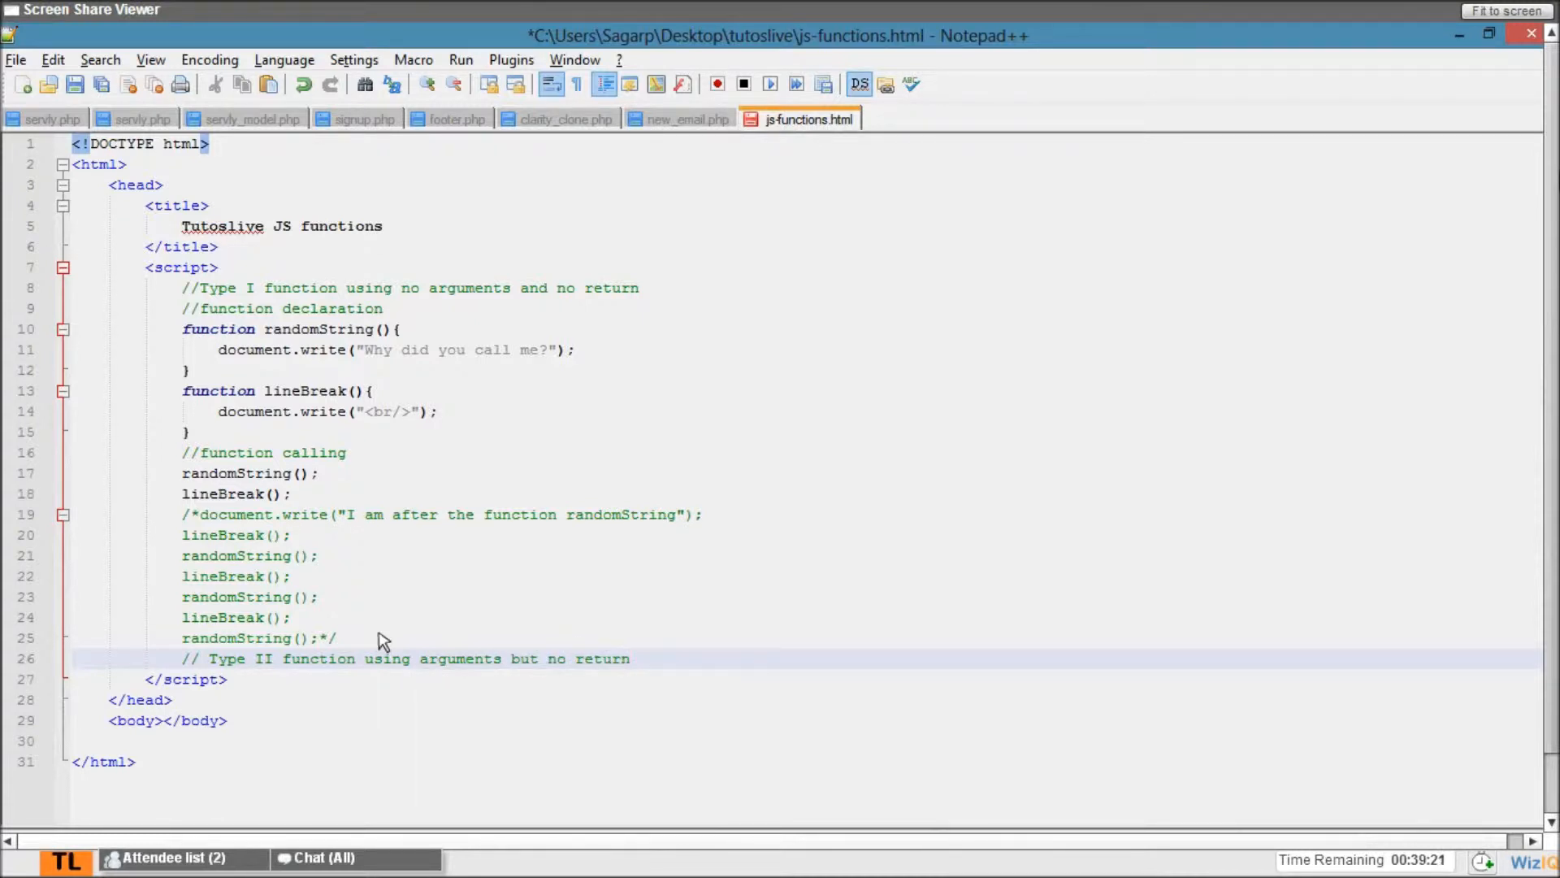
key("enter")
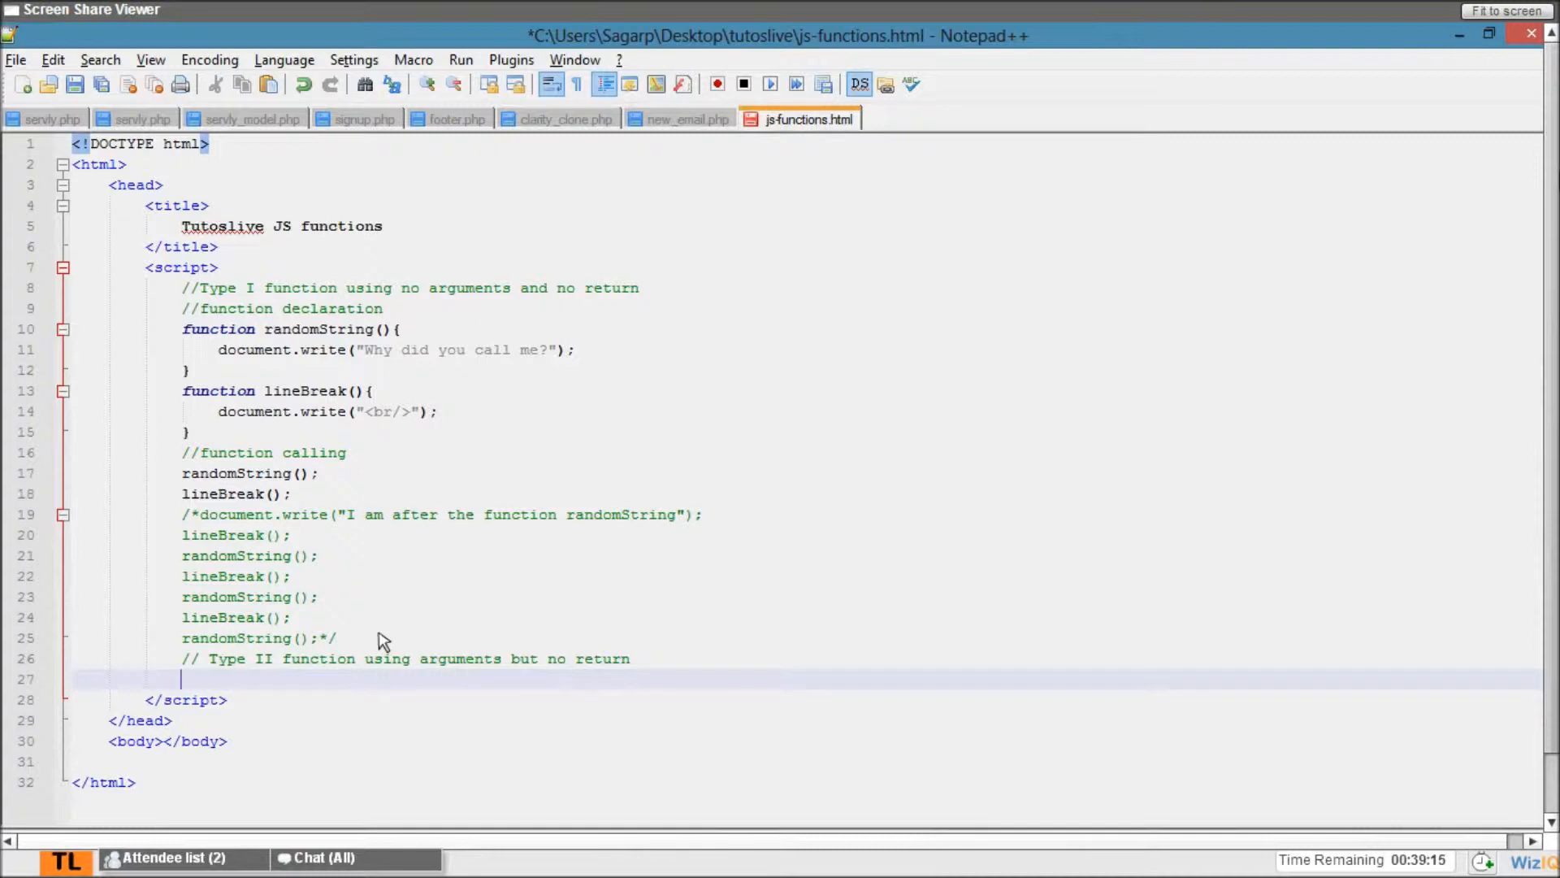
- Declare function addNumbers(first_number,second_number,third_number) { } with an empty body
type("function")
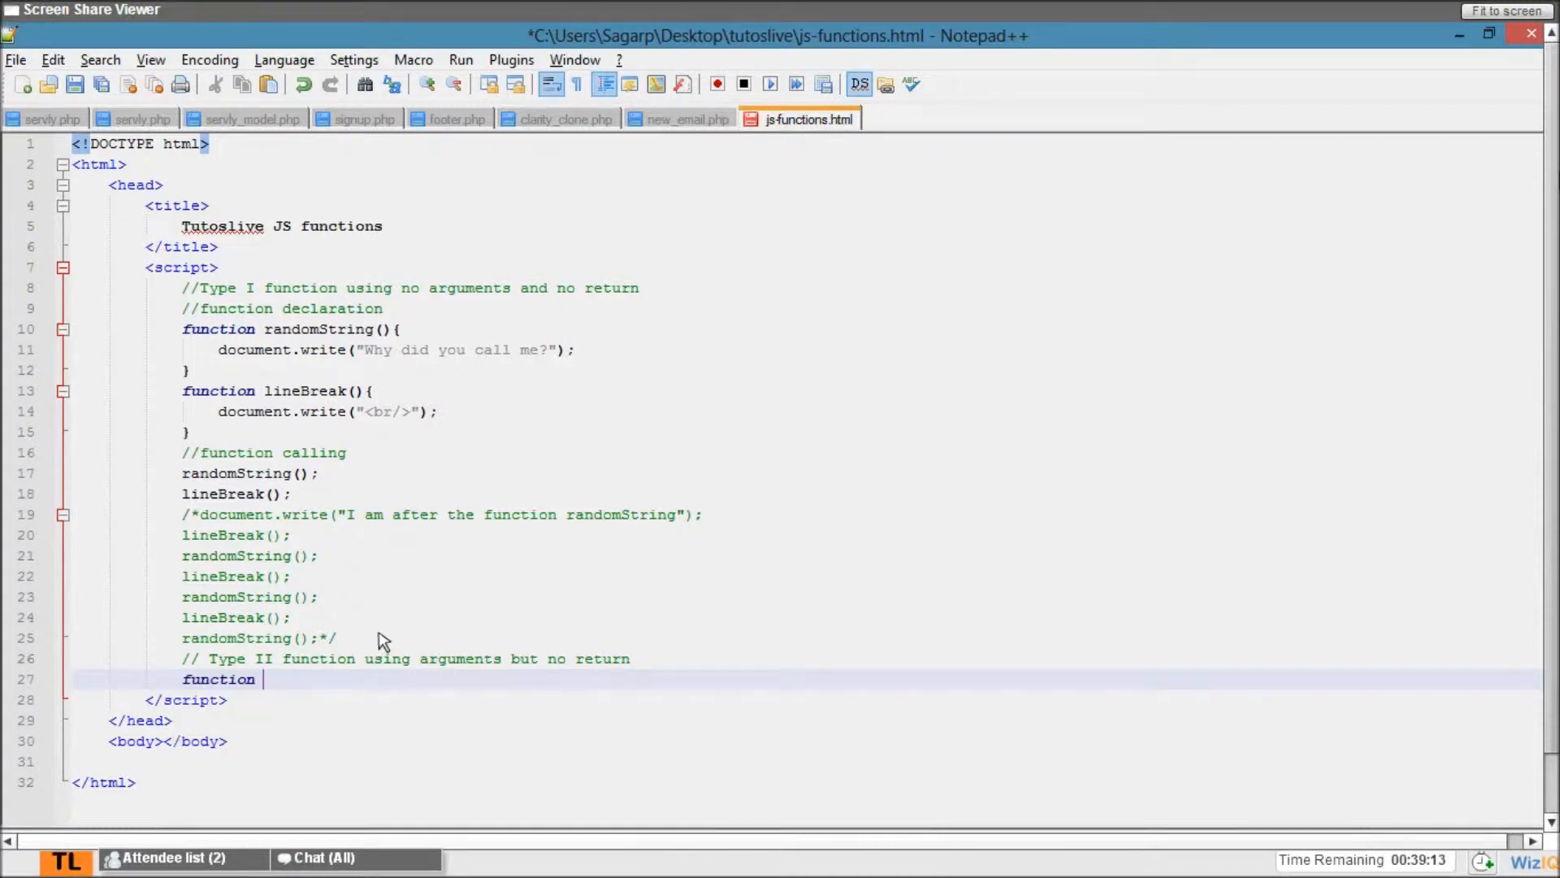
type("addN")
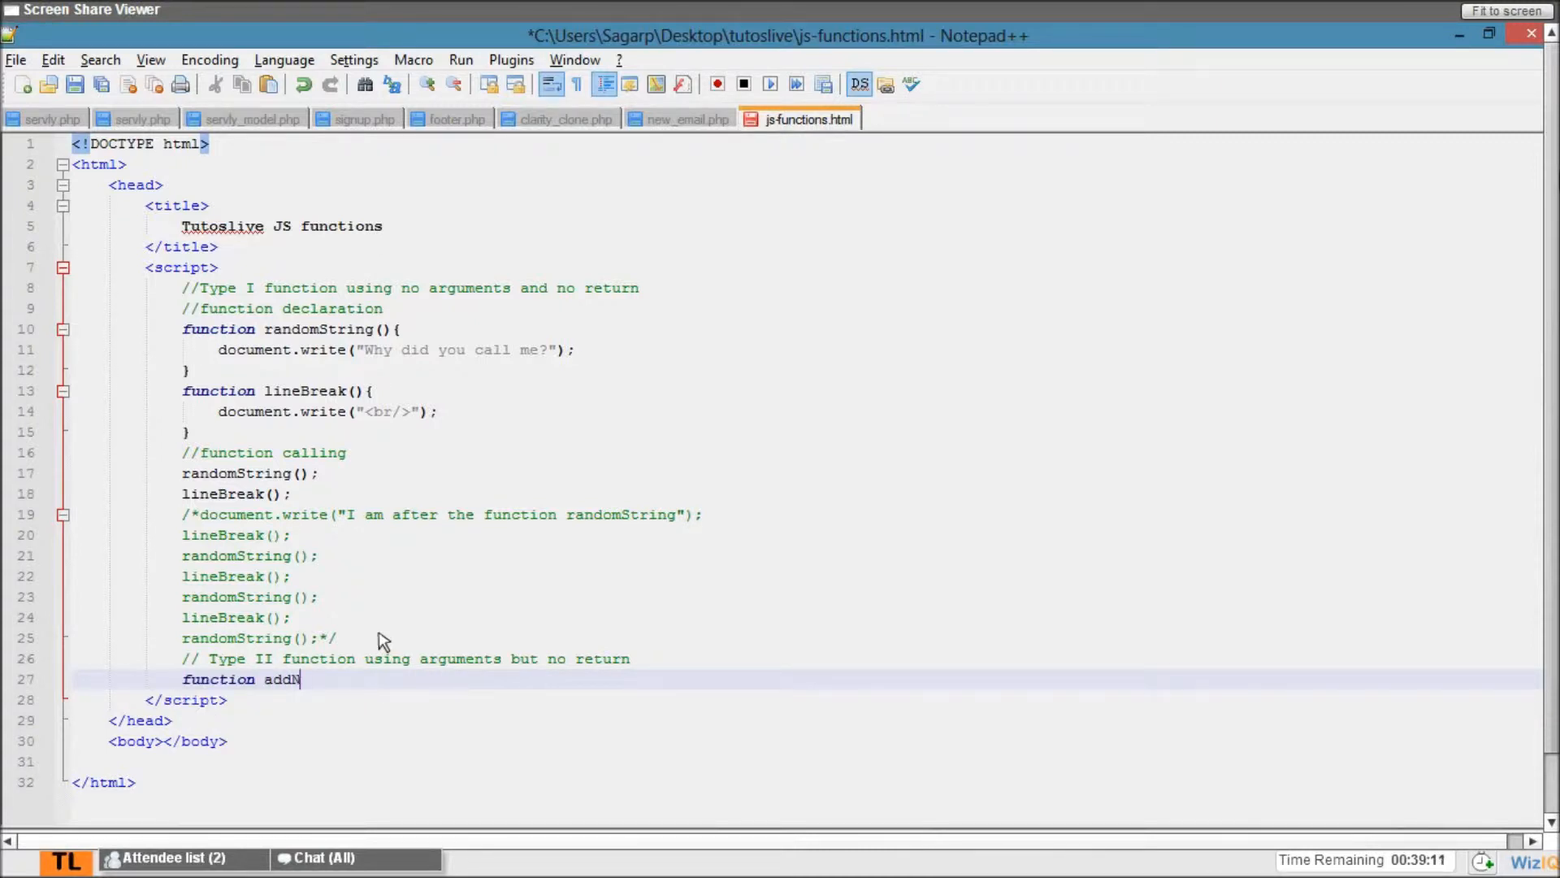
type("umbers")
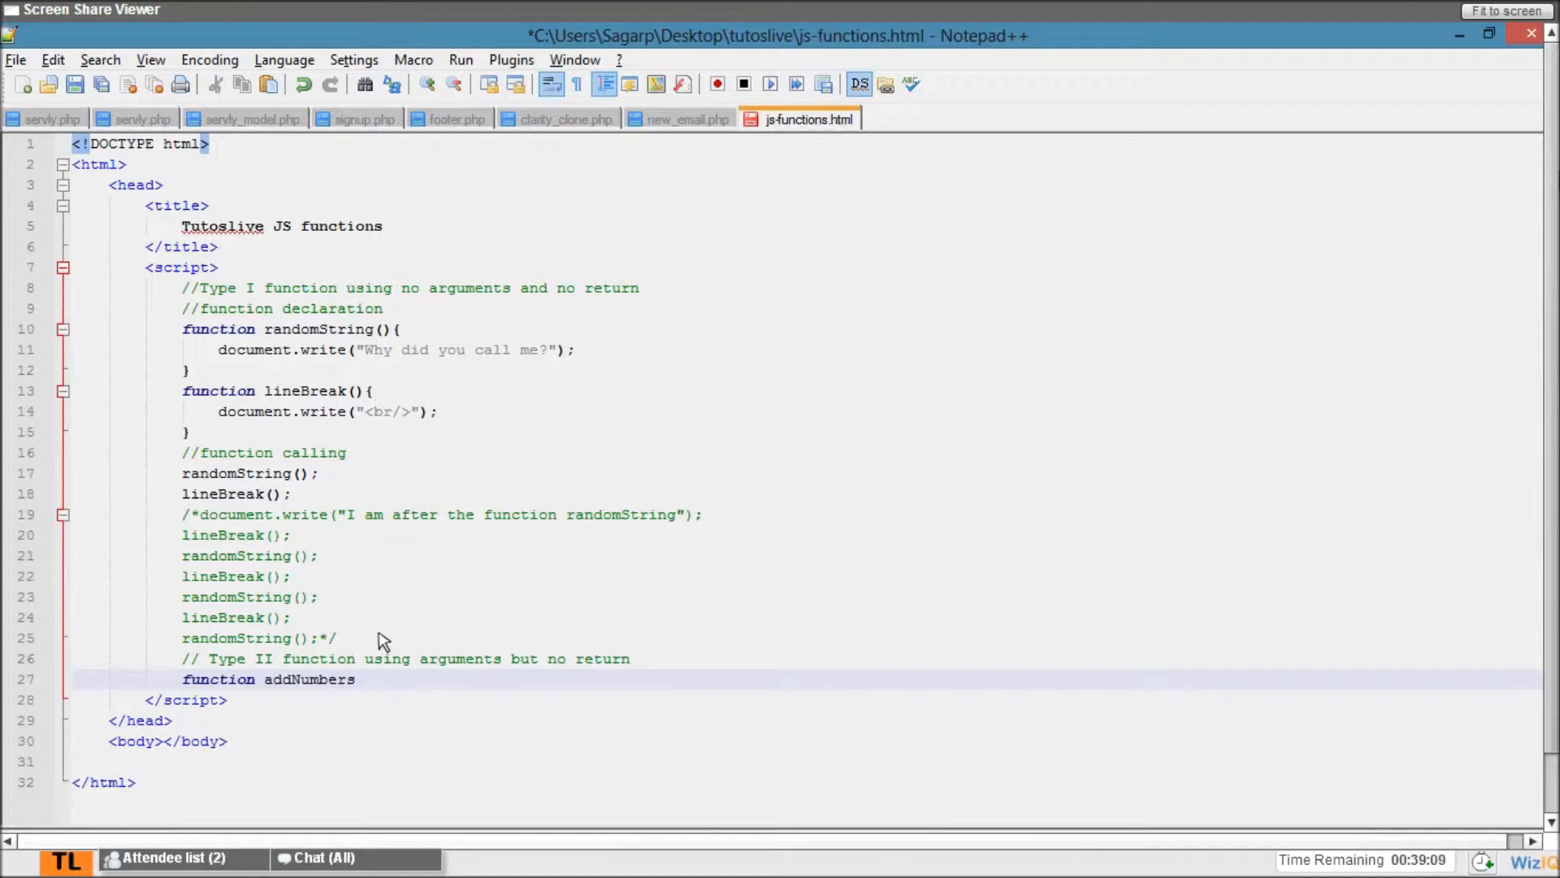
type("(va")
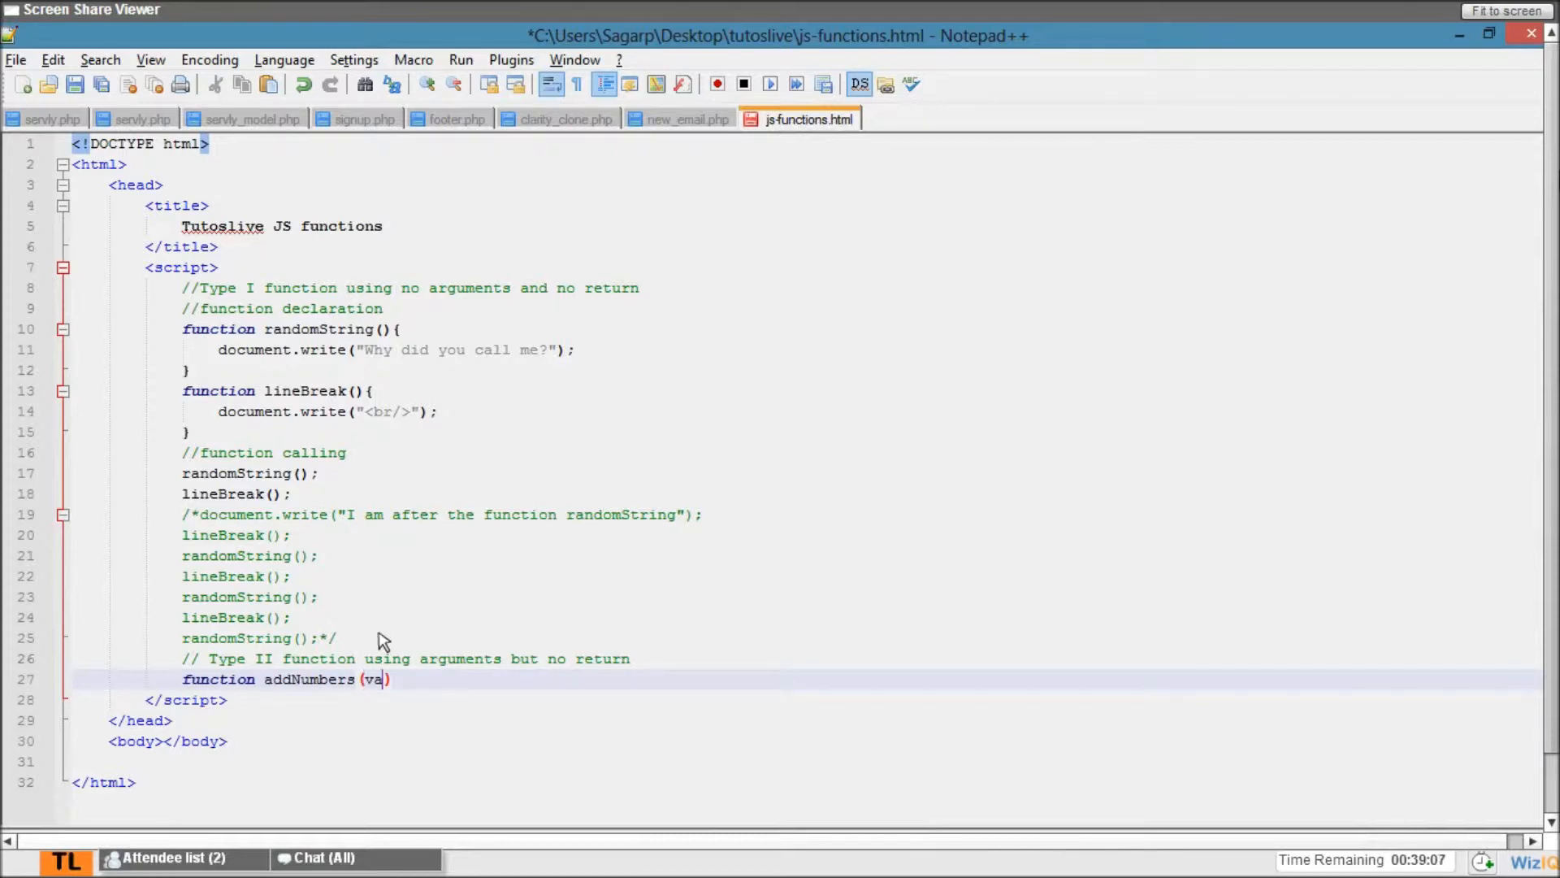
type("fir")
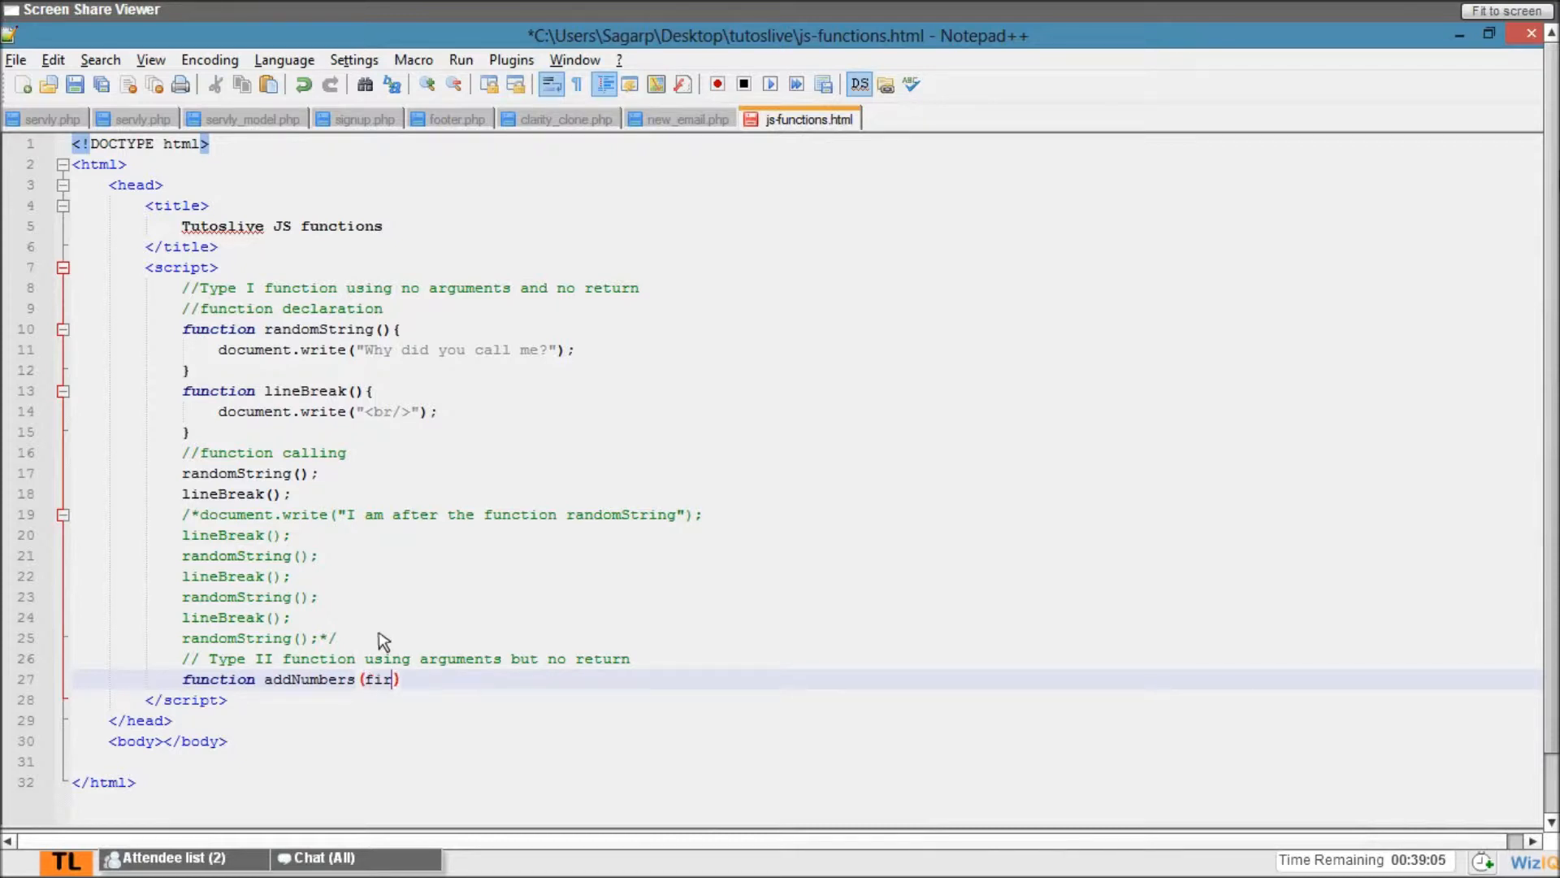
type("st_number")
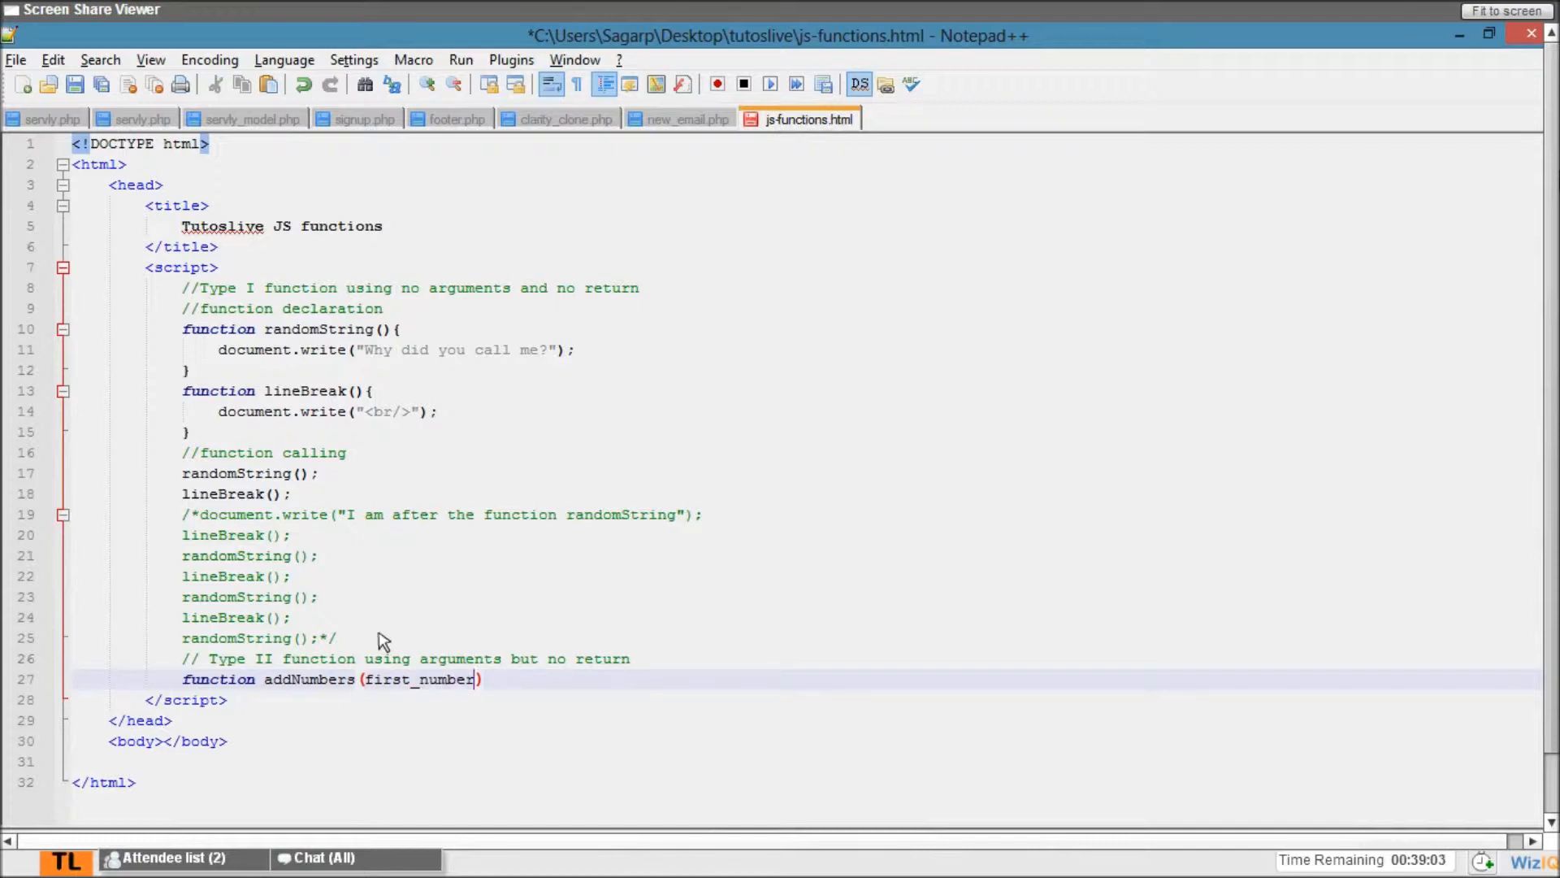
type(",second")
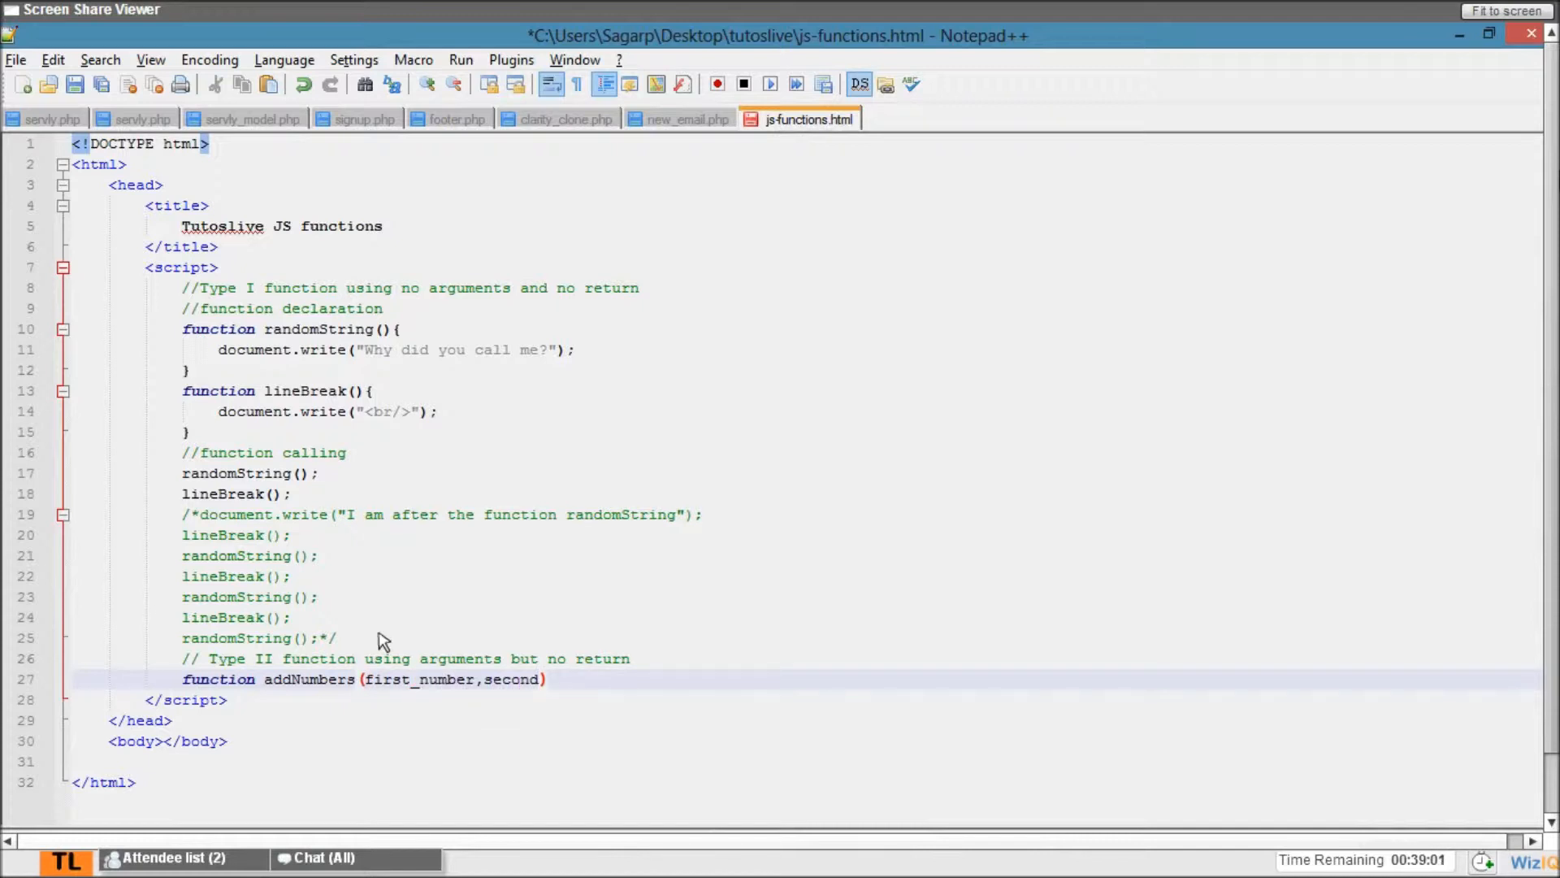
type("_number")
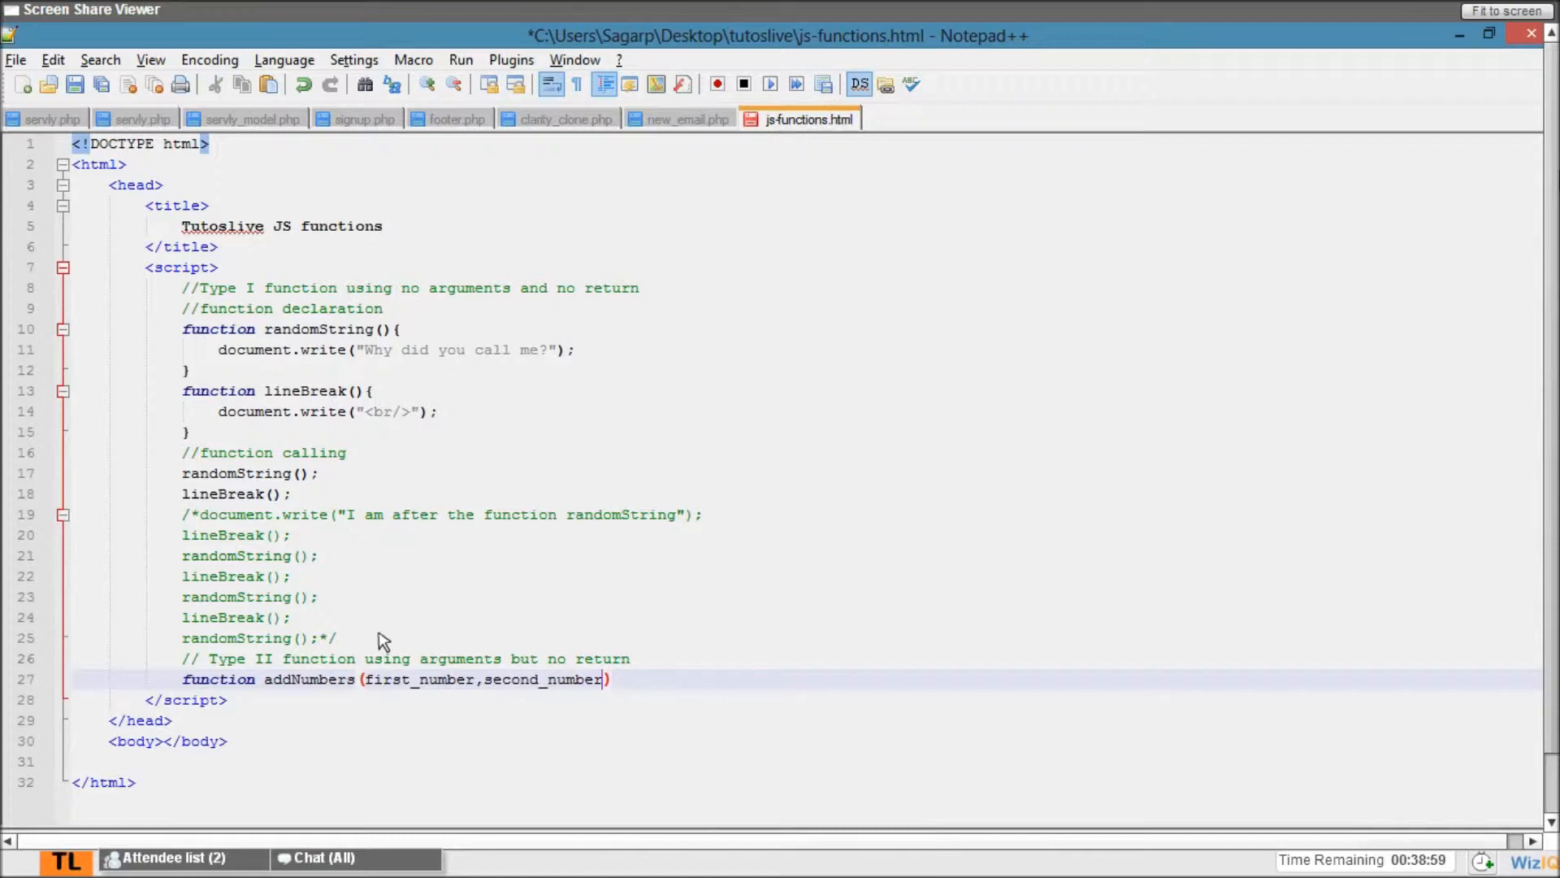
type(".third")
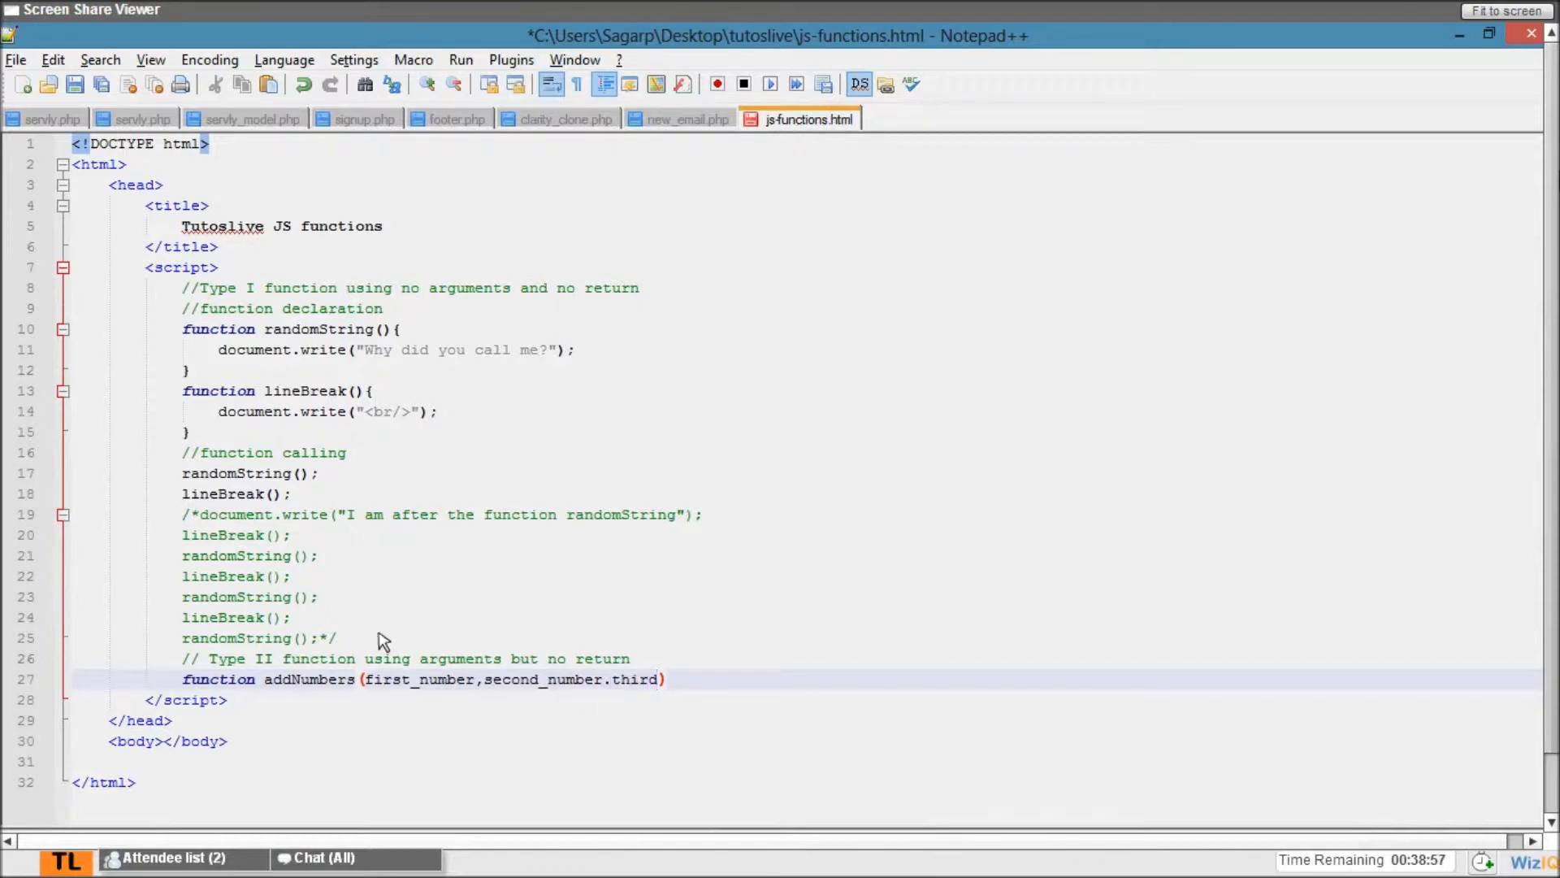
type("th")
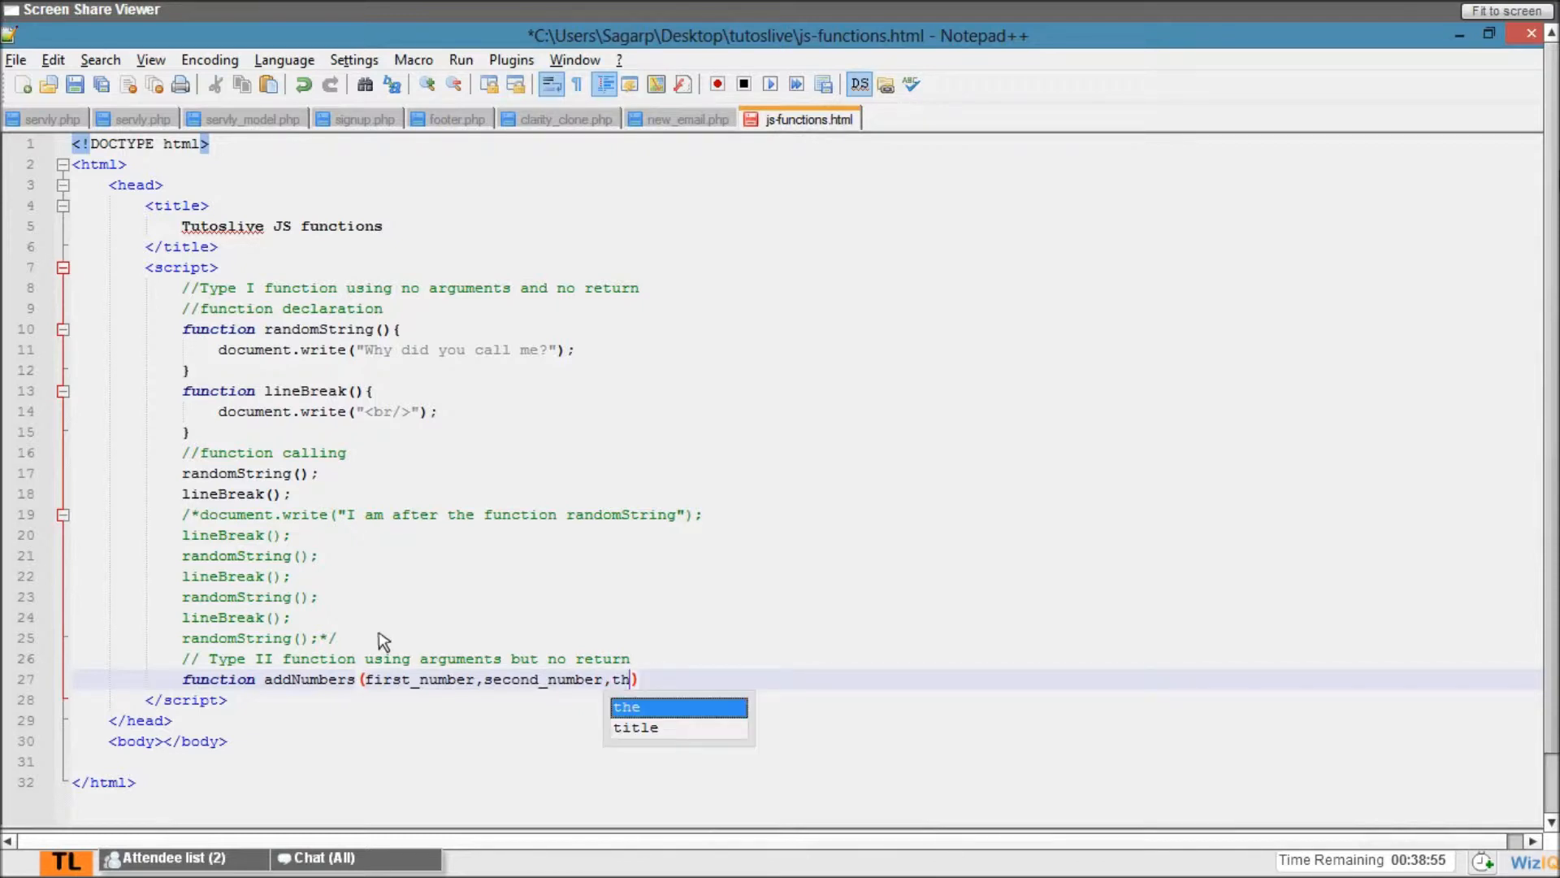
type("ird_num")
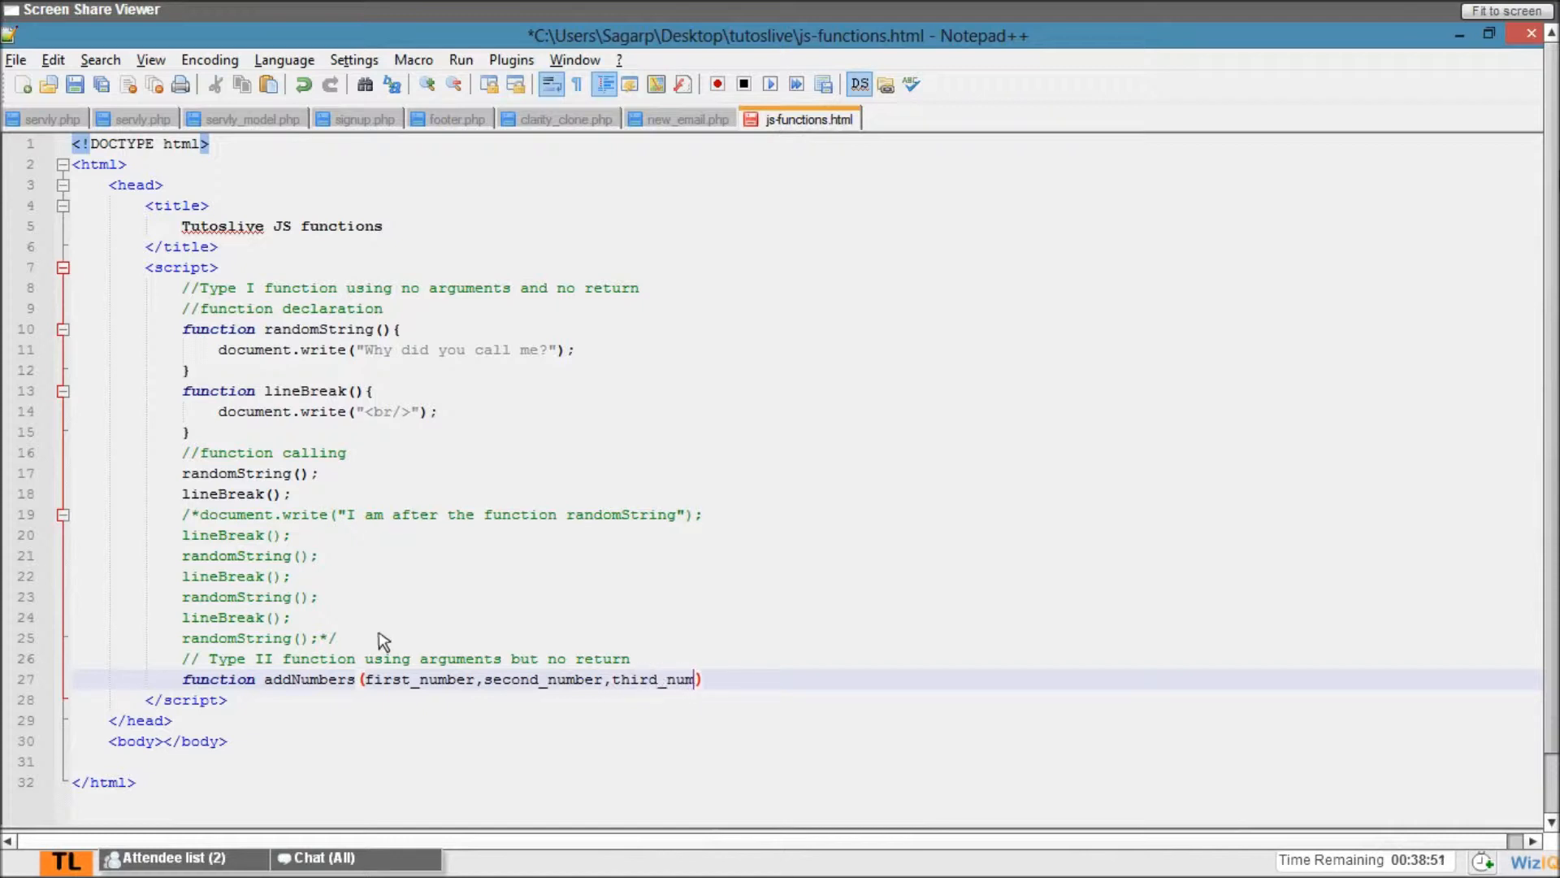
type("ber) {}")
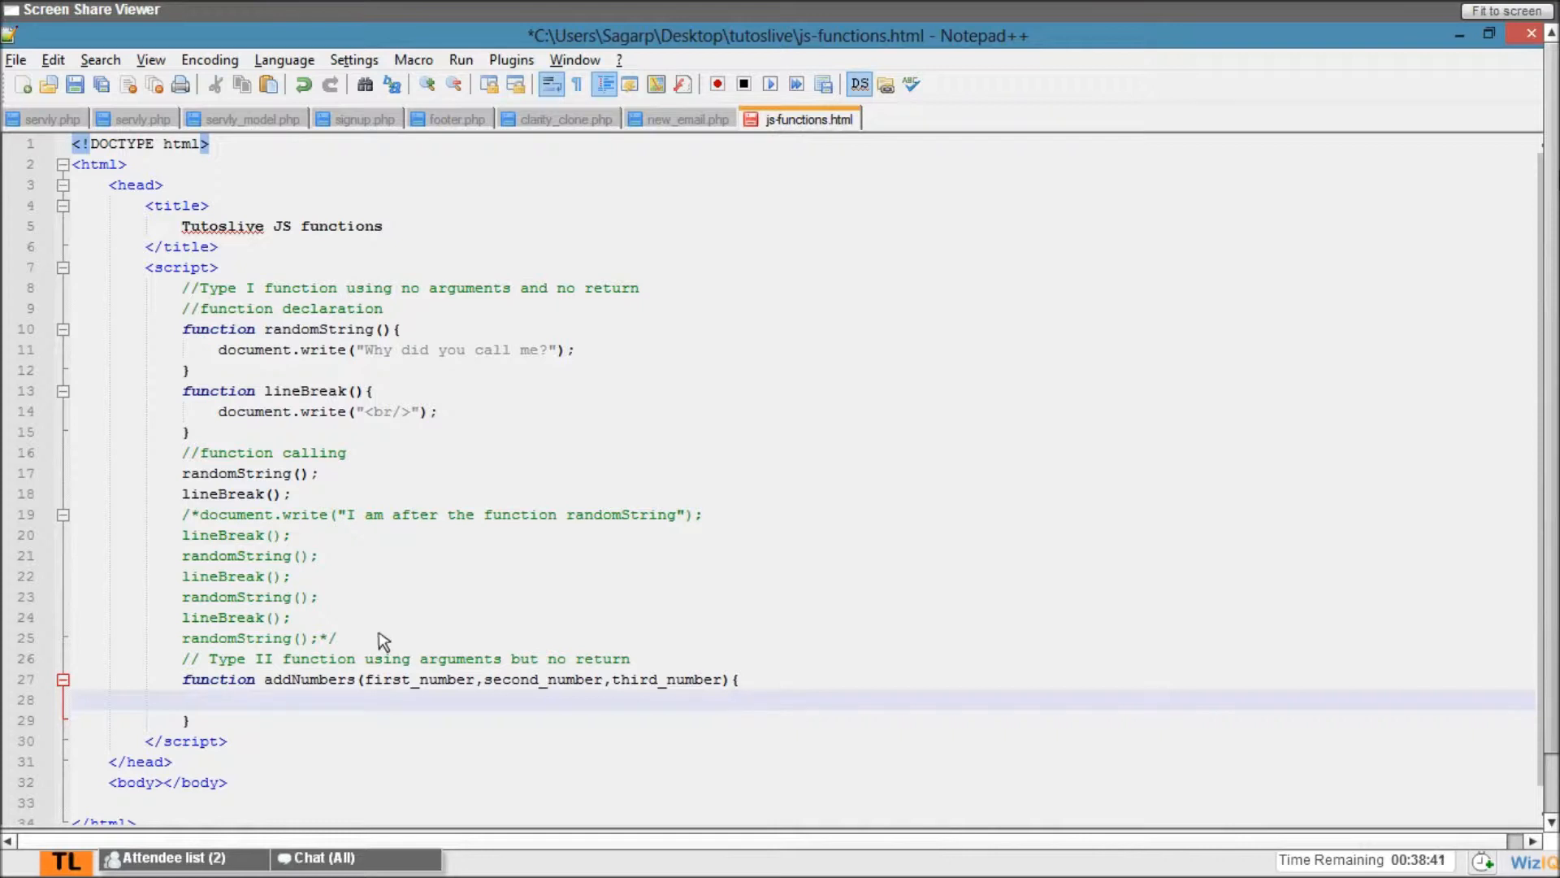
- Write a document.write line announcing "sum of first_number ,second_number and third_number is "
type("document.write")
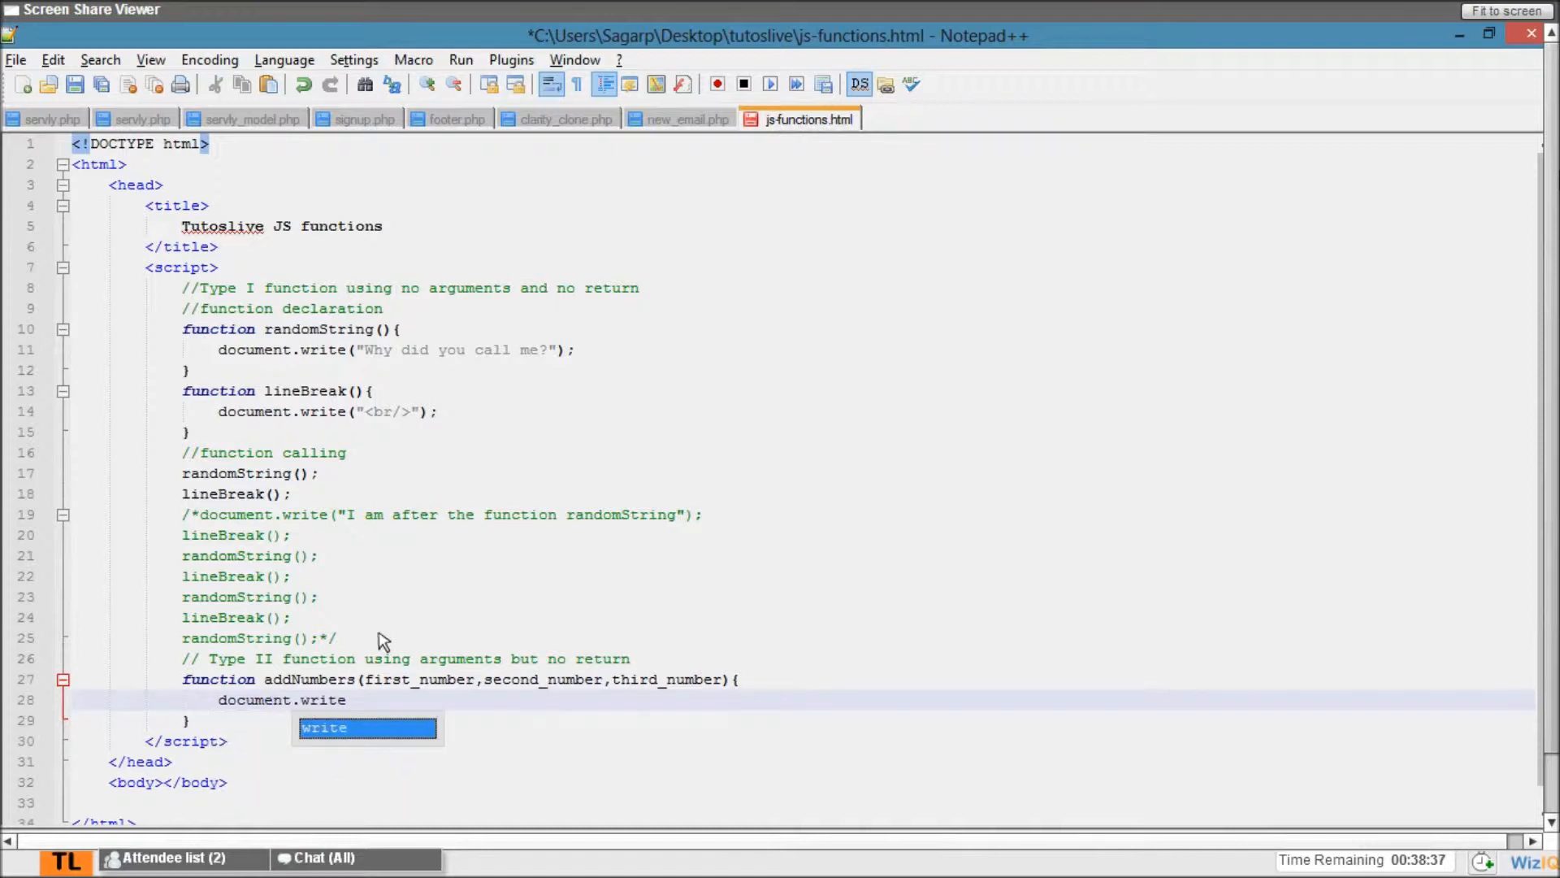
type("(\"\");")
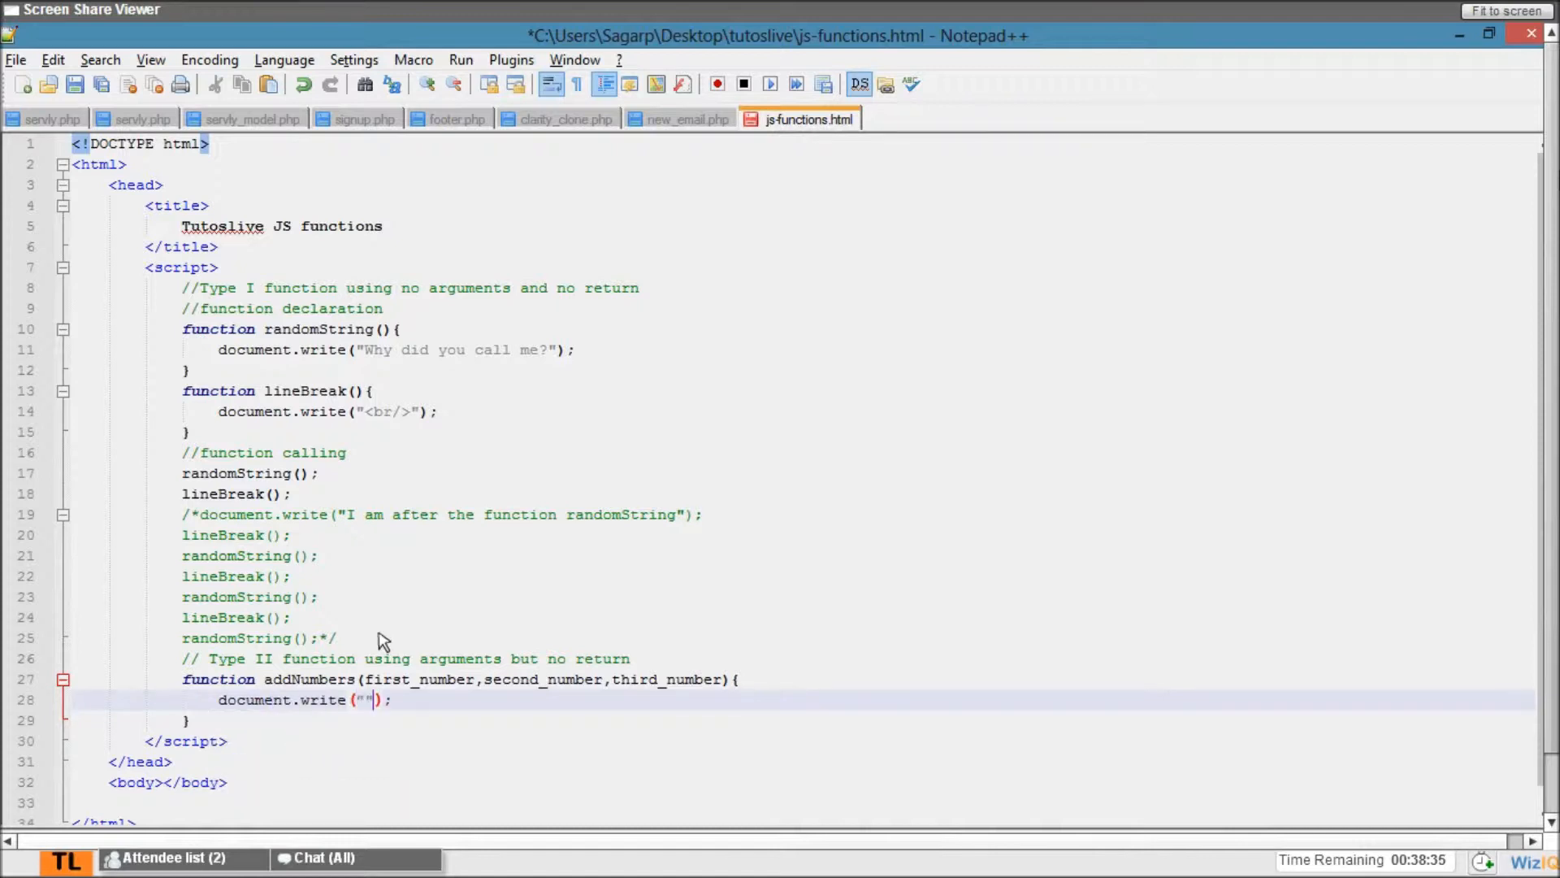
type("sum of")
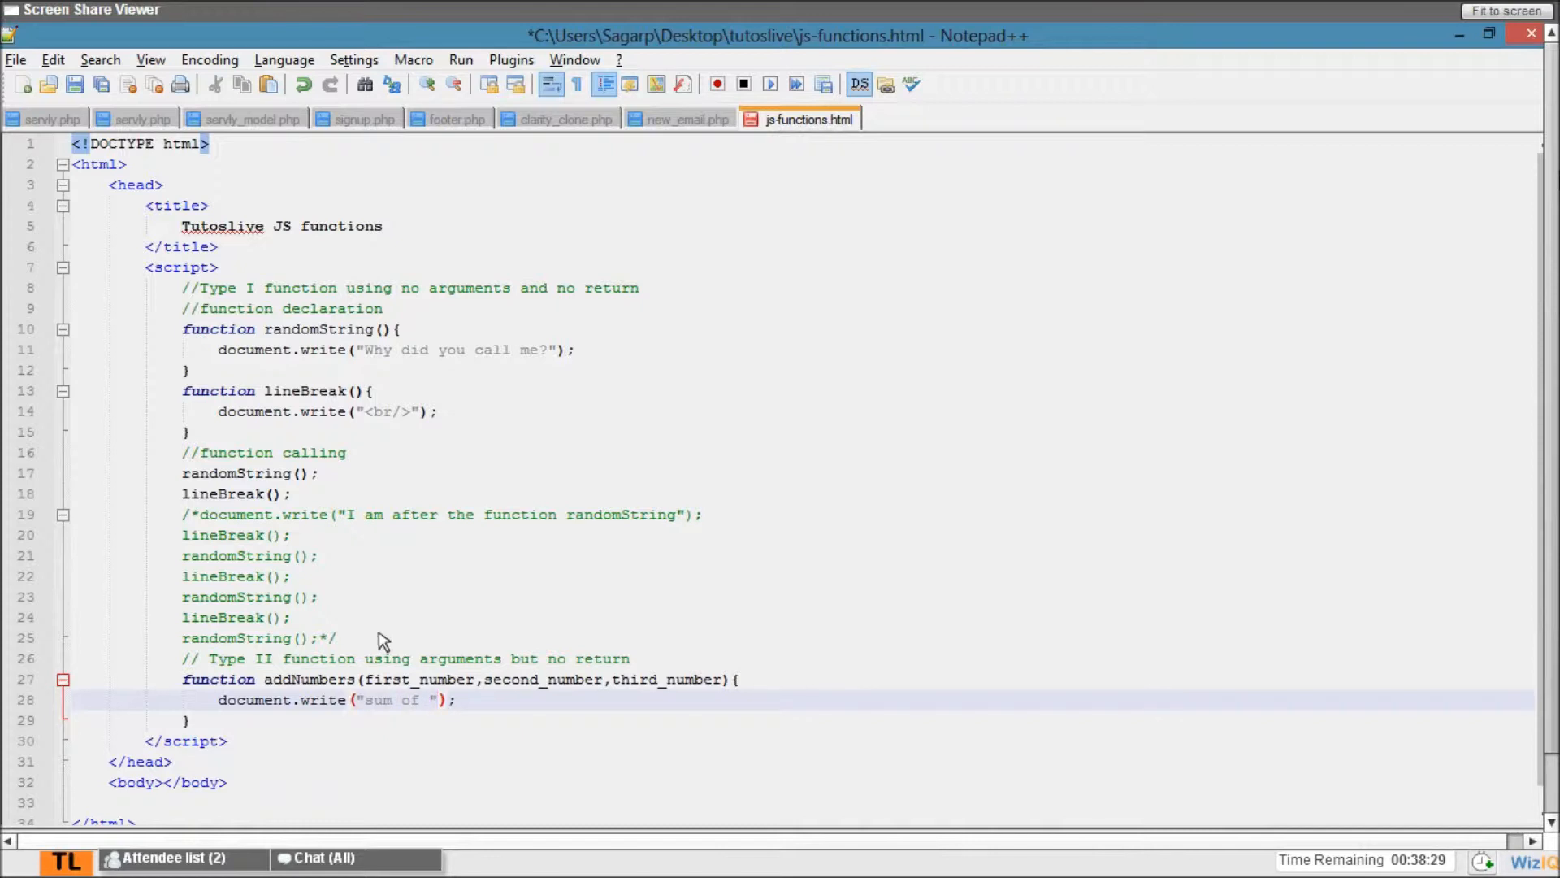
type("++")
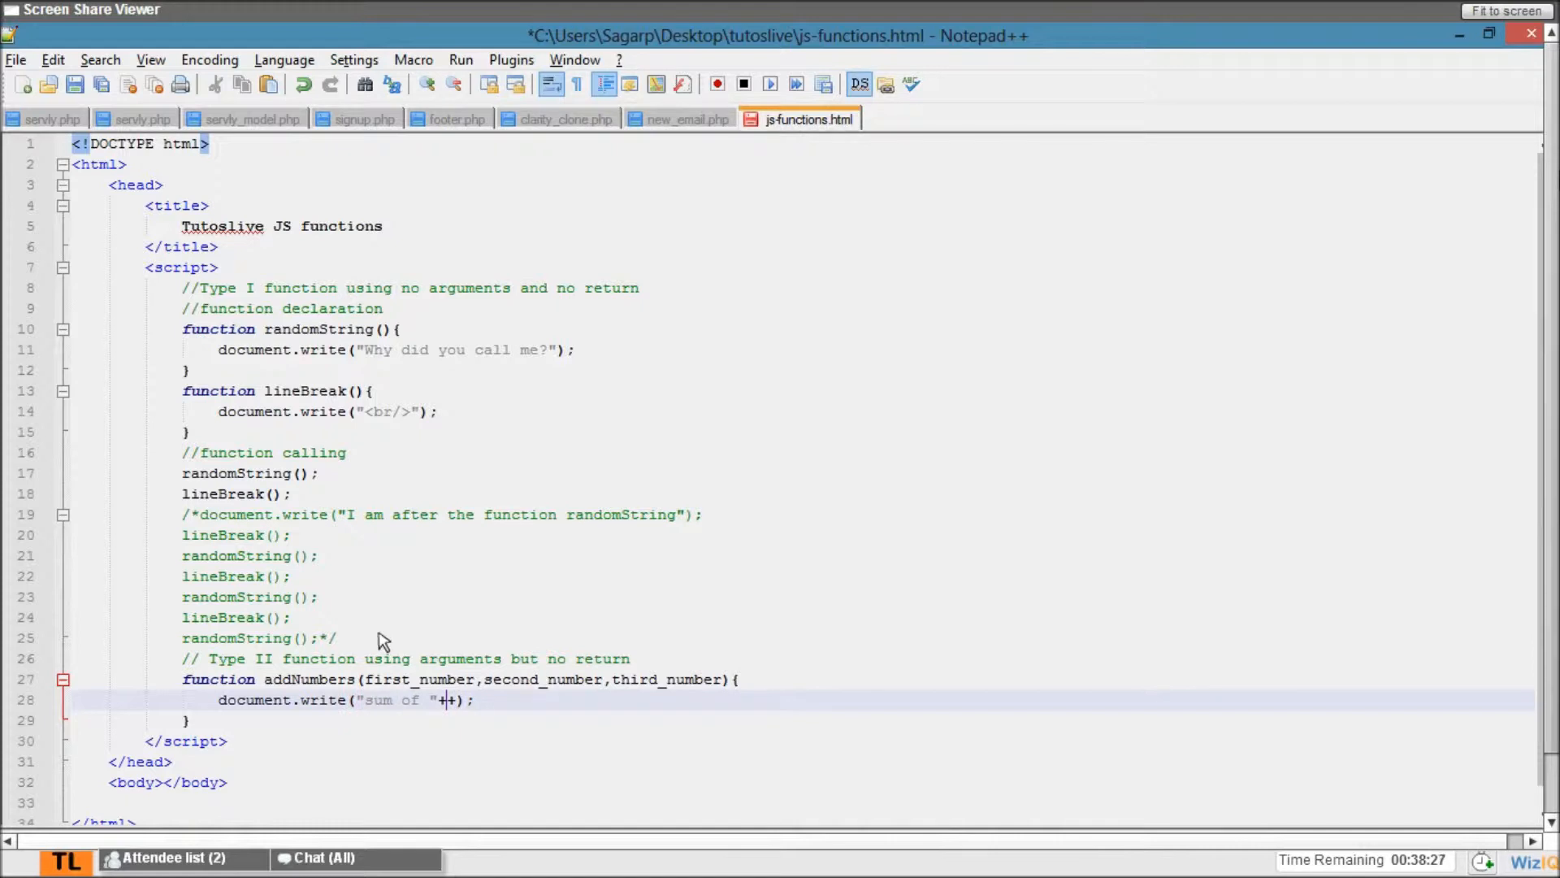
type("first_number")
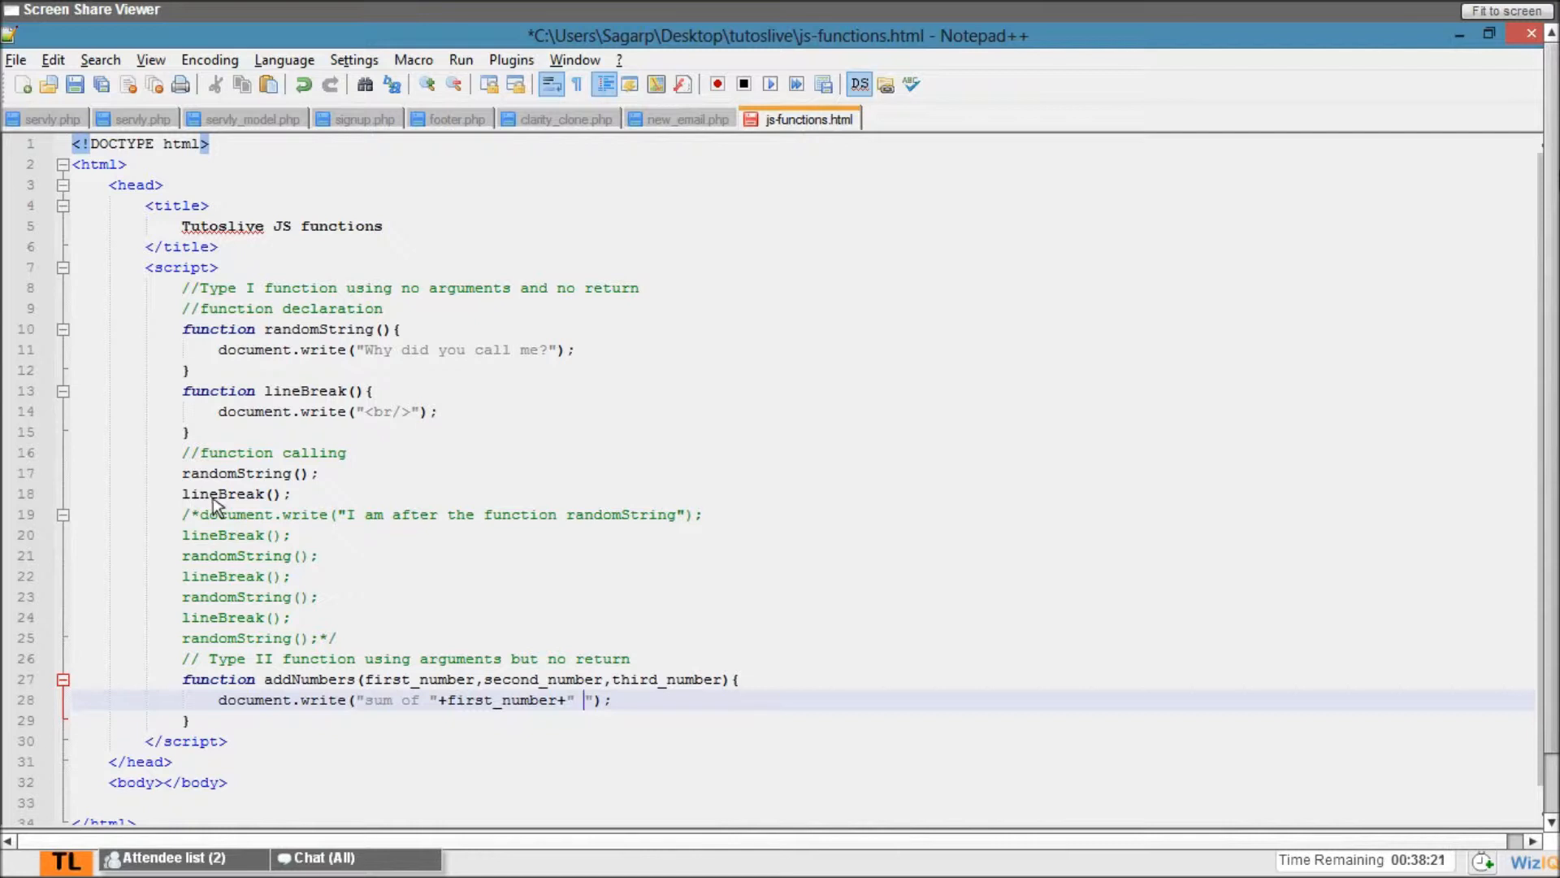
type(",\"")
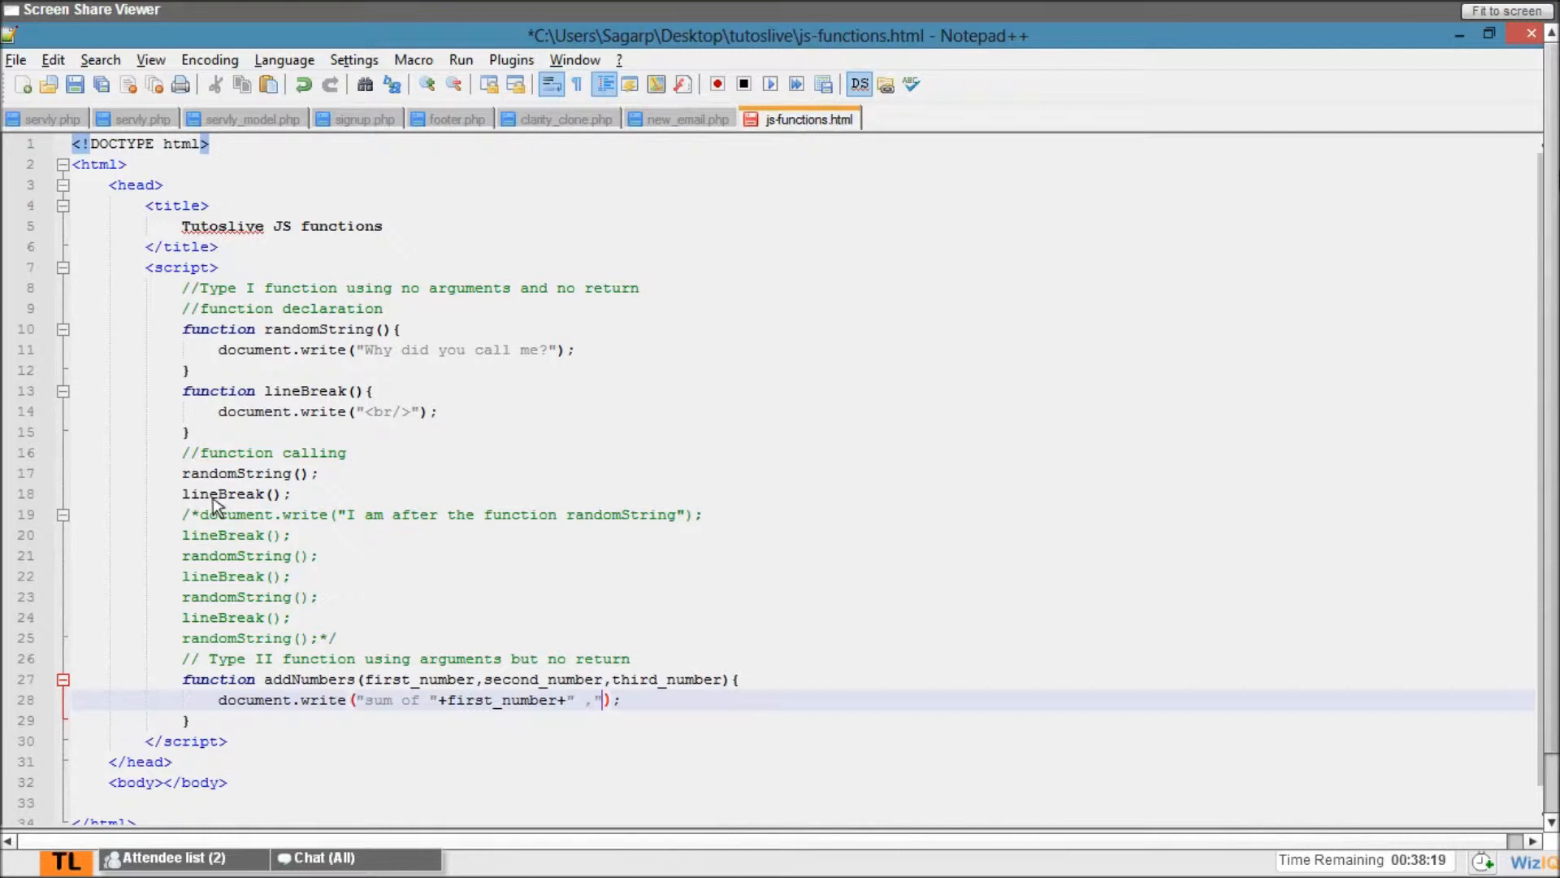
type("+second_number+")
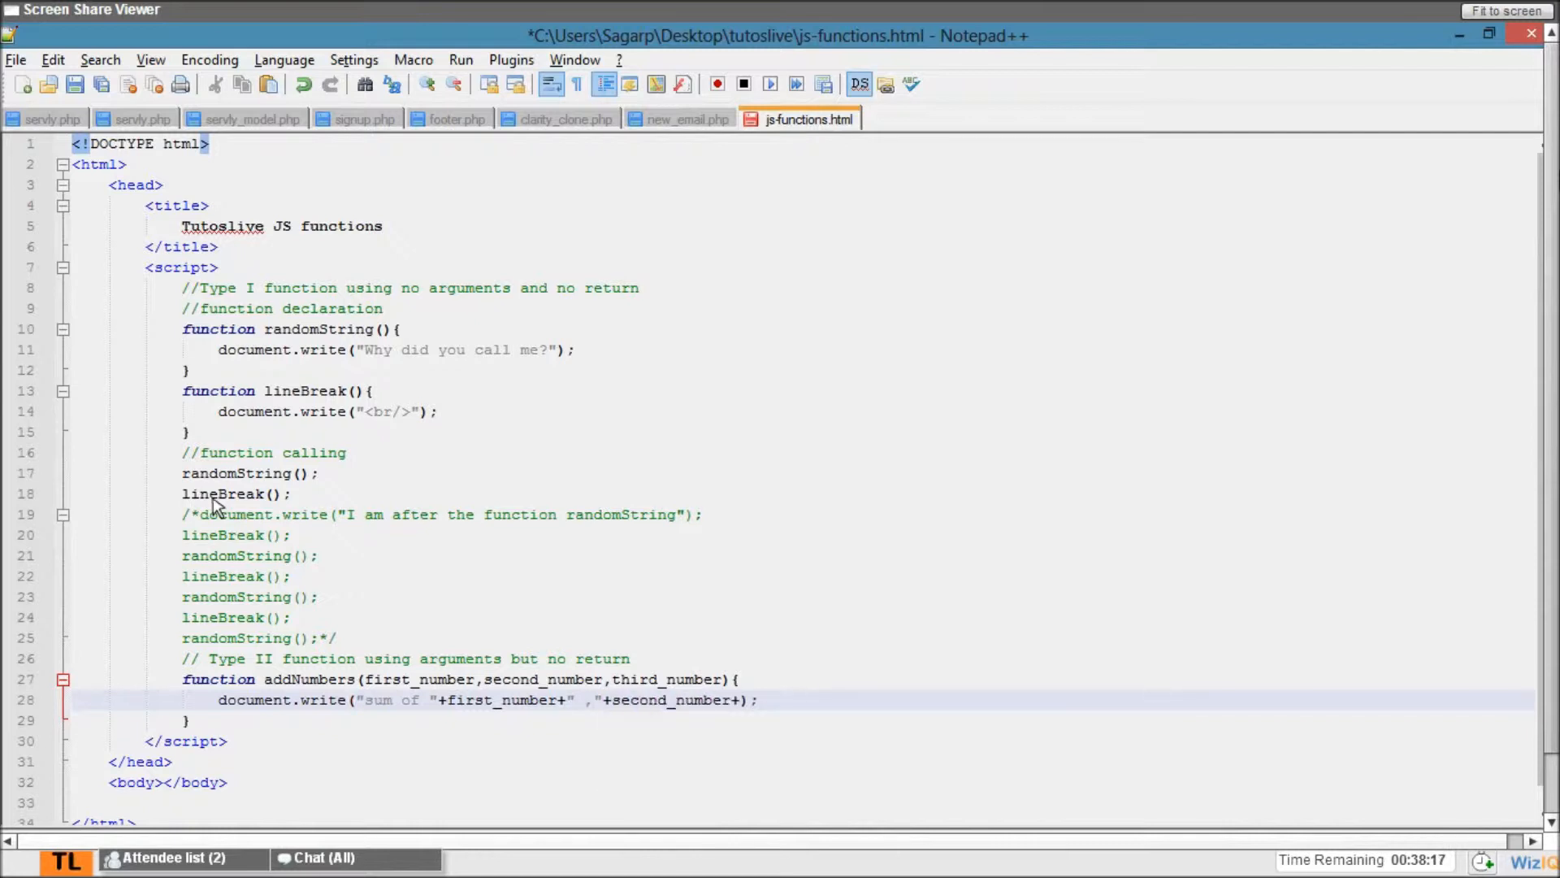
type("\" \"")
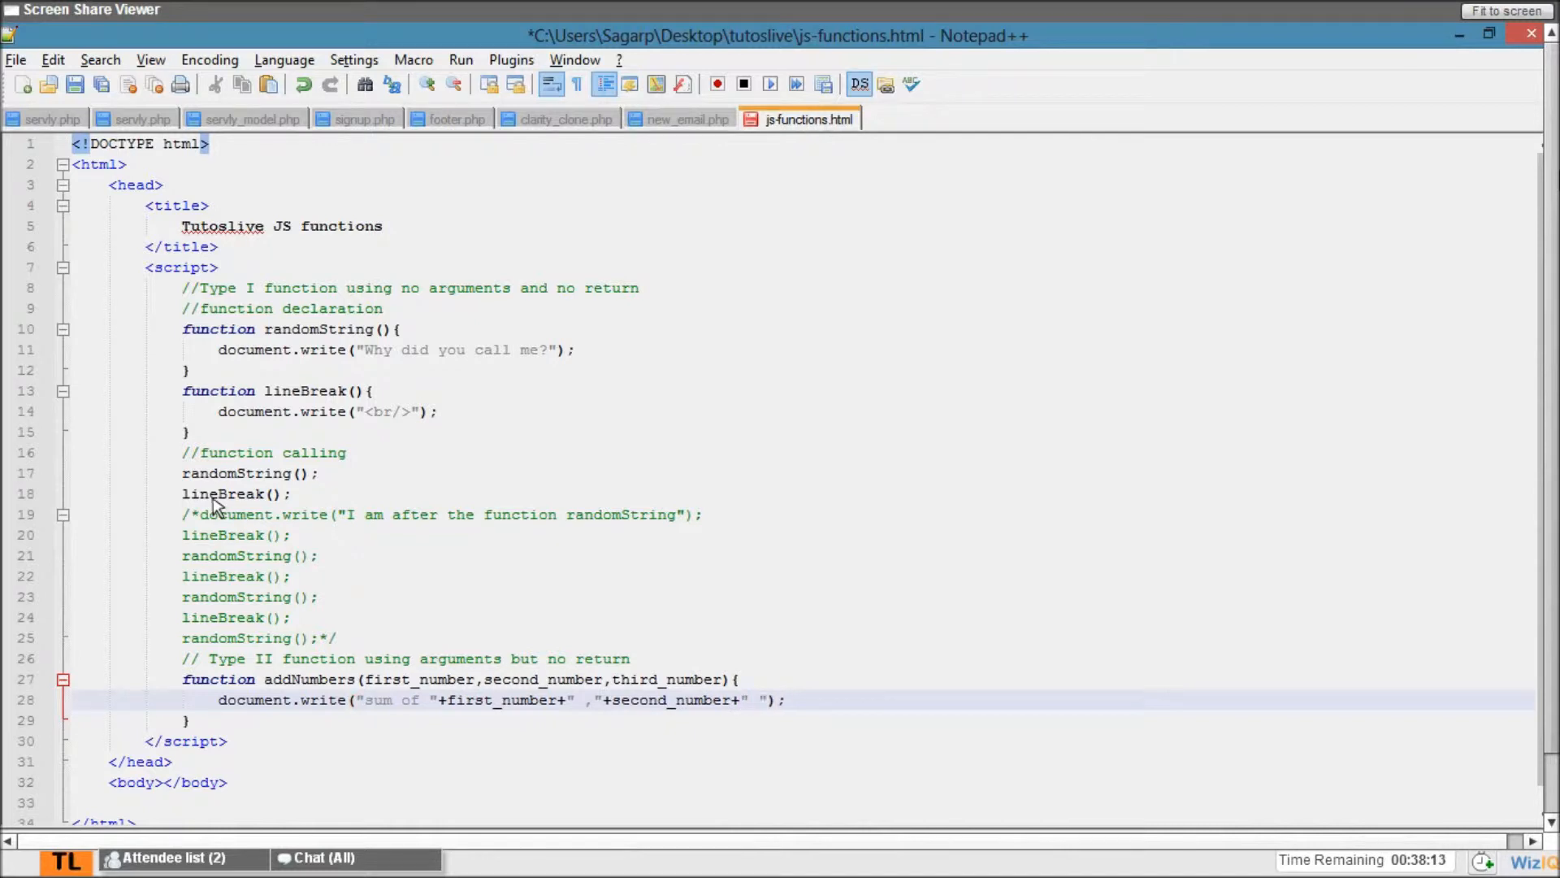
type("and")
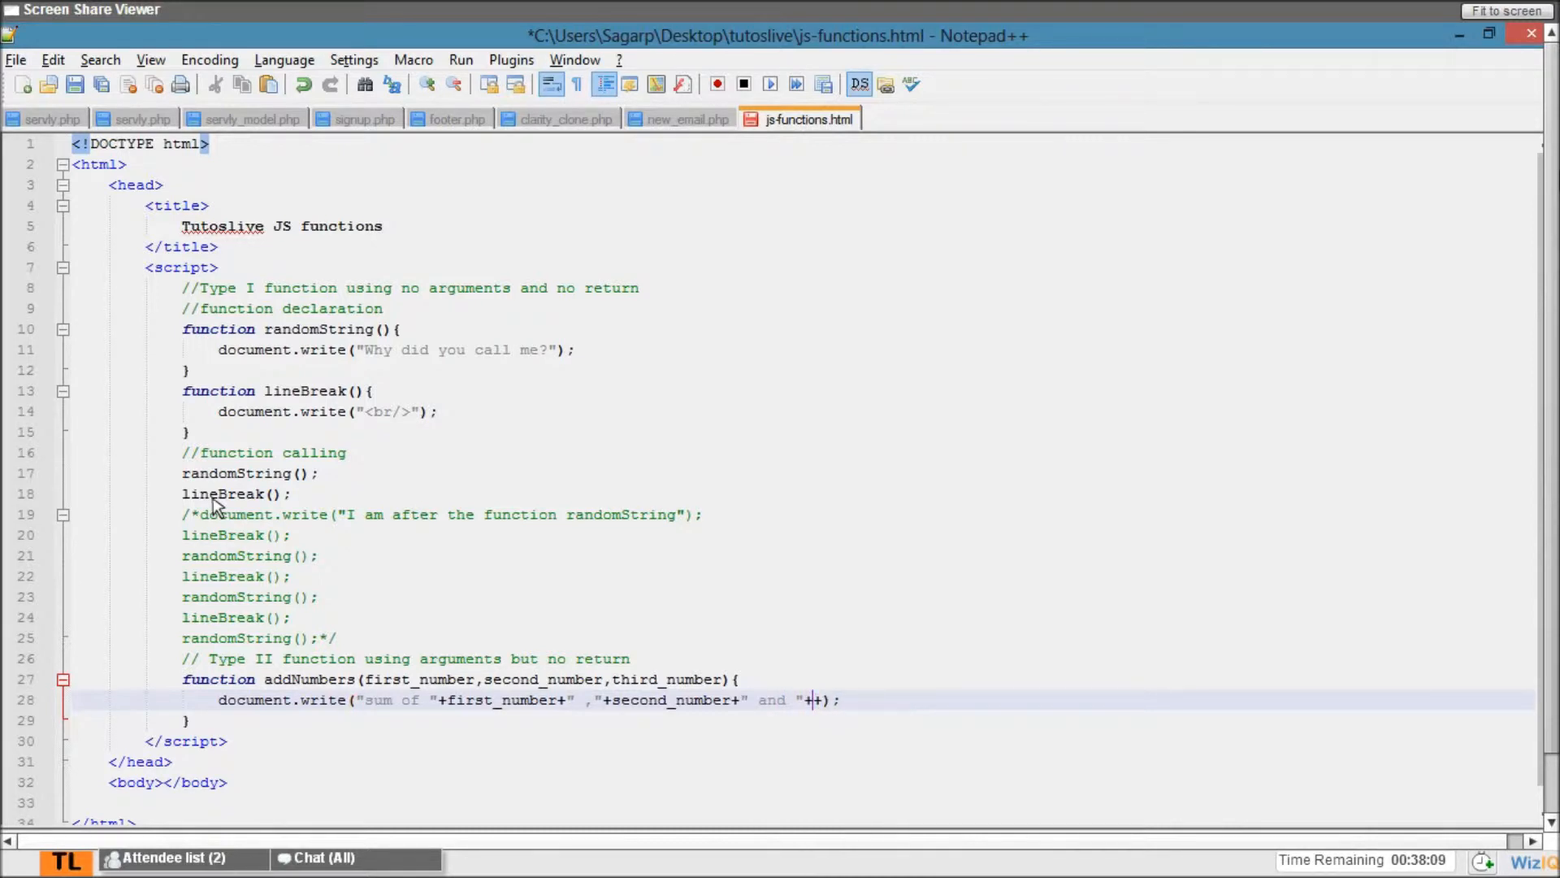
type("third")
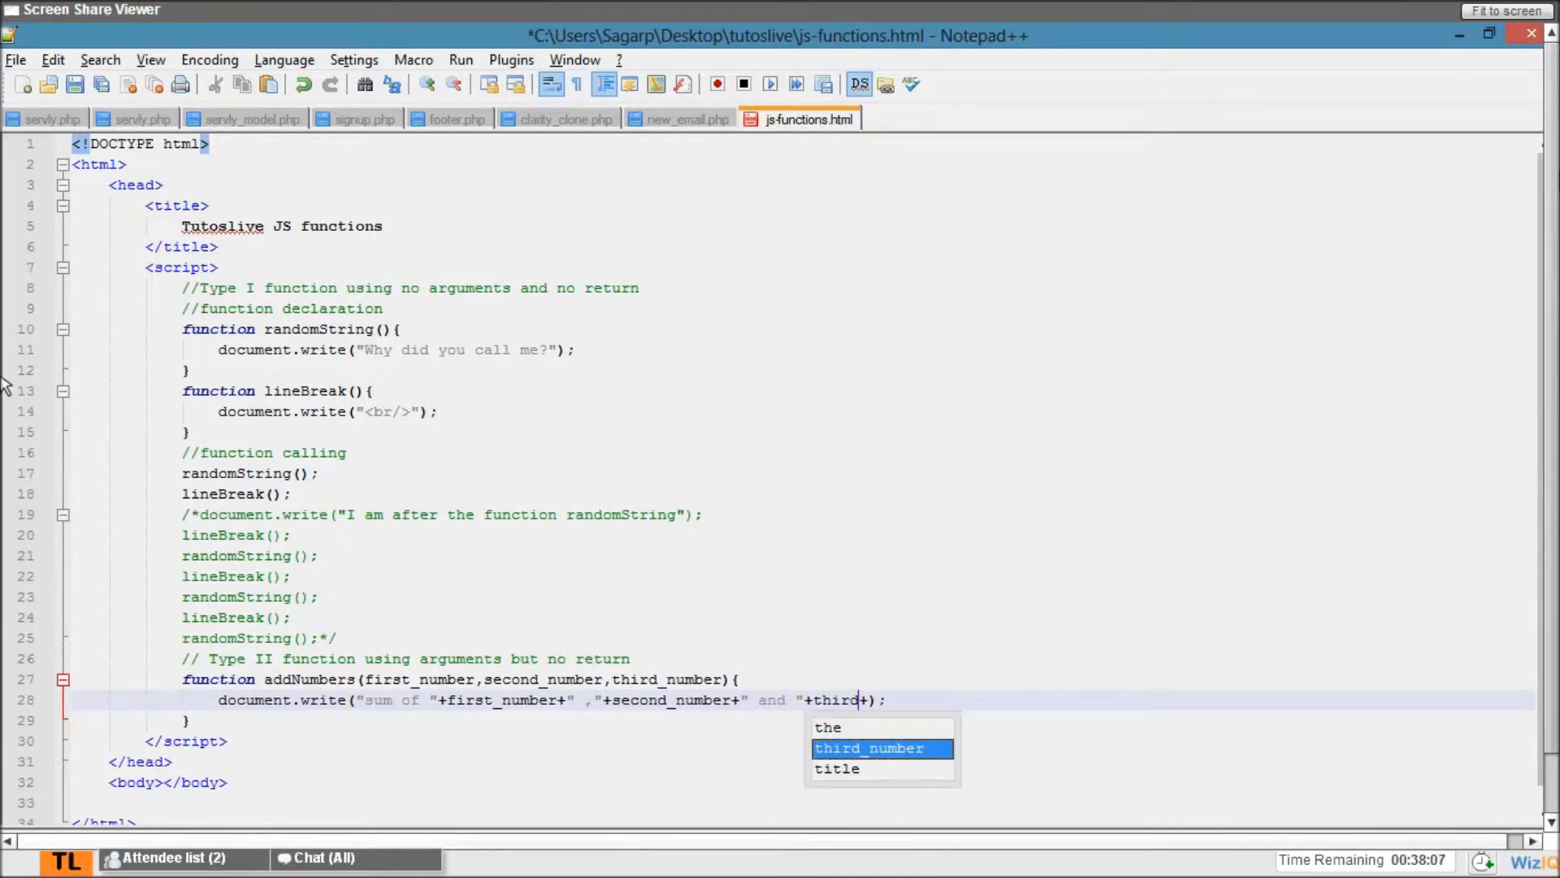
key("Tab")
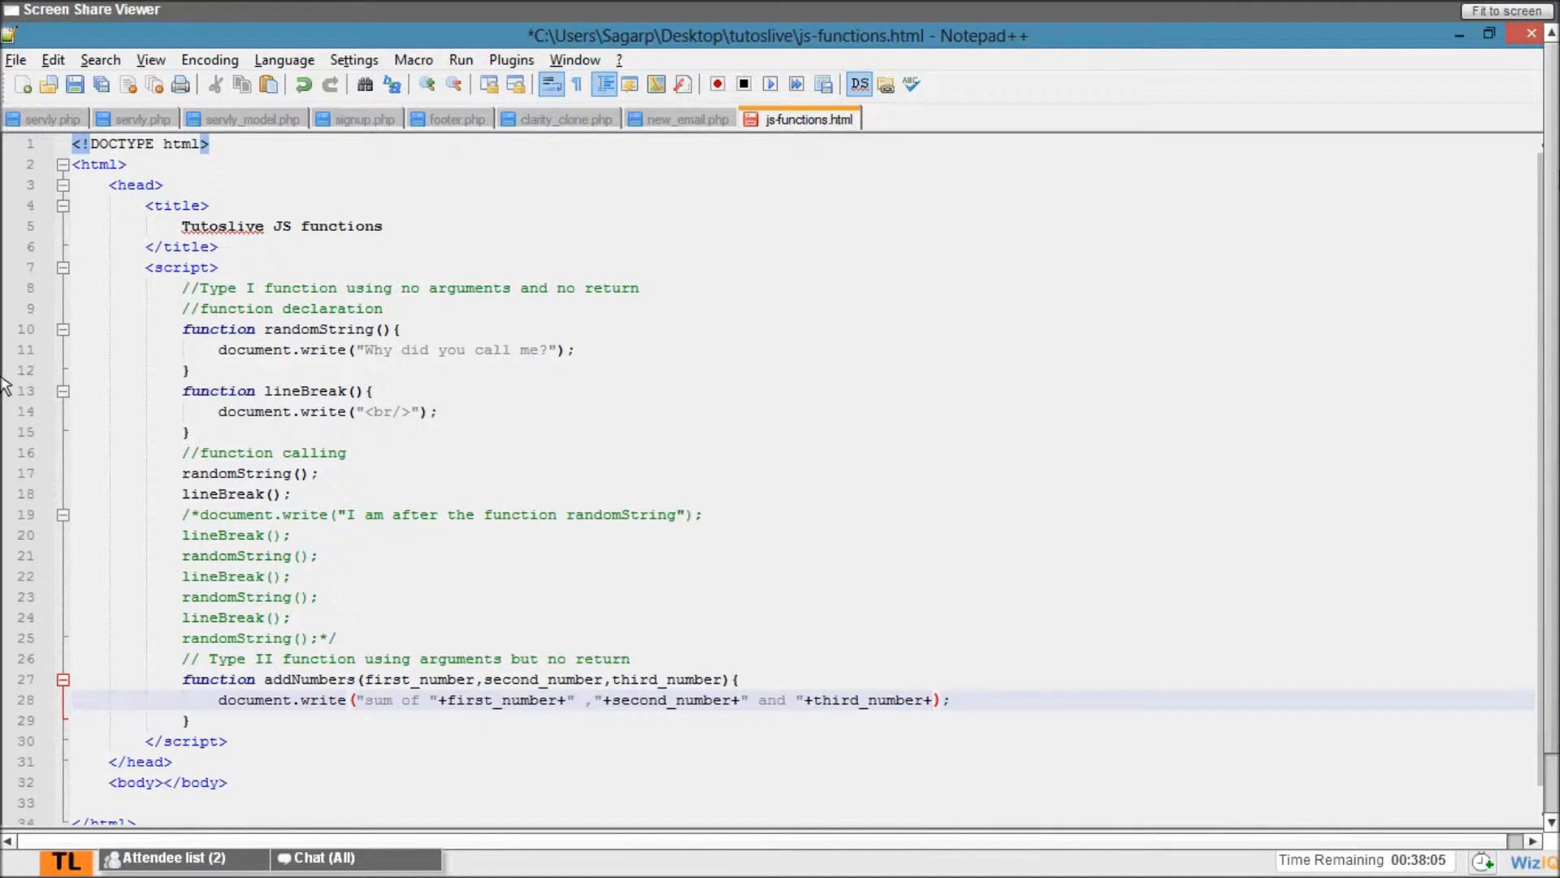
type("is \"")
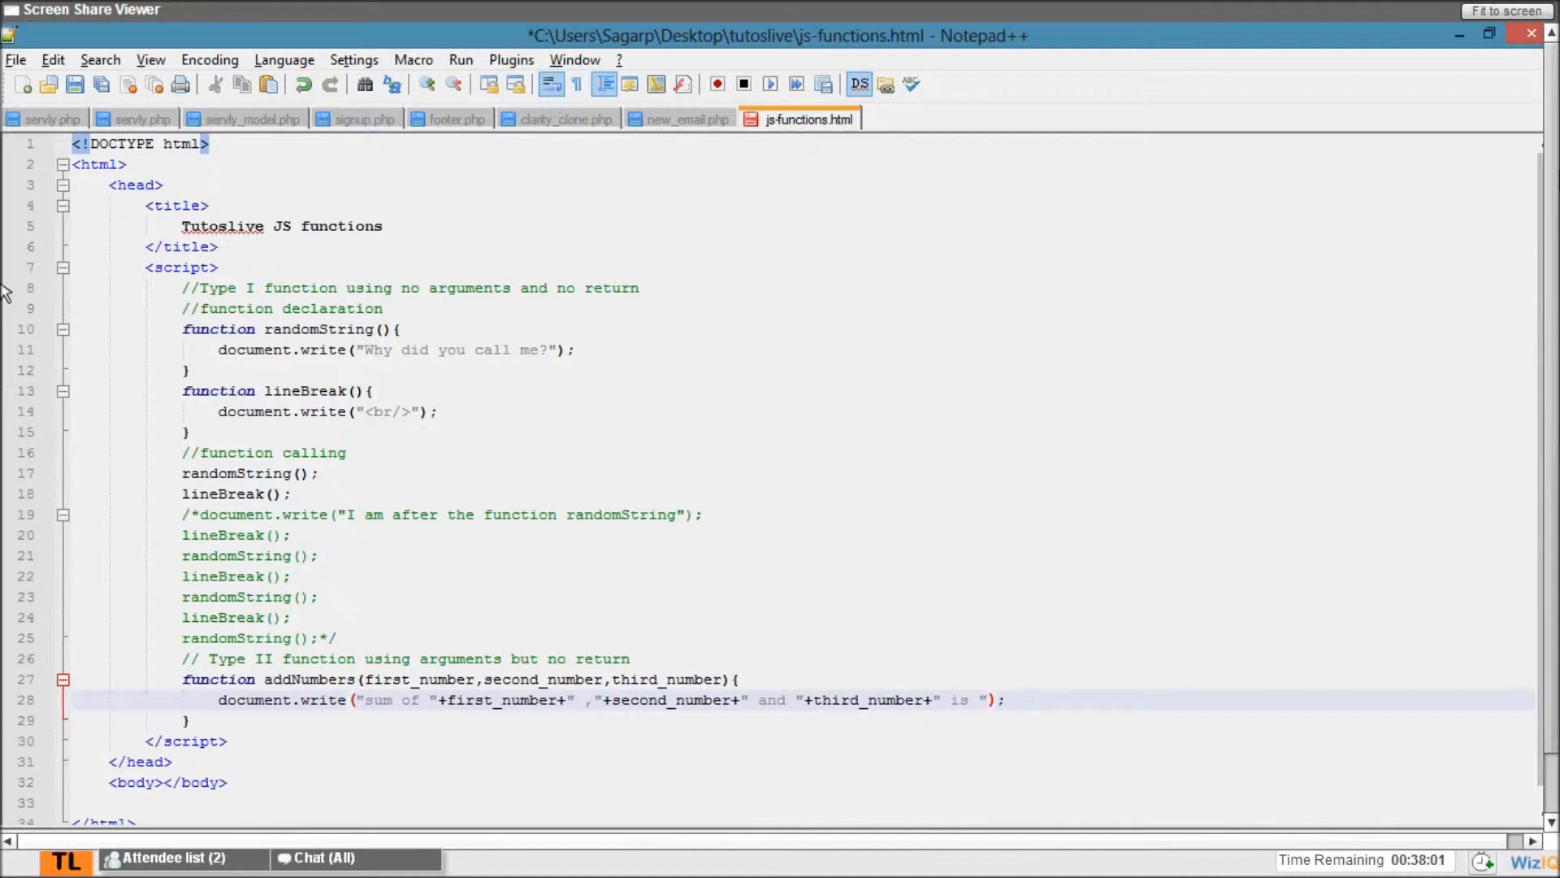
type("+")
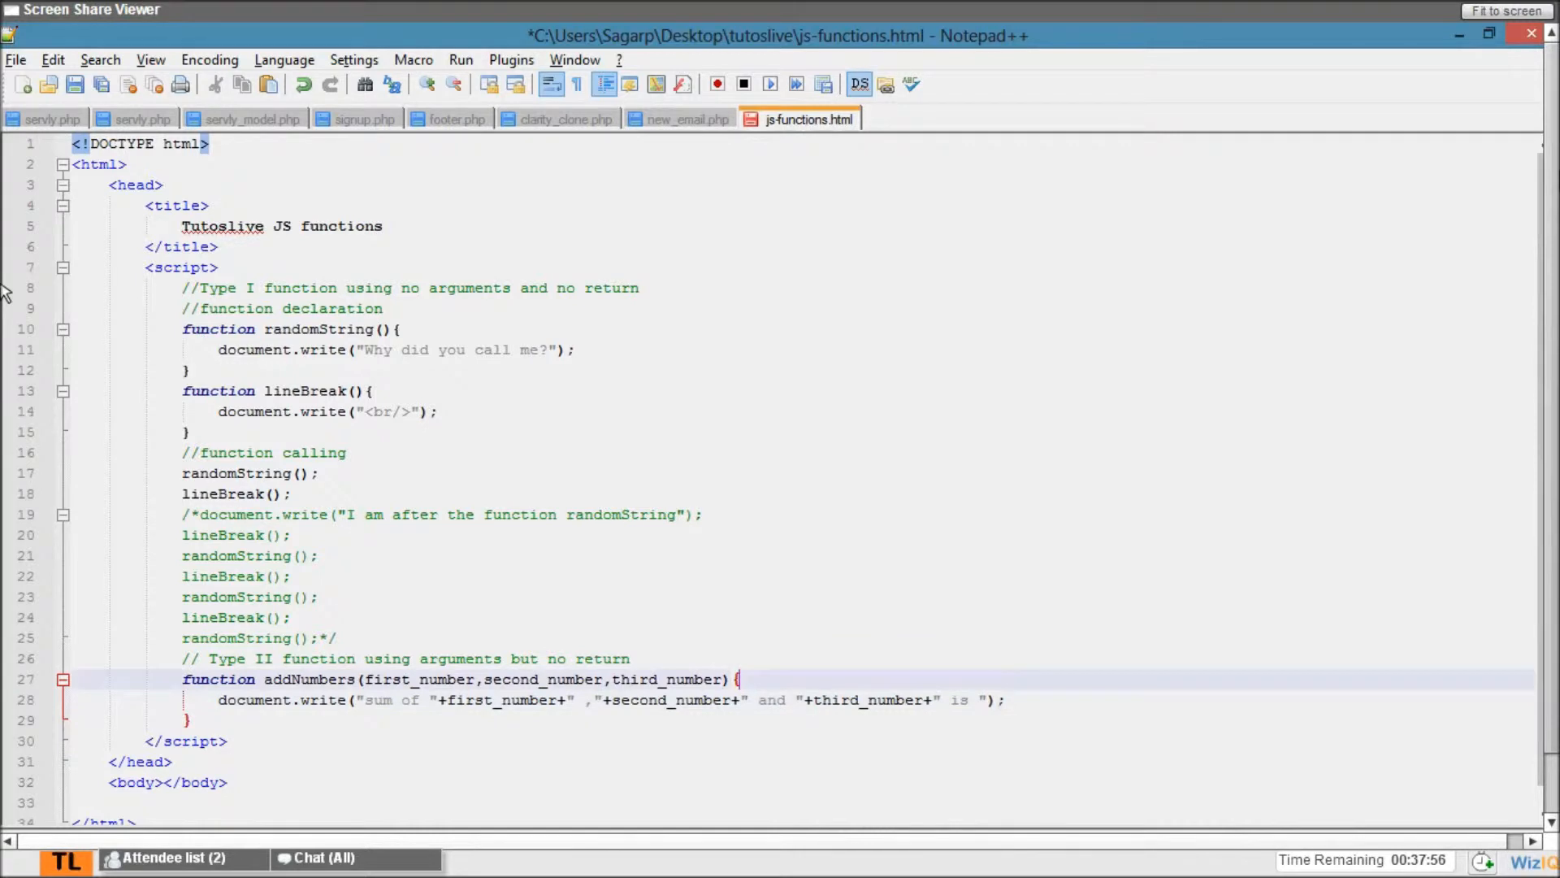
- Add var sum = first_number+second_number+third_number; above the write line
type("va")
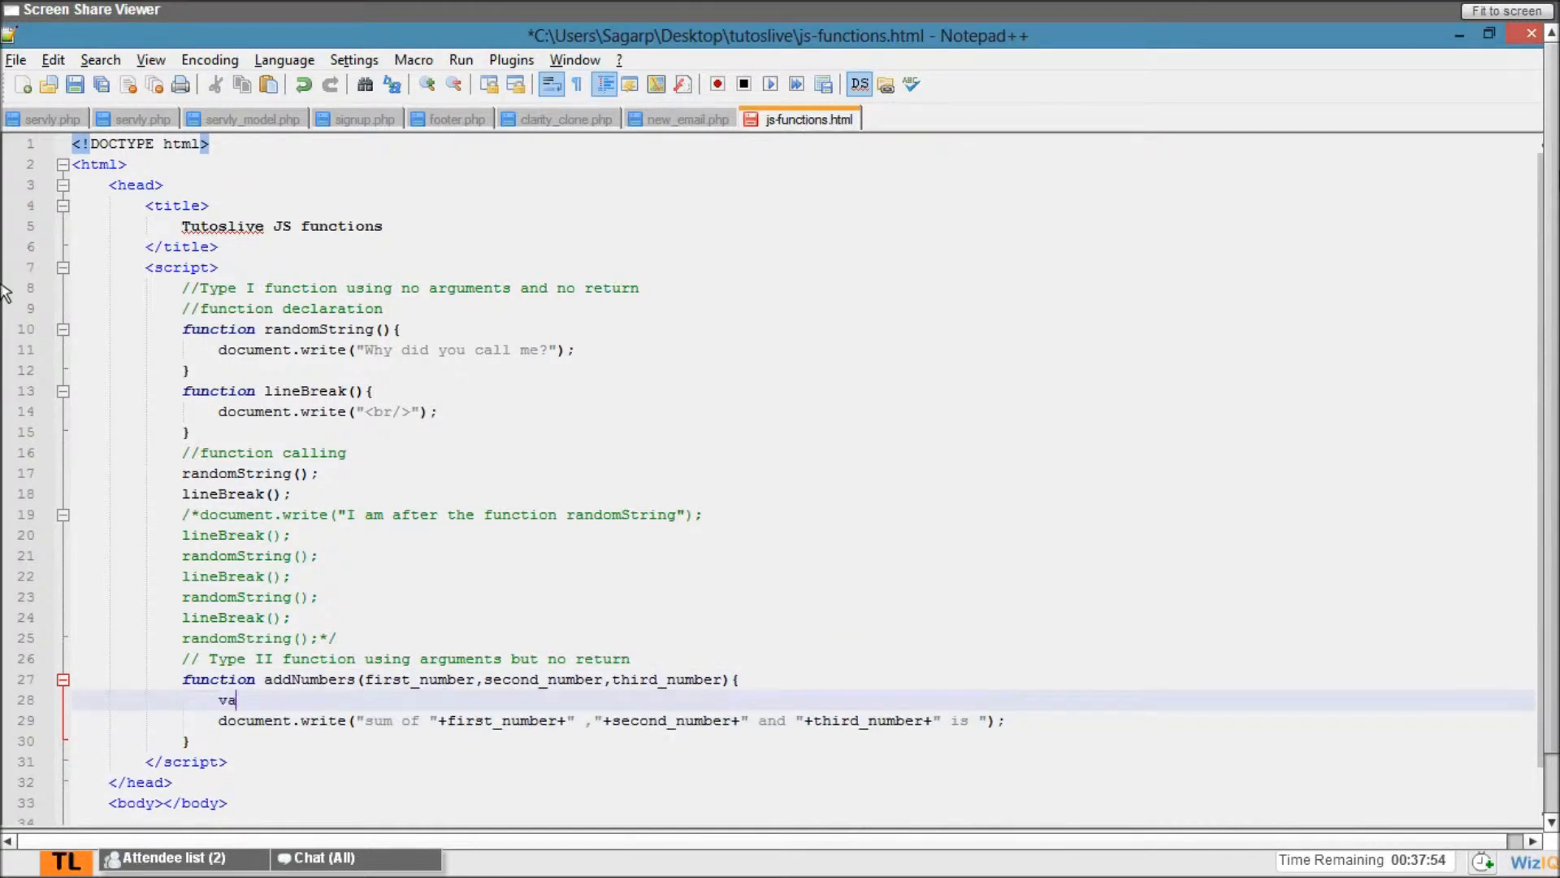
type("r")
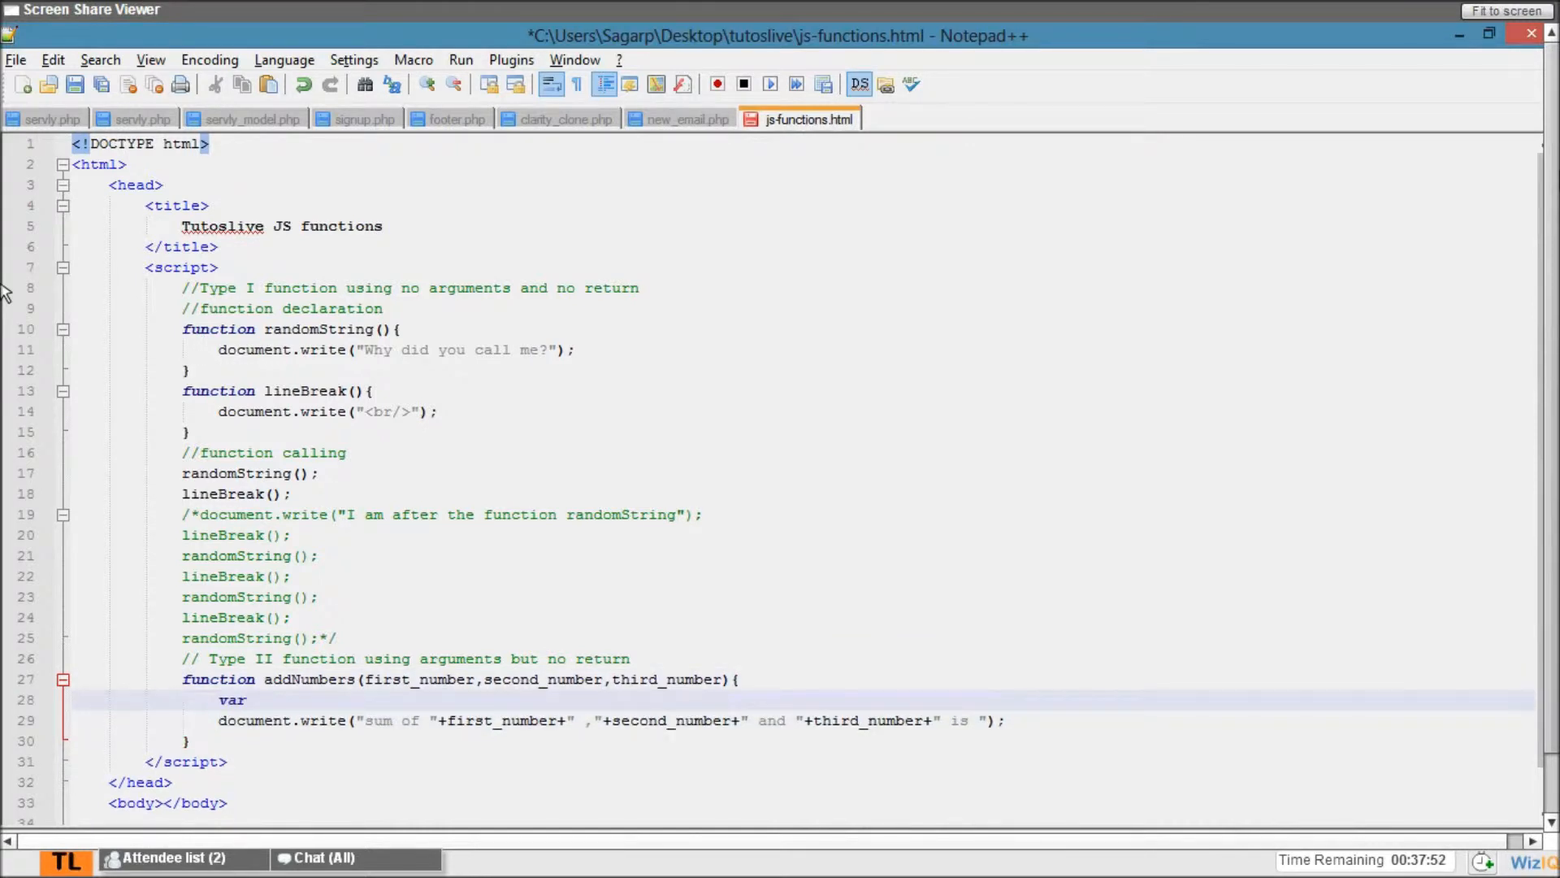
type("sum = first_number+second_number+third_number;")
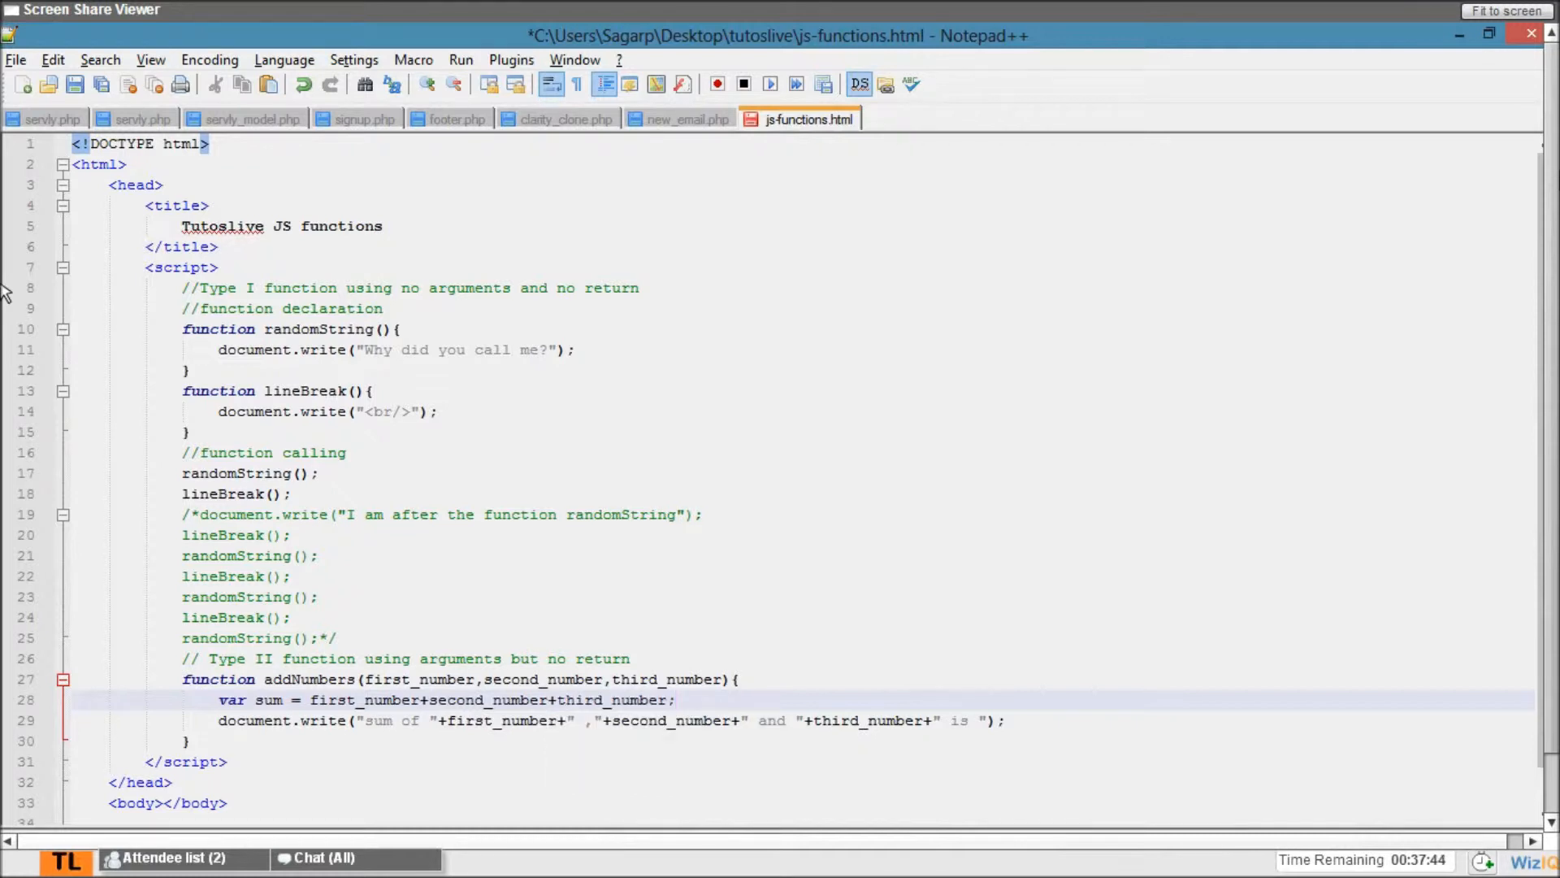
mouse_move(697, 530)
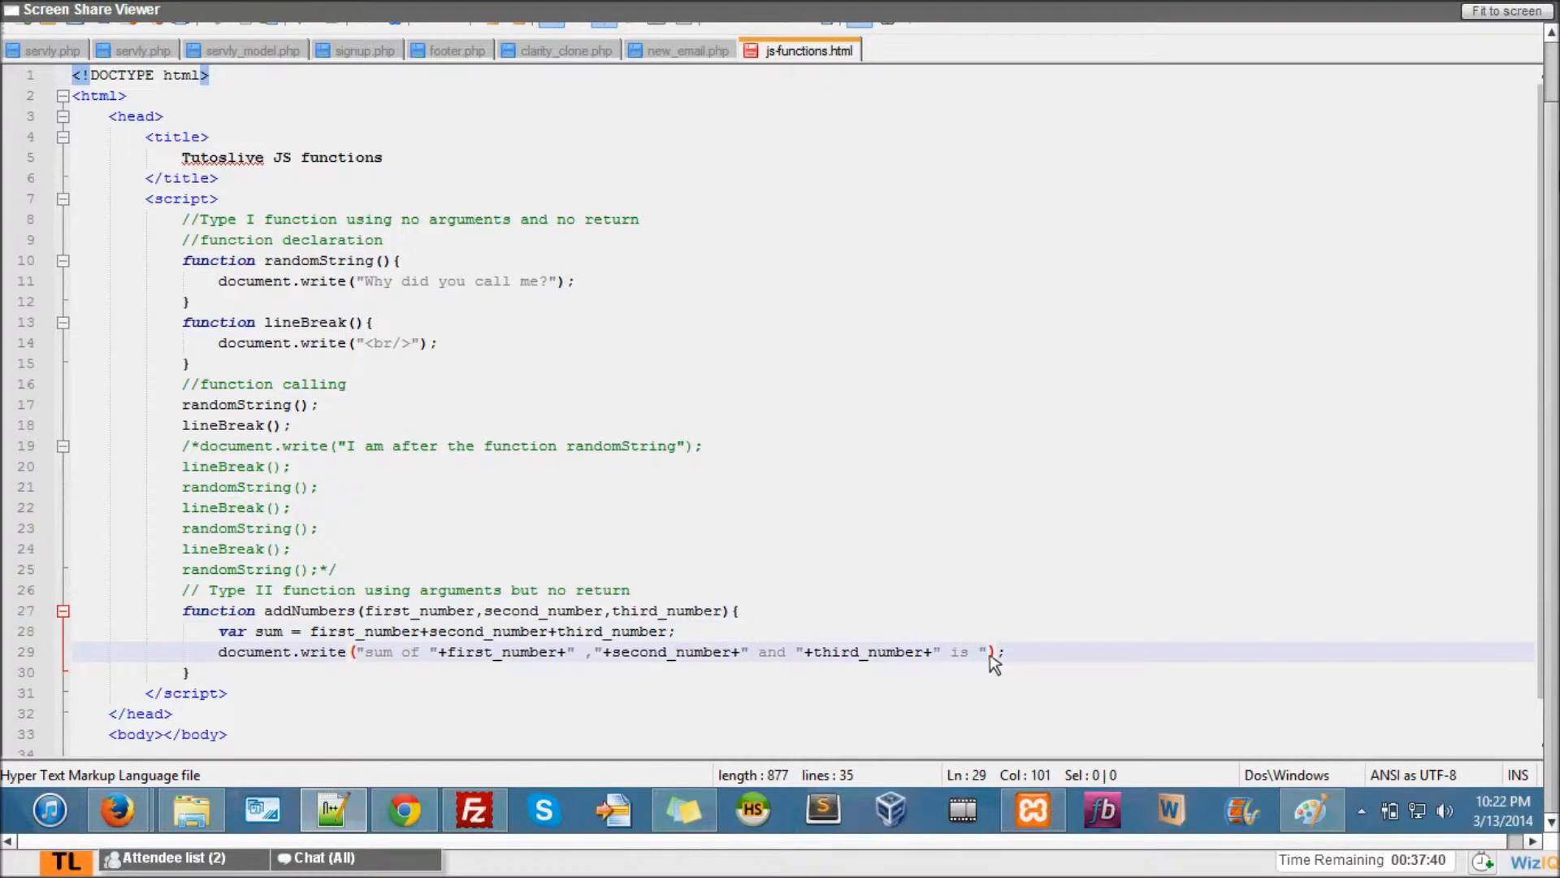
- Call addNumbers(10,15,20); on a new line after the function
type("sum")
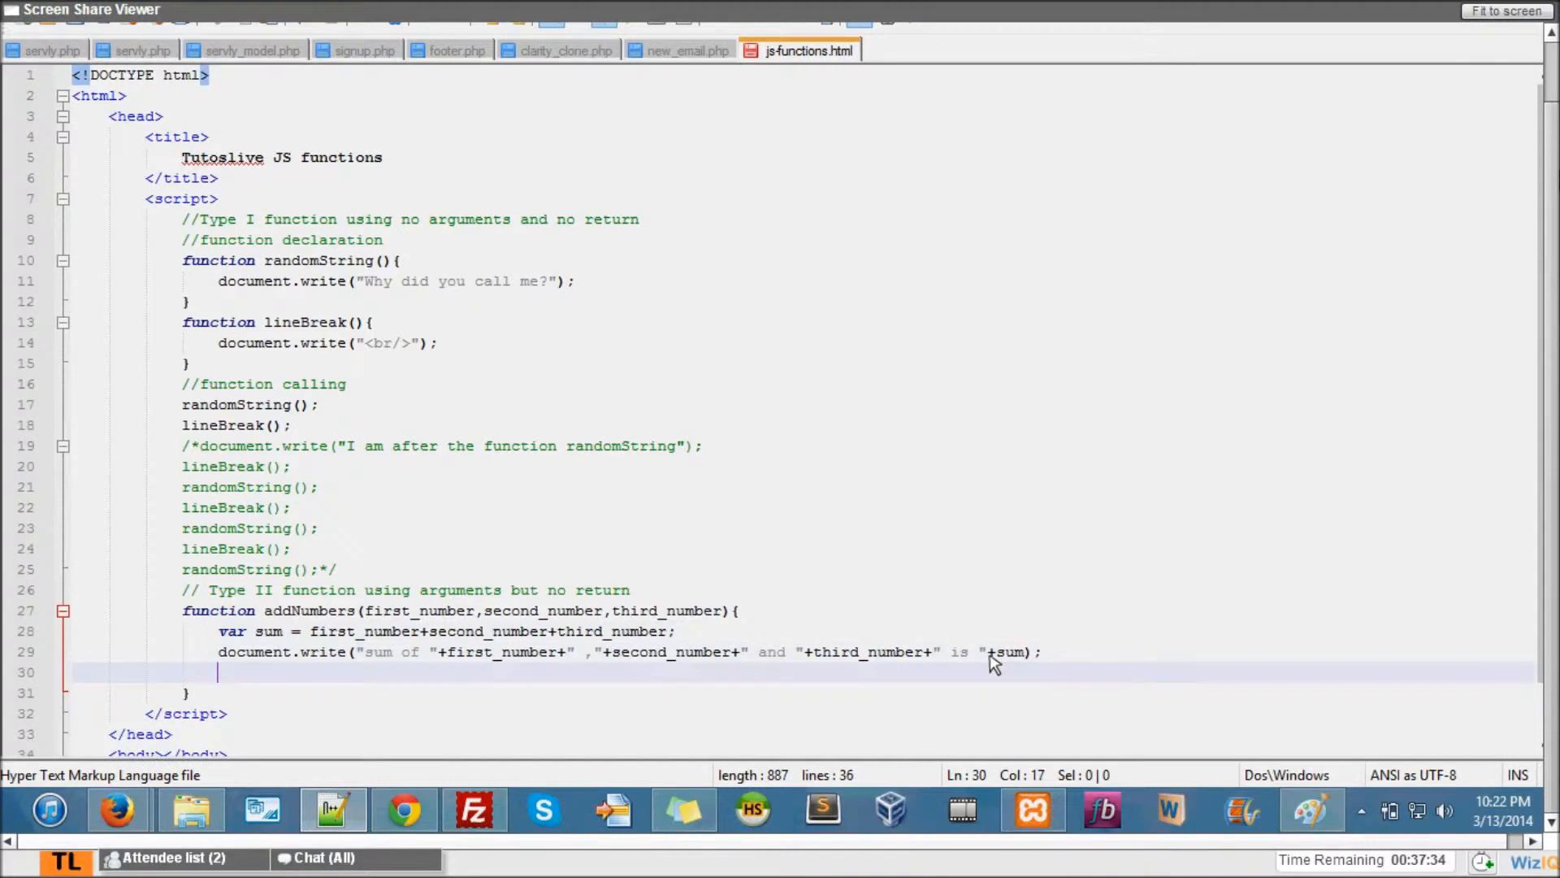
type("lineBreak();")
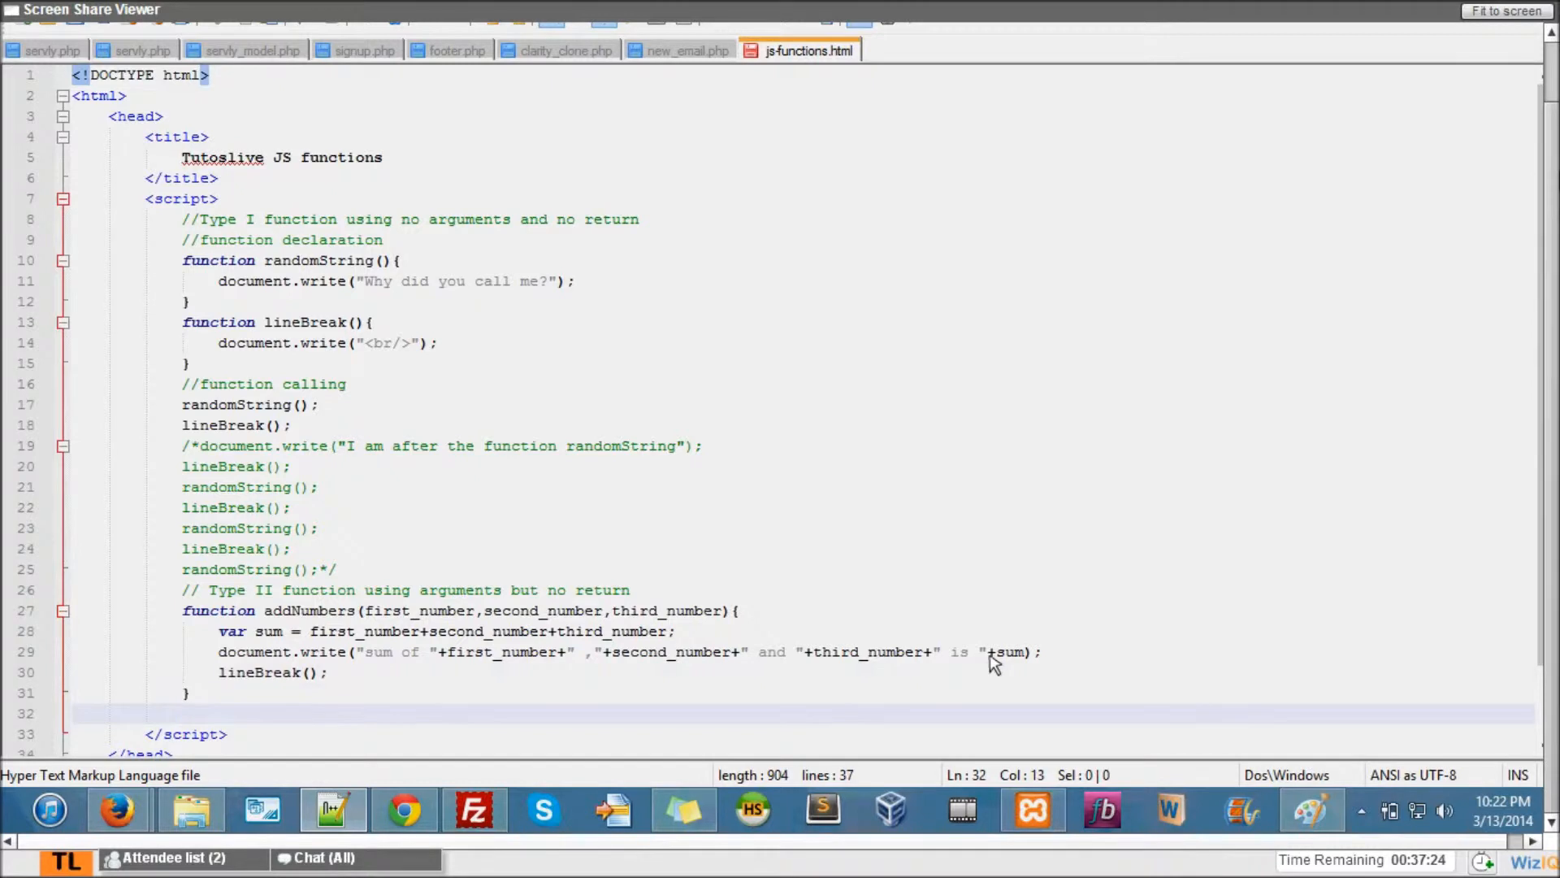
type("addNumbers(")
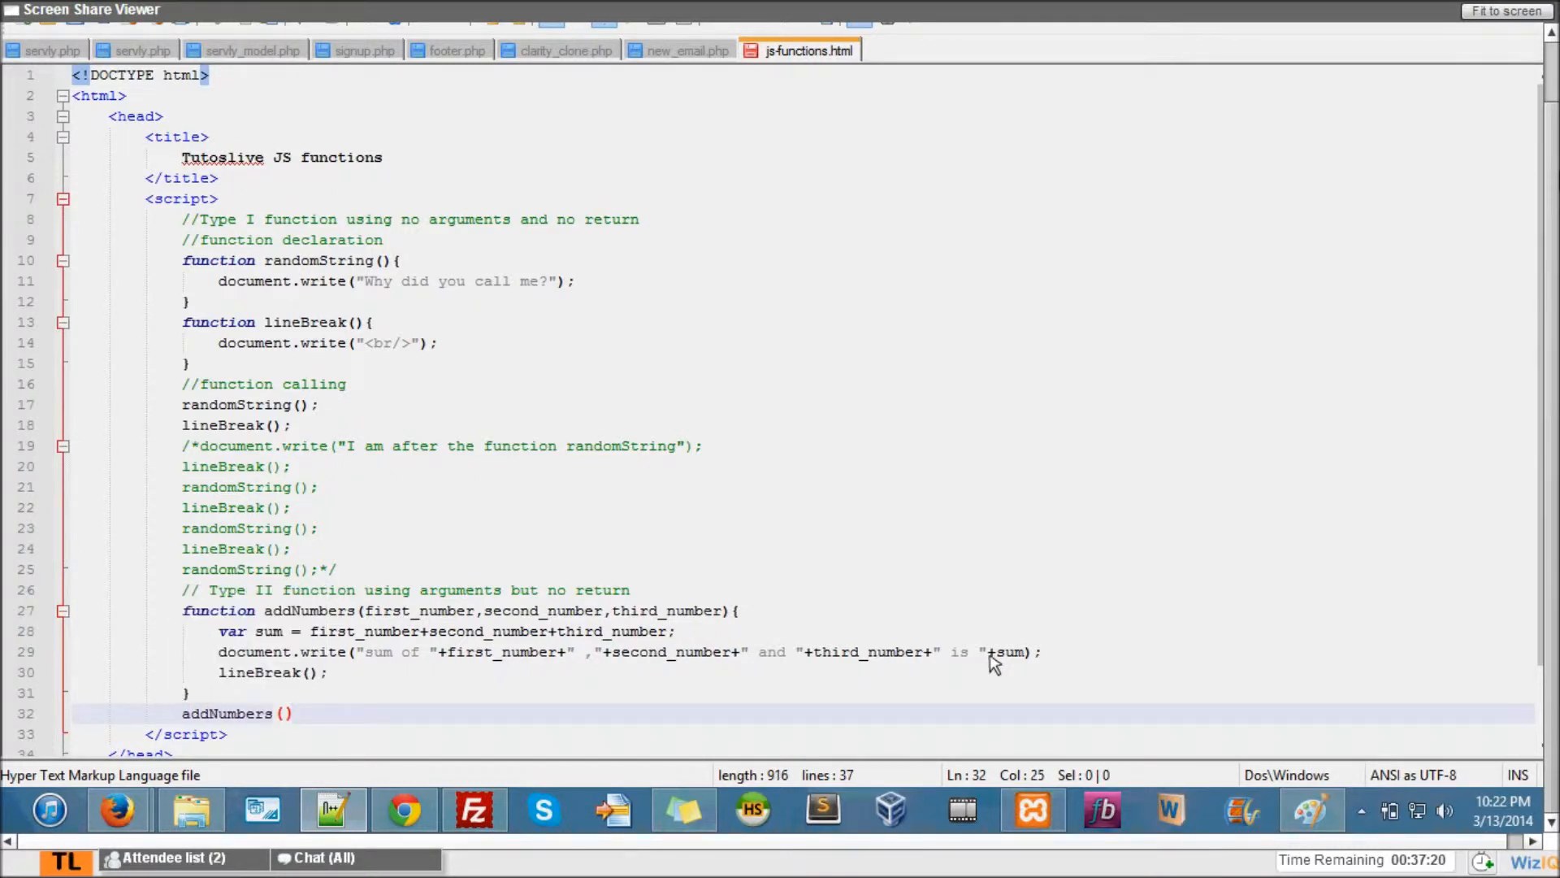
type("10,")
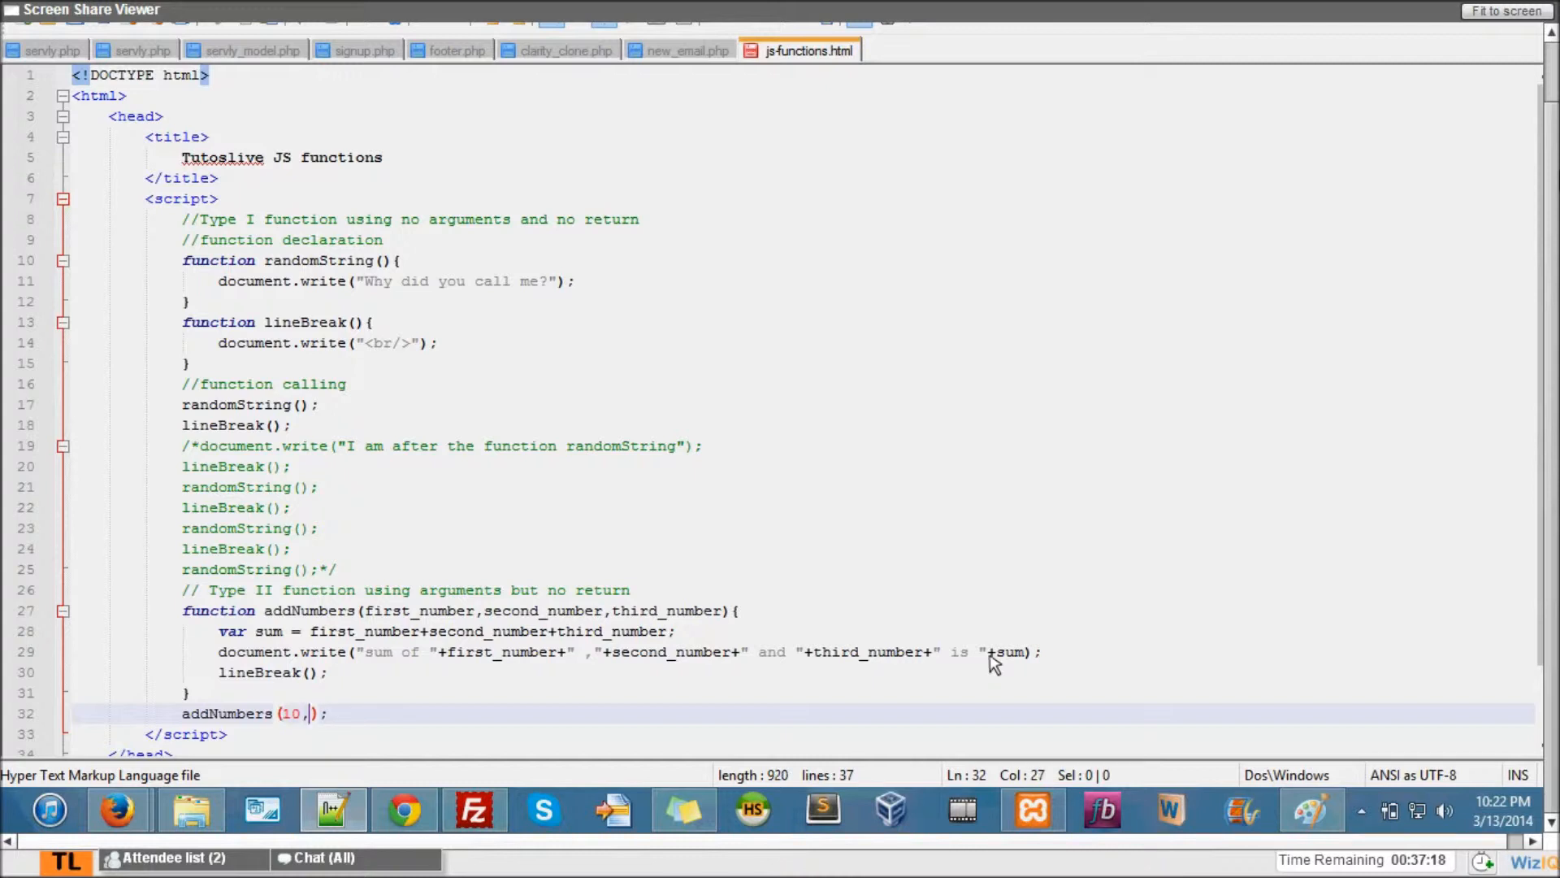
type("15,2")
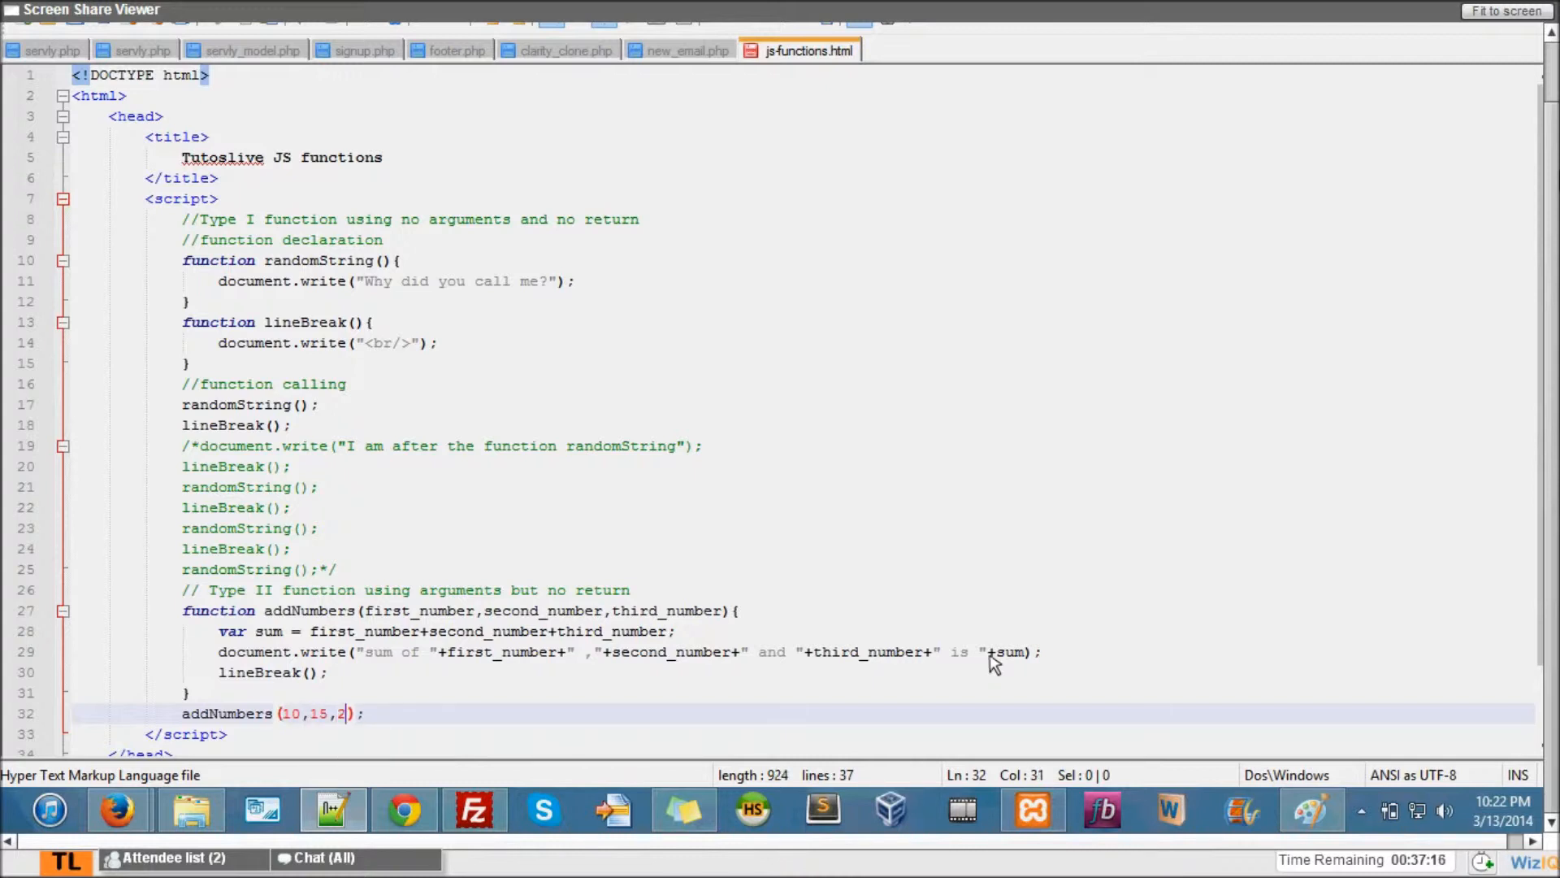
type("0")
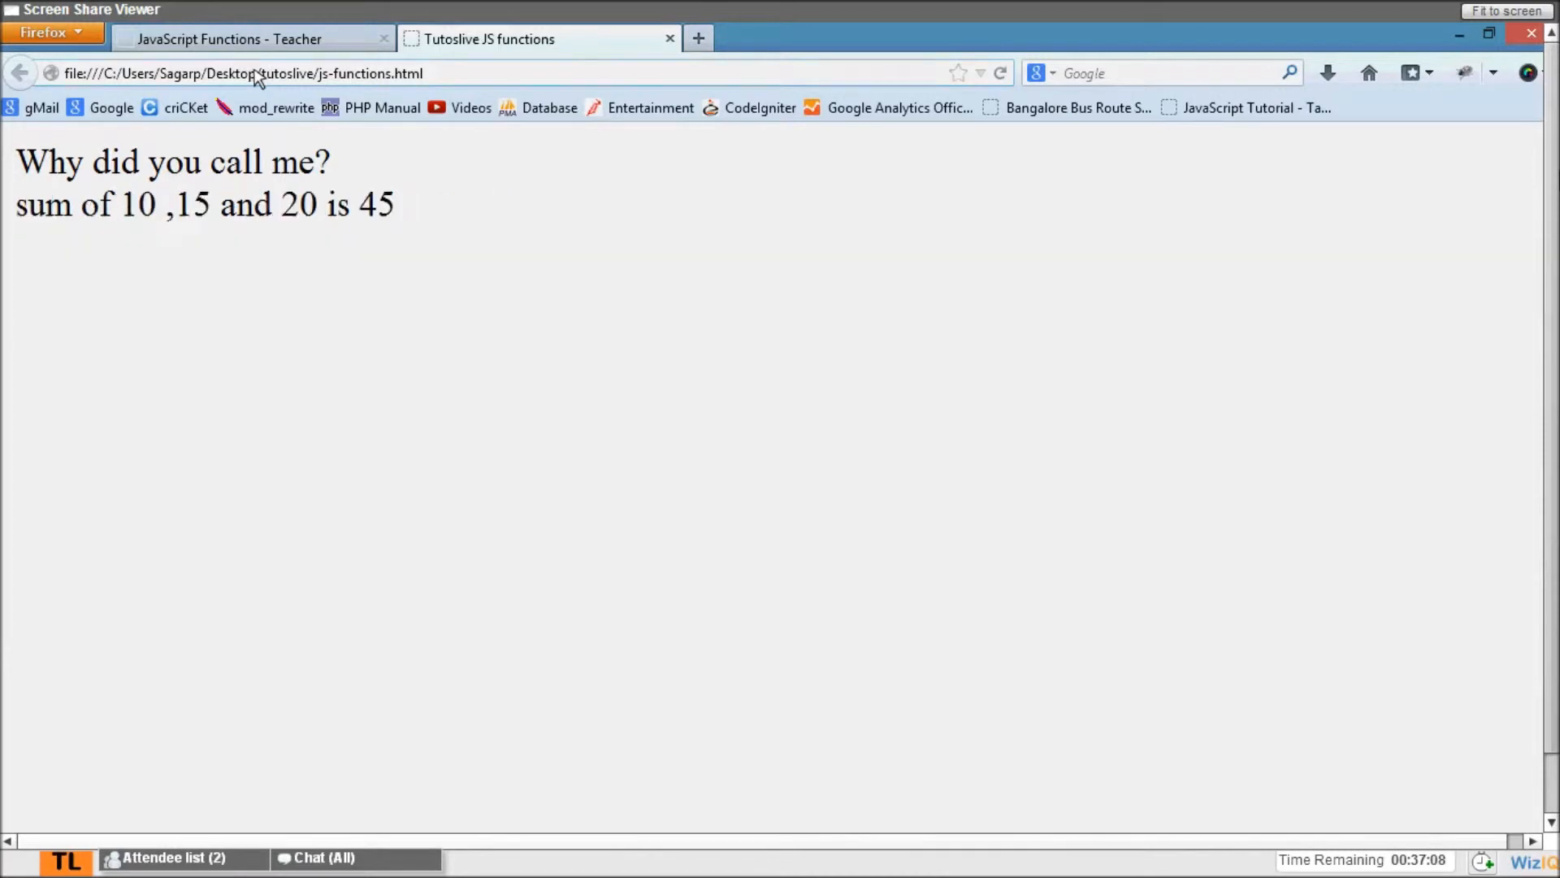
- View the rendered "sum of 10 ,15 and 20 is 45" output in Firefox
double_click(136, 205)
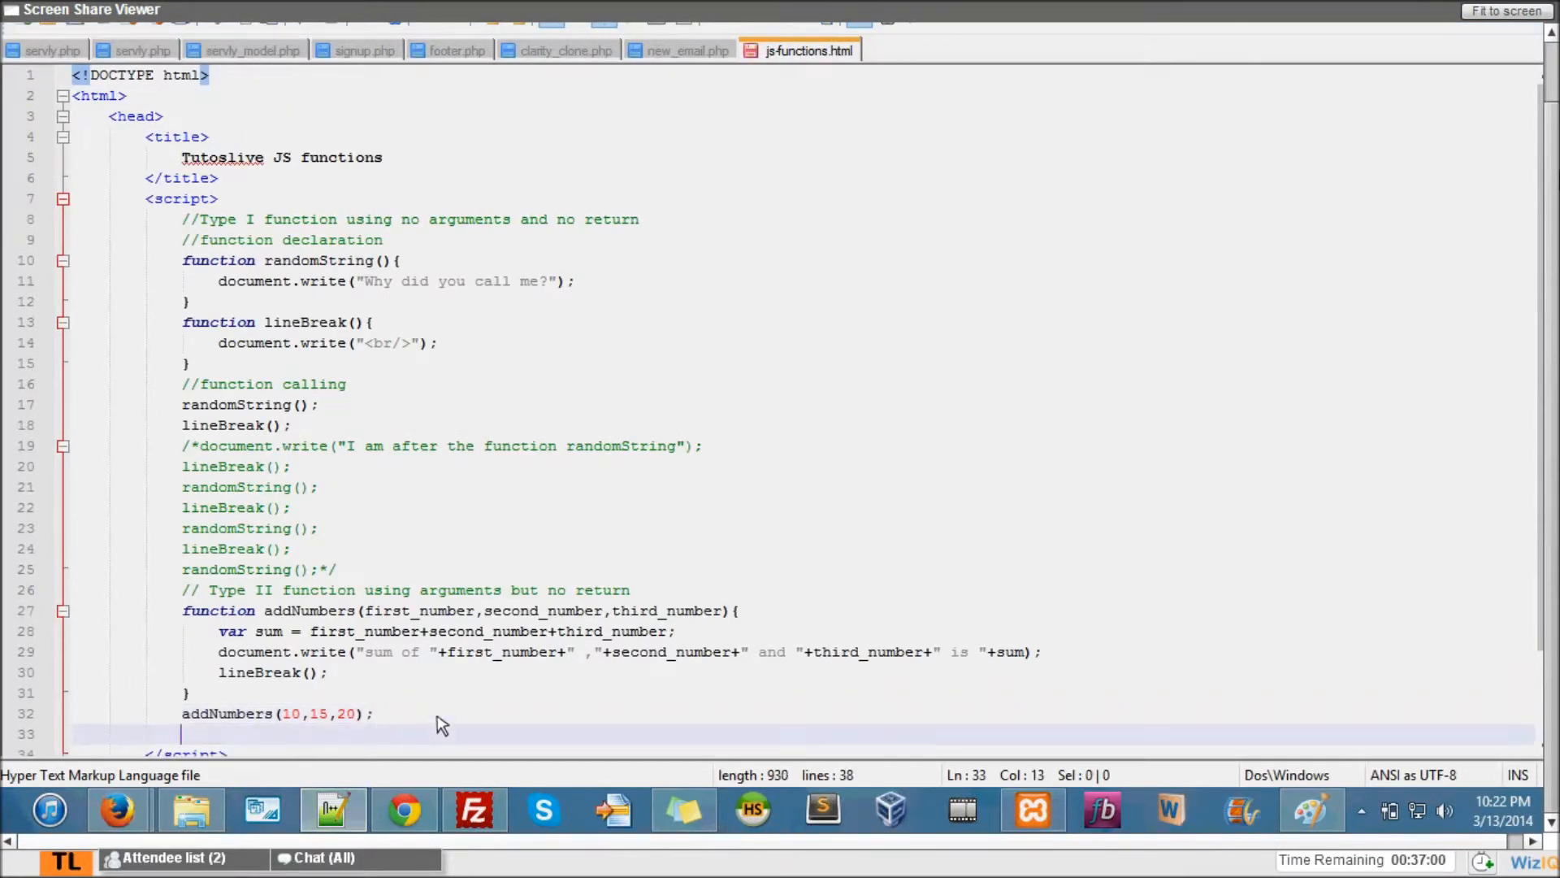
- Add a second call addNumbers(10,25,20); and check the sum of 55 in Firefox
type("addNumbers(10,15,20);")
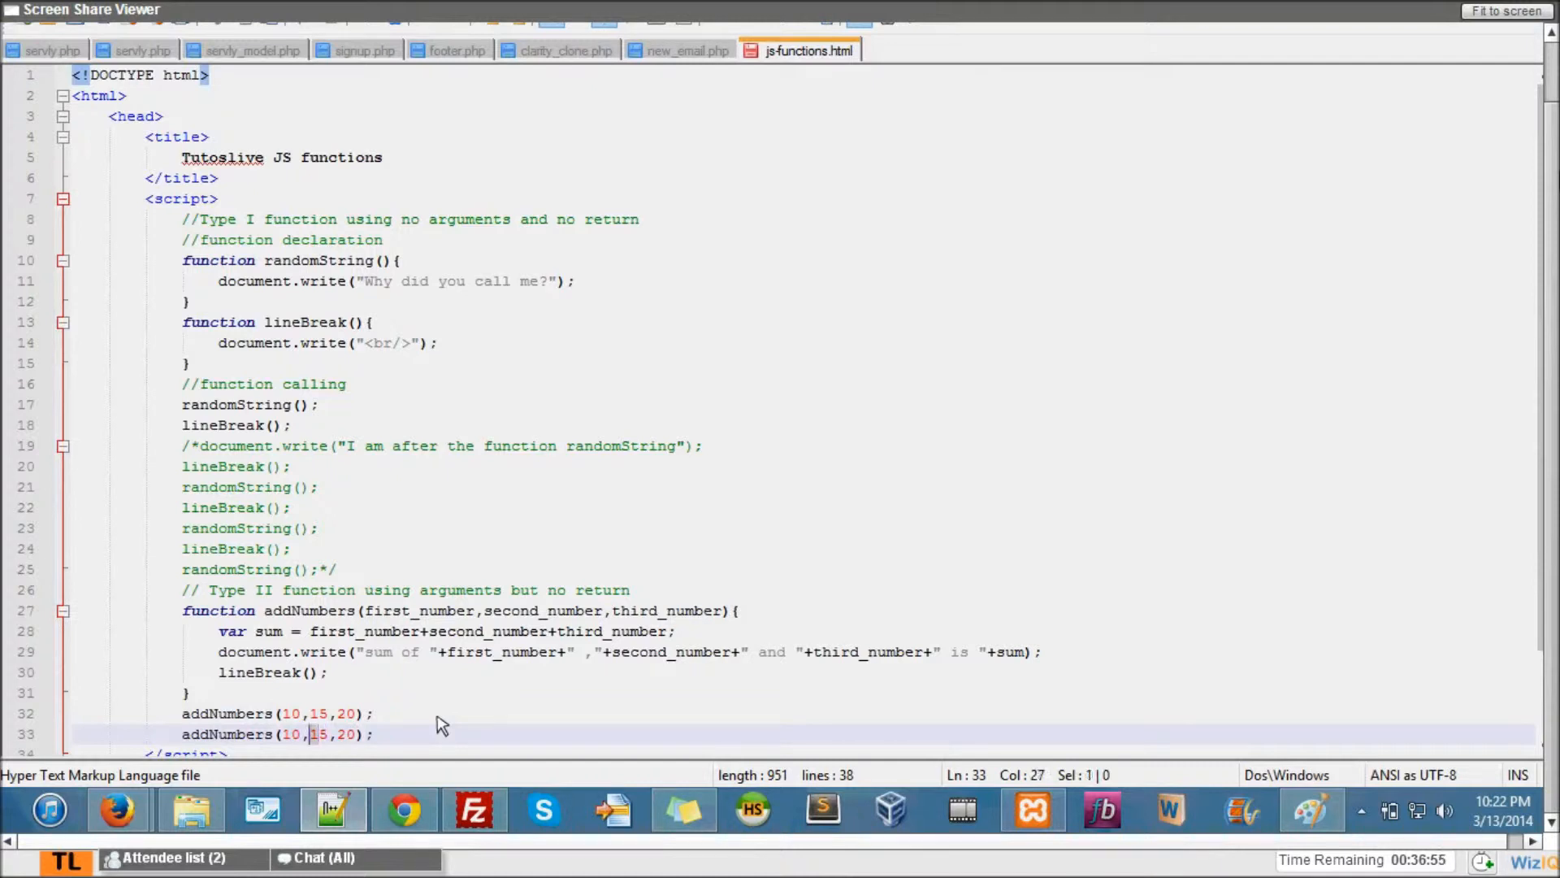
type("2")
left_click(630, 650)
type(",")
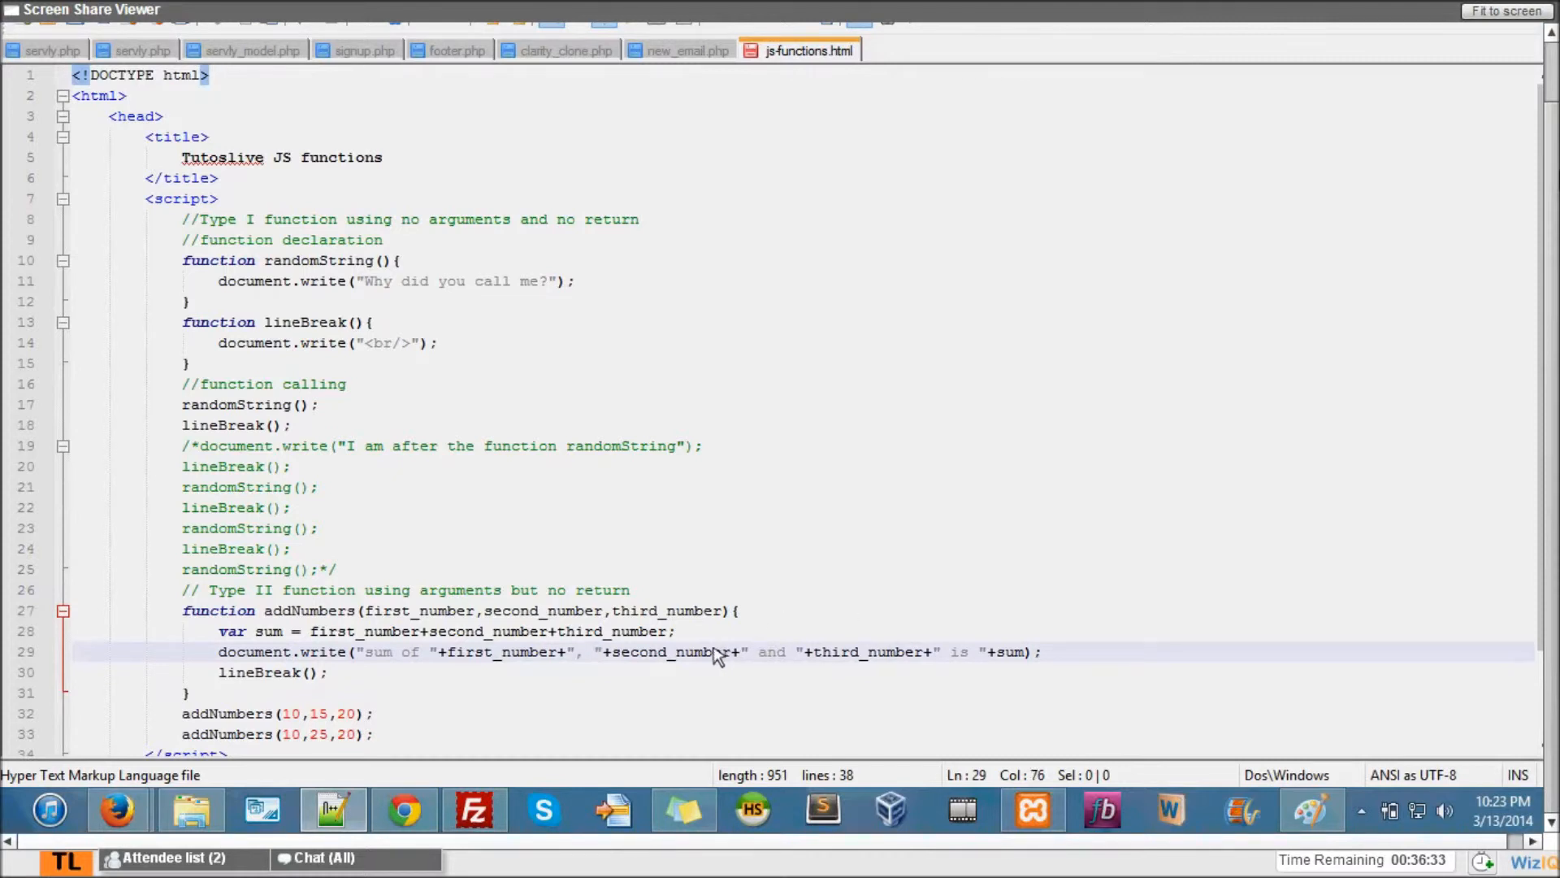
mouse_move(801, 655)
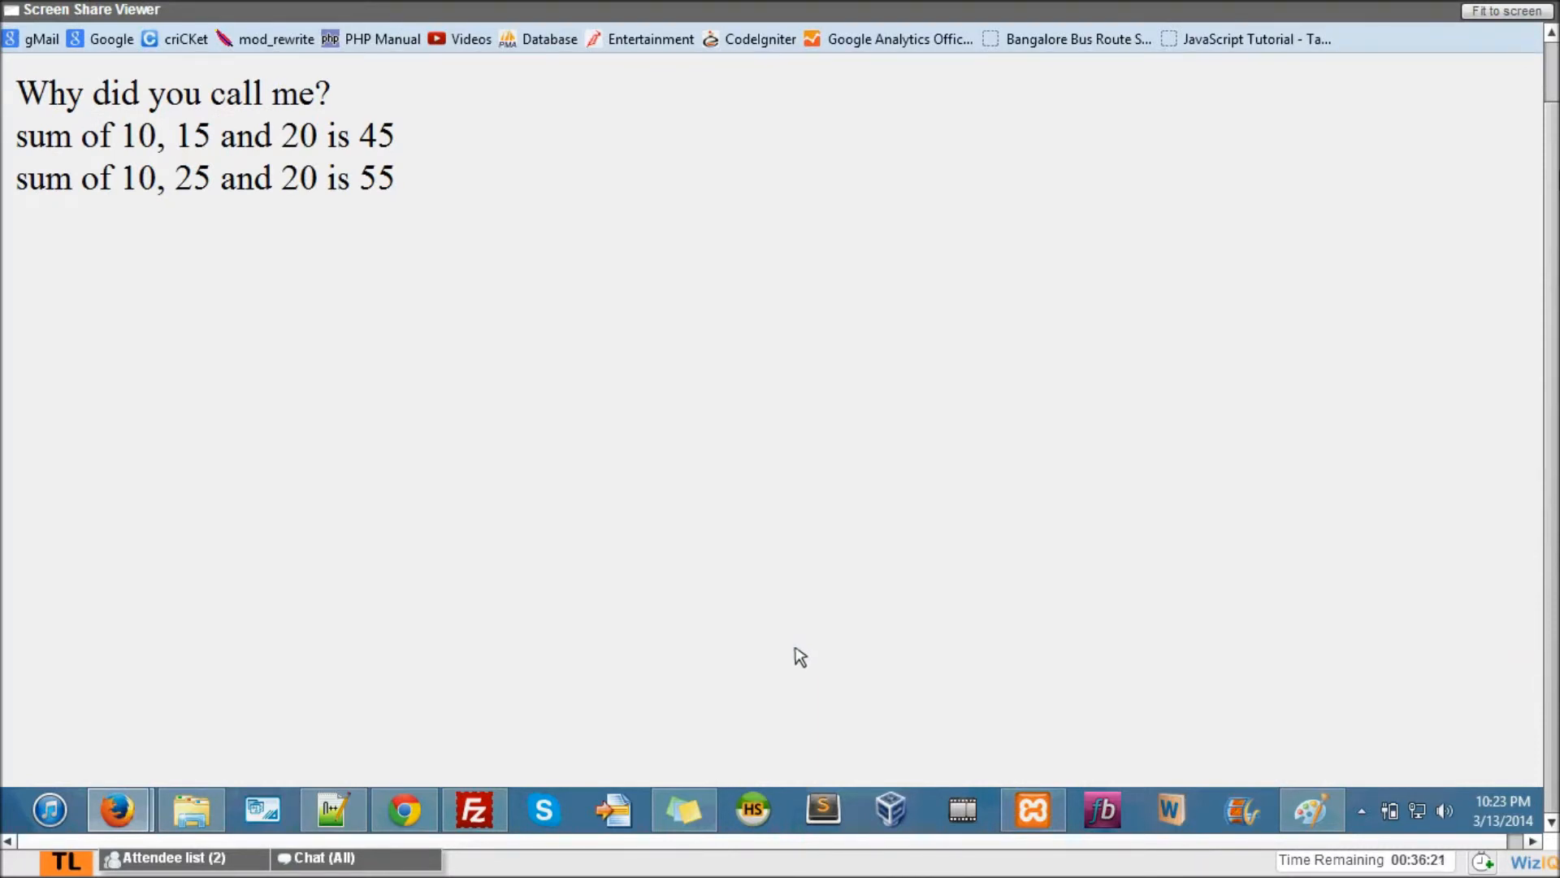
left_click(334, 810)
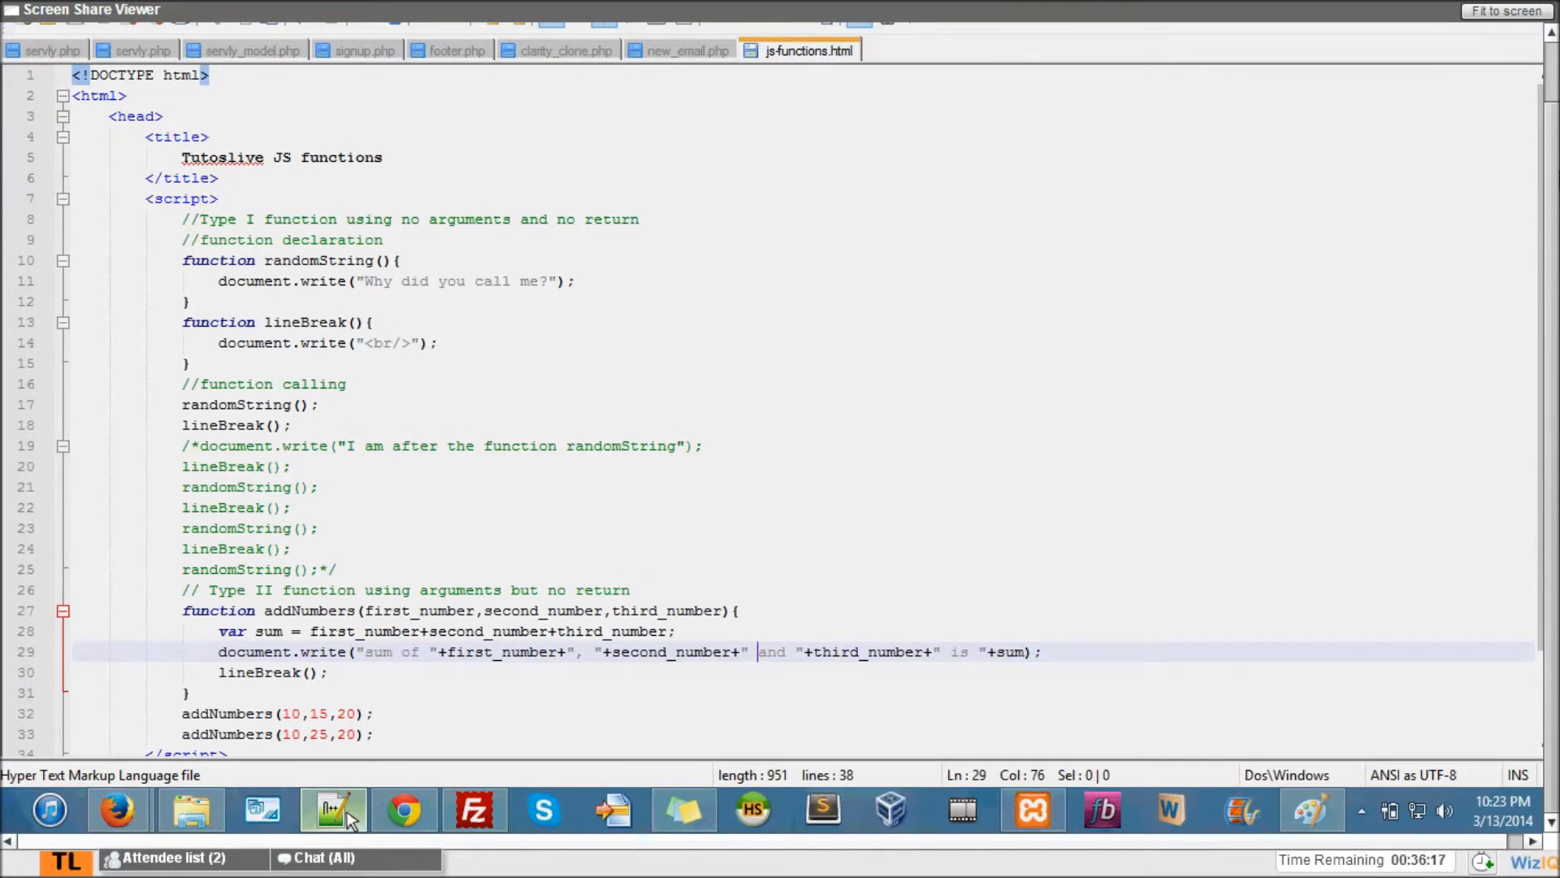
mouse_move(388, 695)
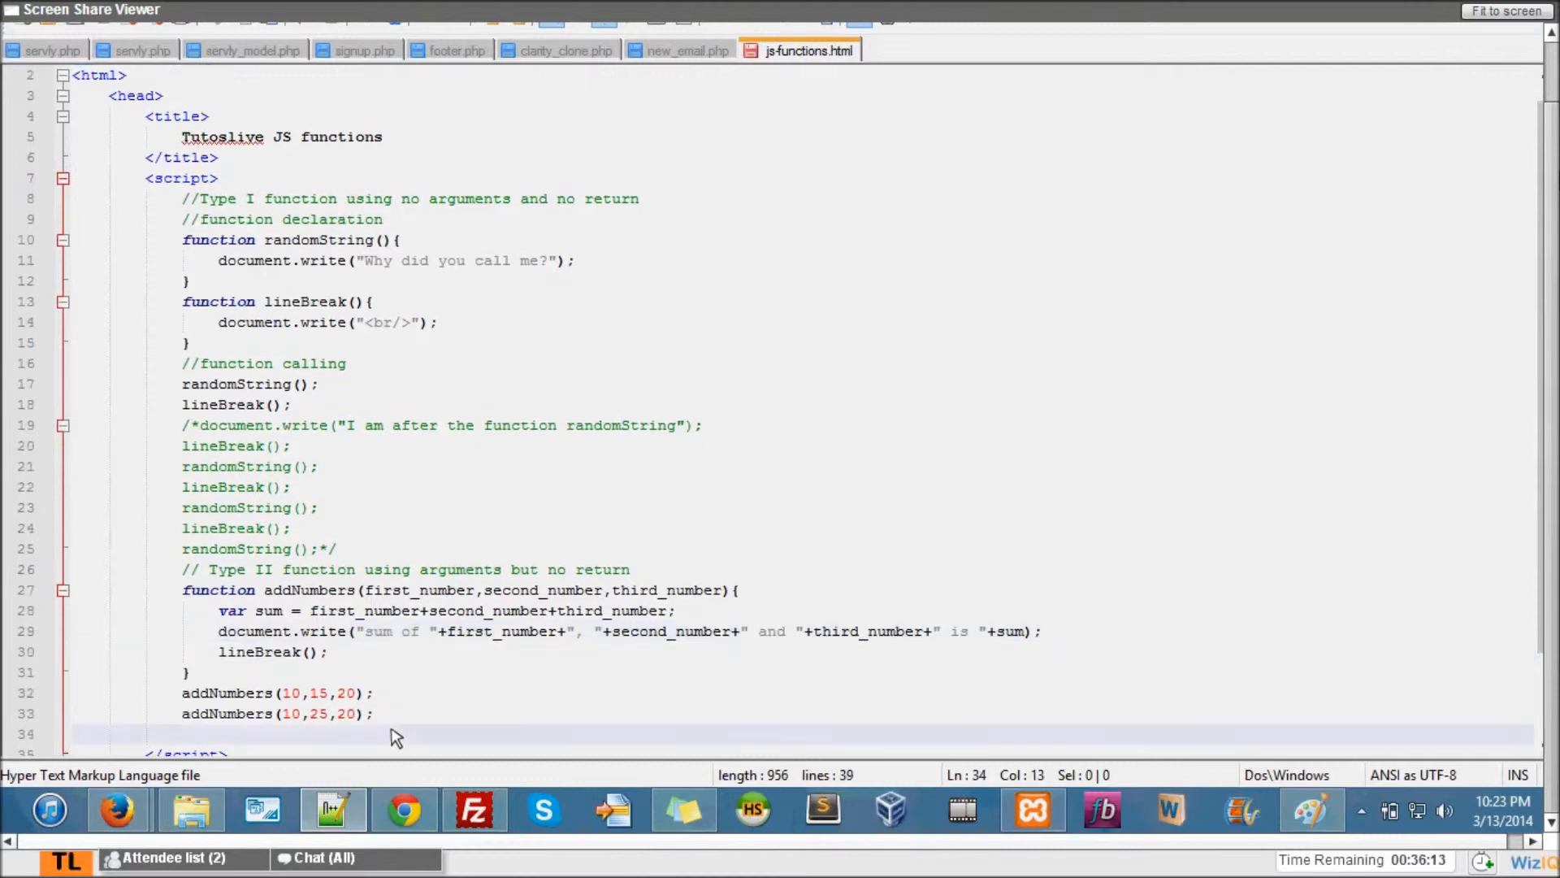
- Add a third call addNumbers(40,-1,-40); below the existing calls
type("a")
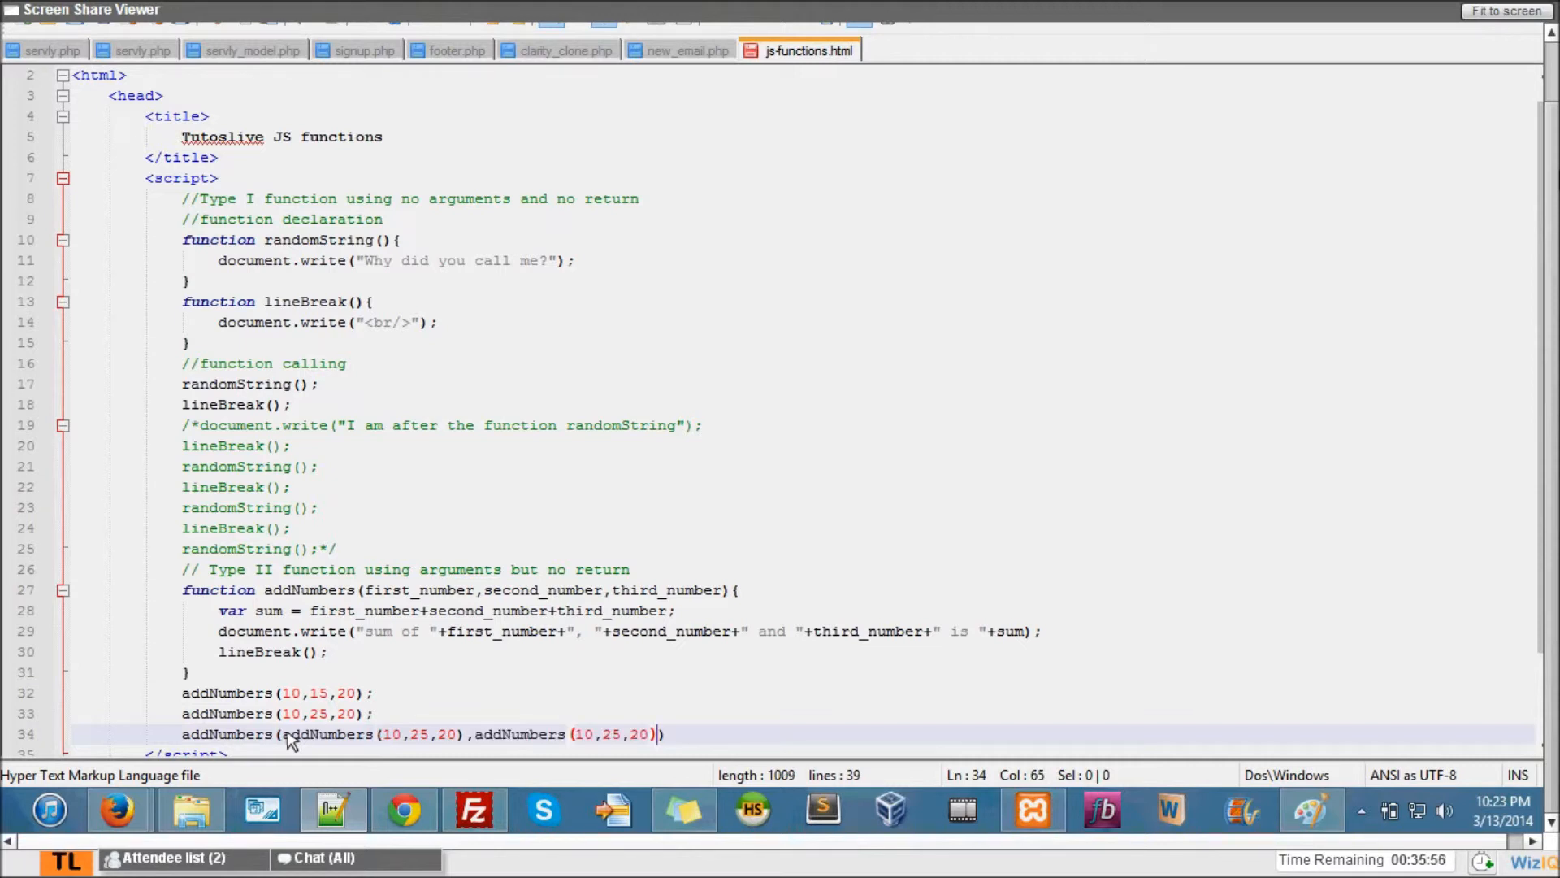
type(",addNumbers (10,25,20)")
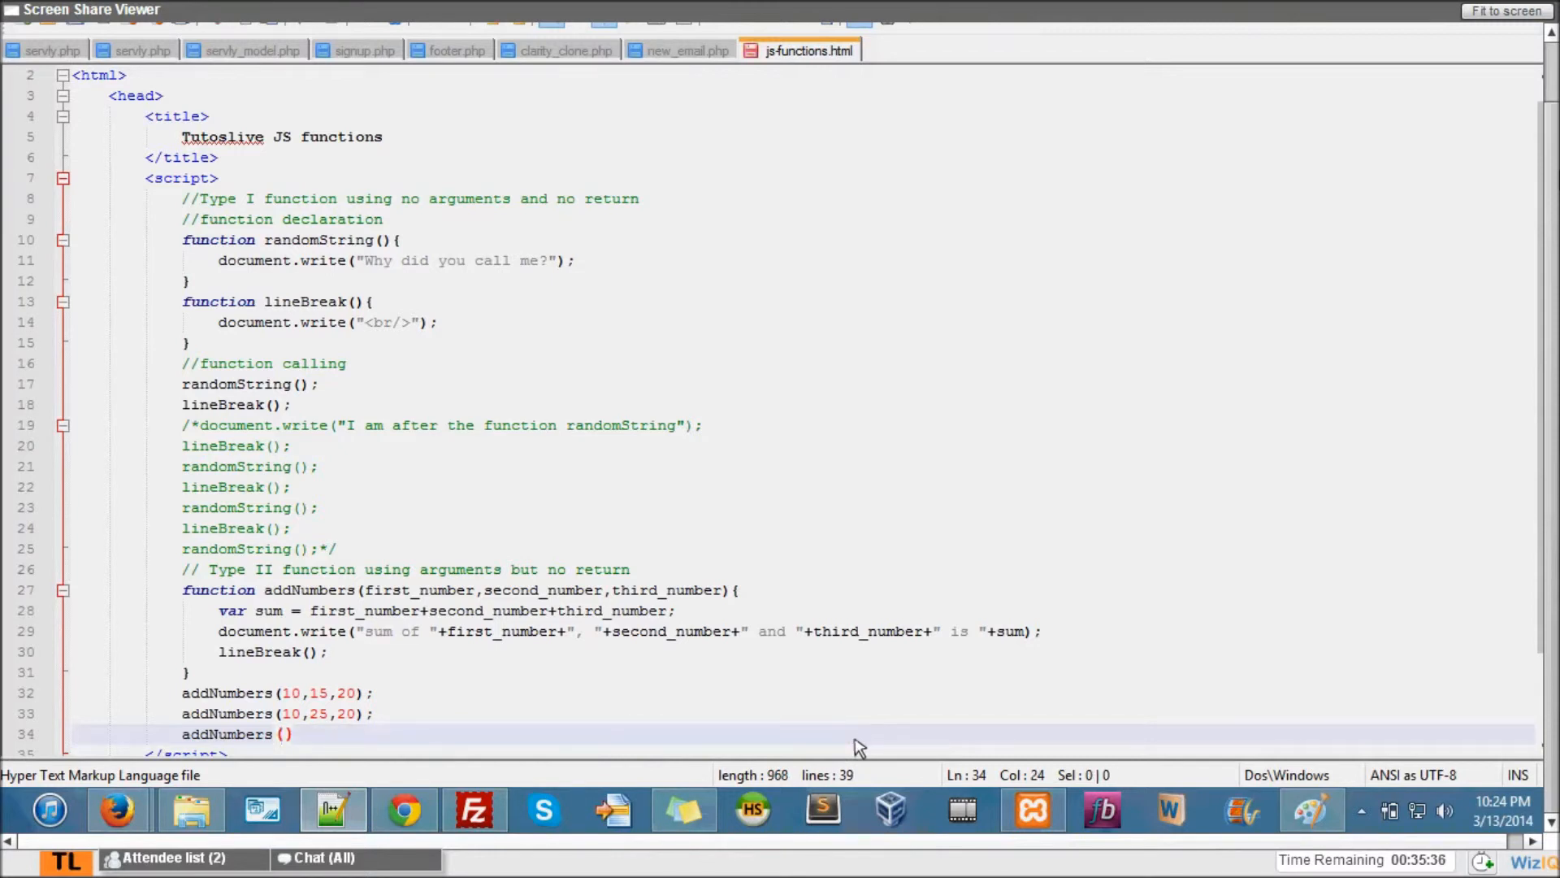
type("40")
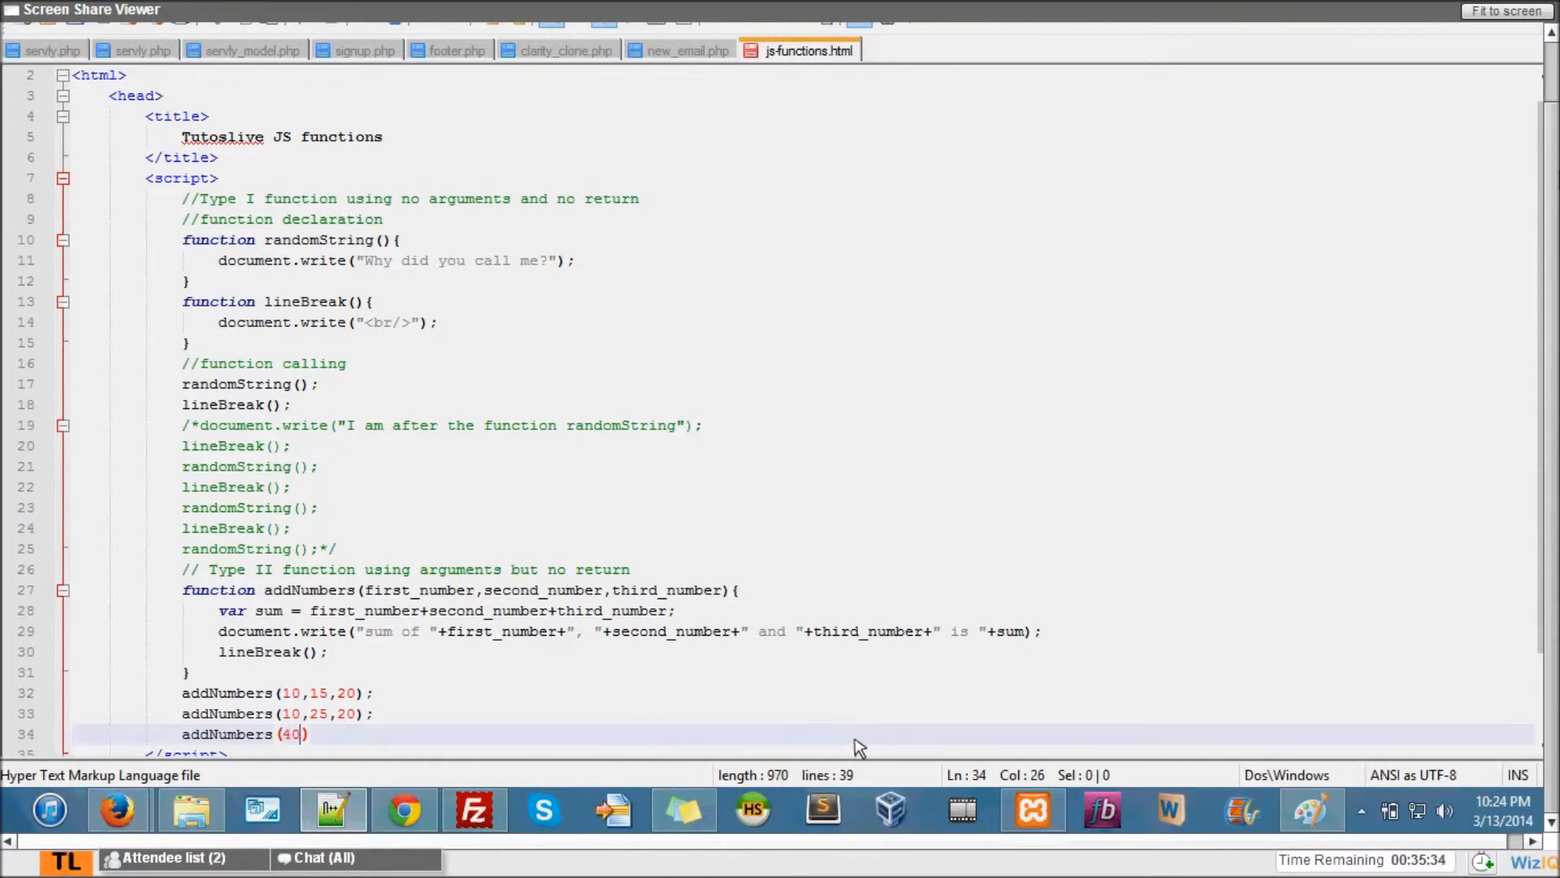
type("-1,-40")
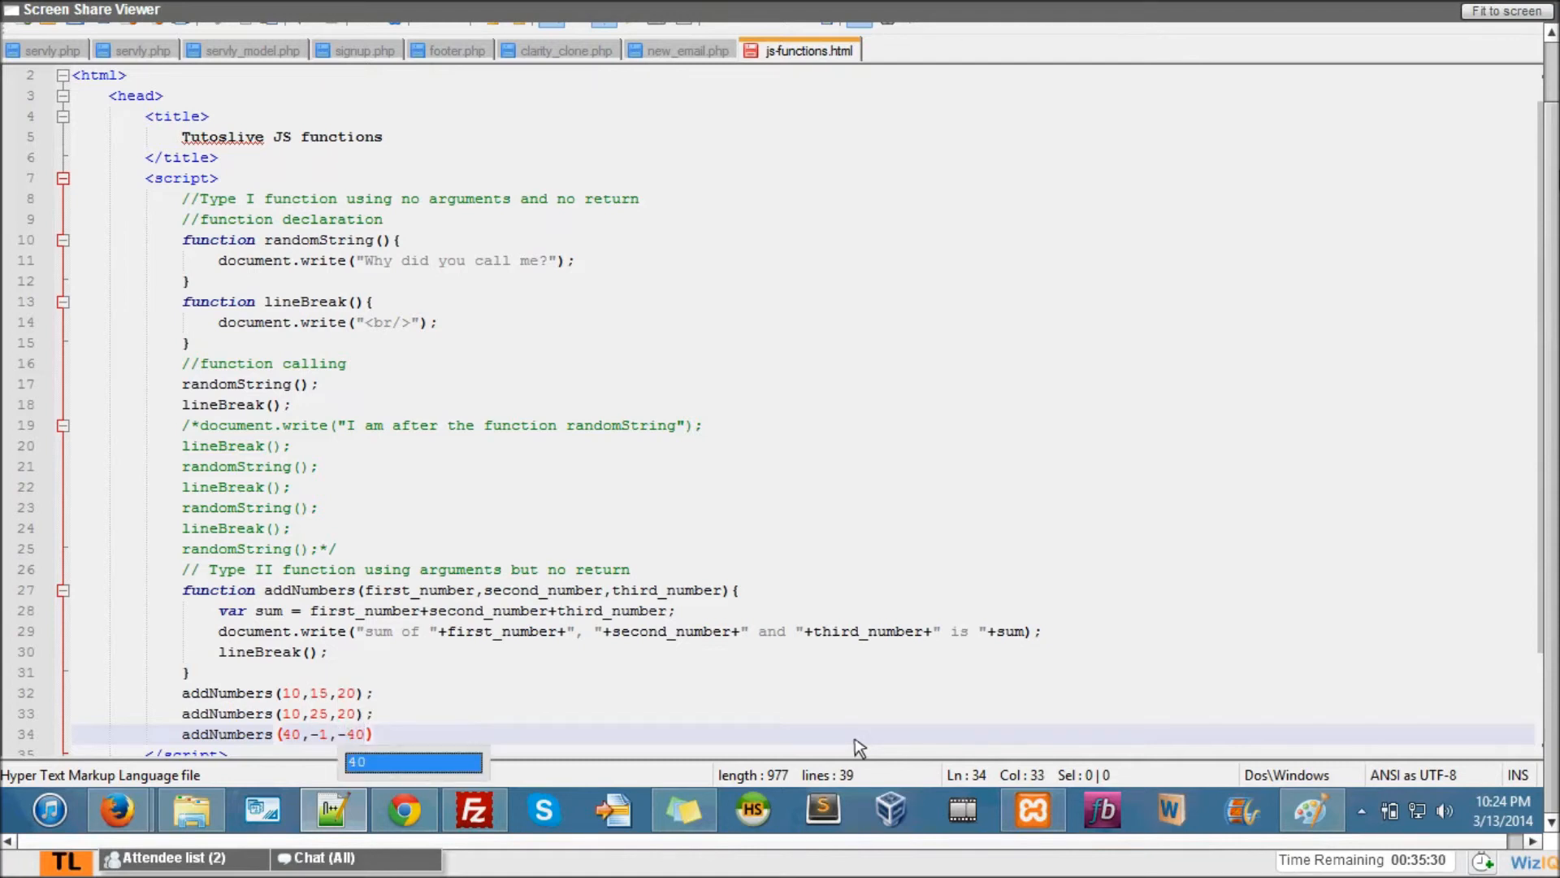
type(";")
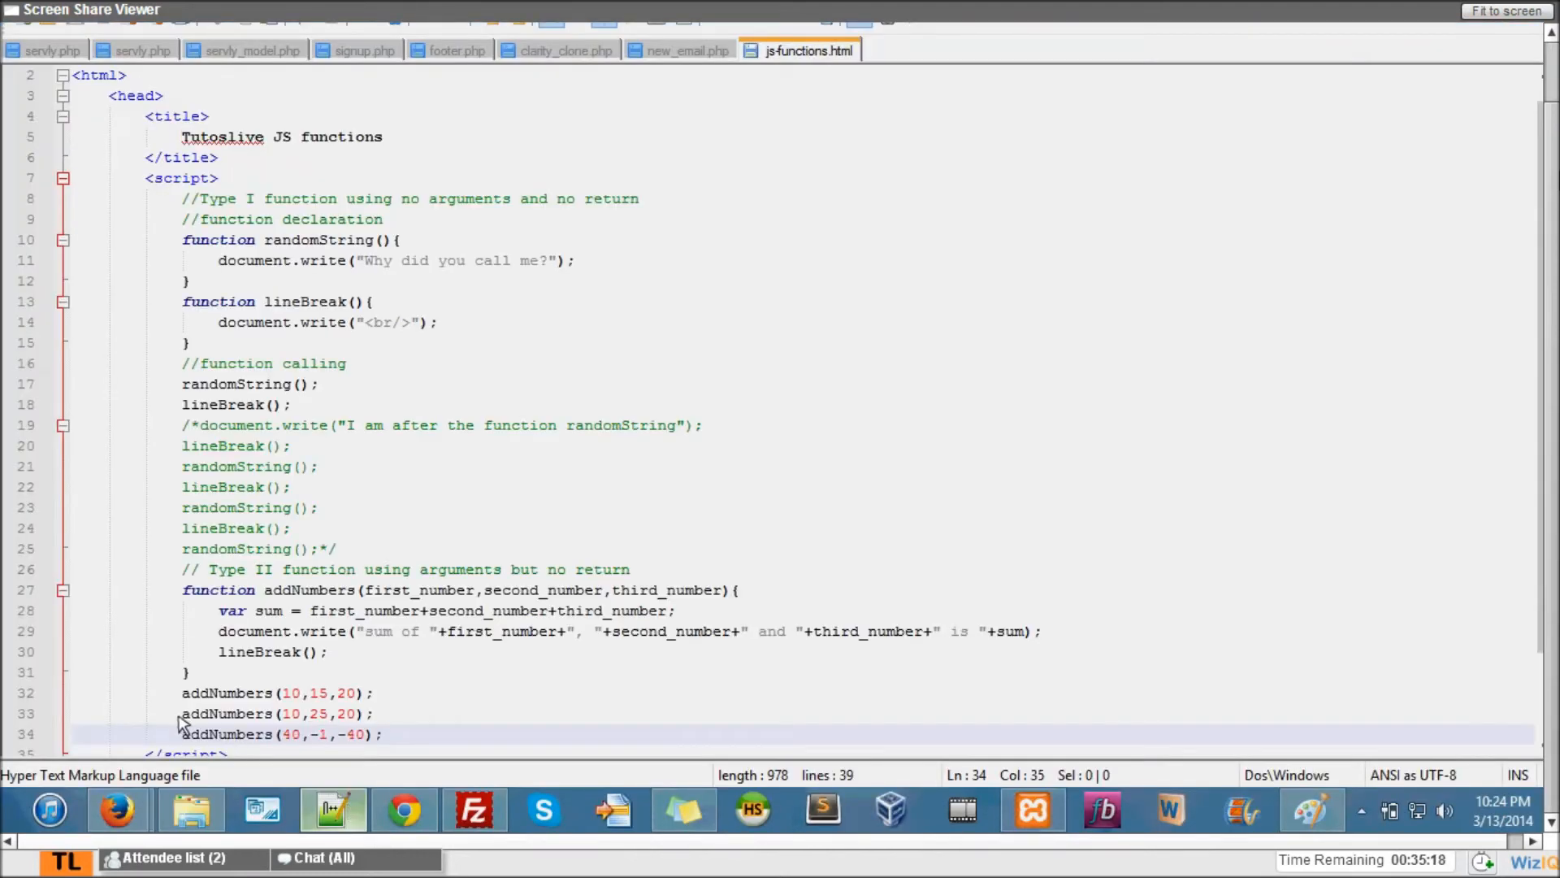
- Comment out the last two addNumbers calls with /* */
type("/*")
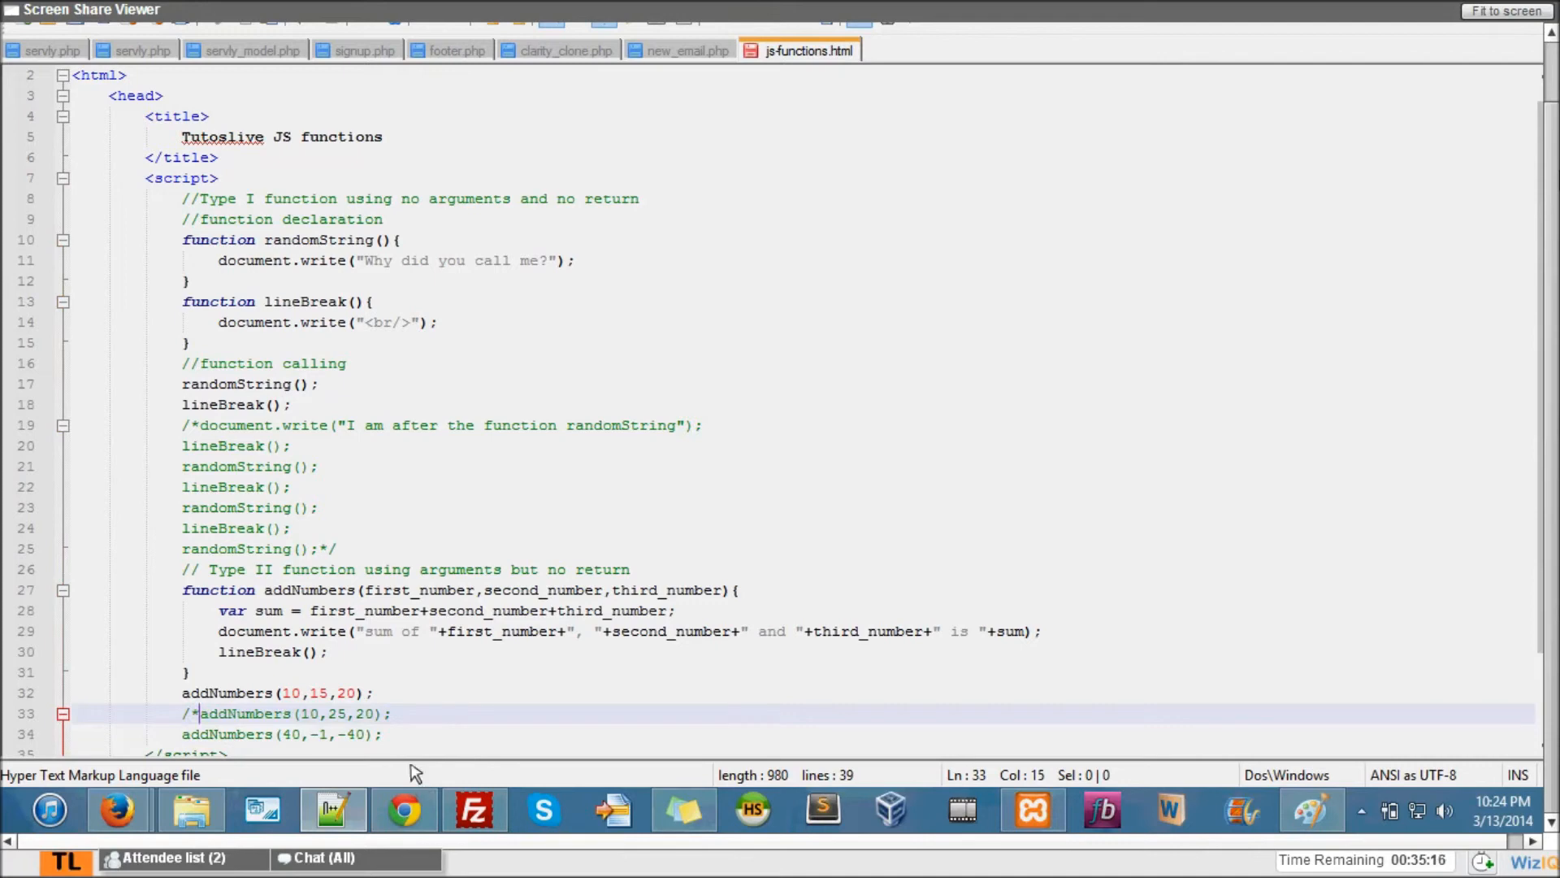
type("*/")
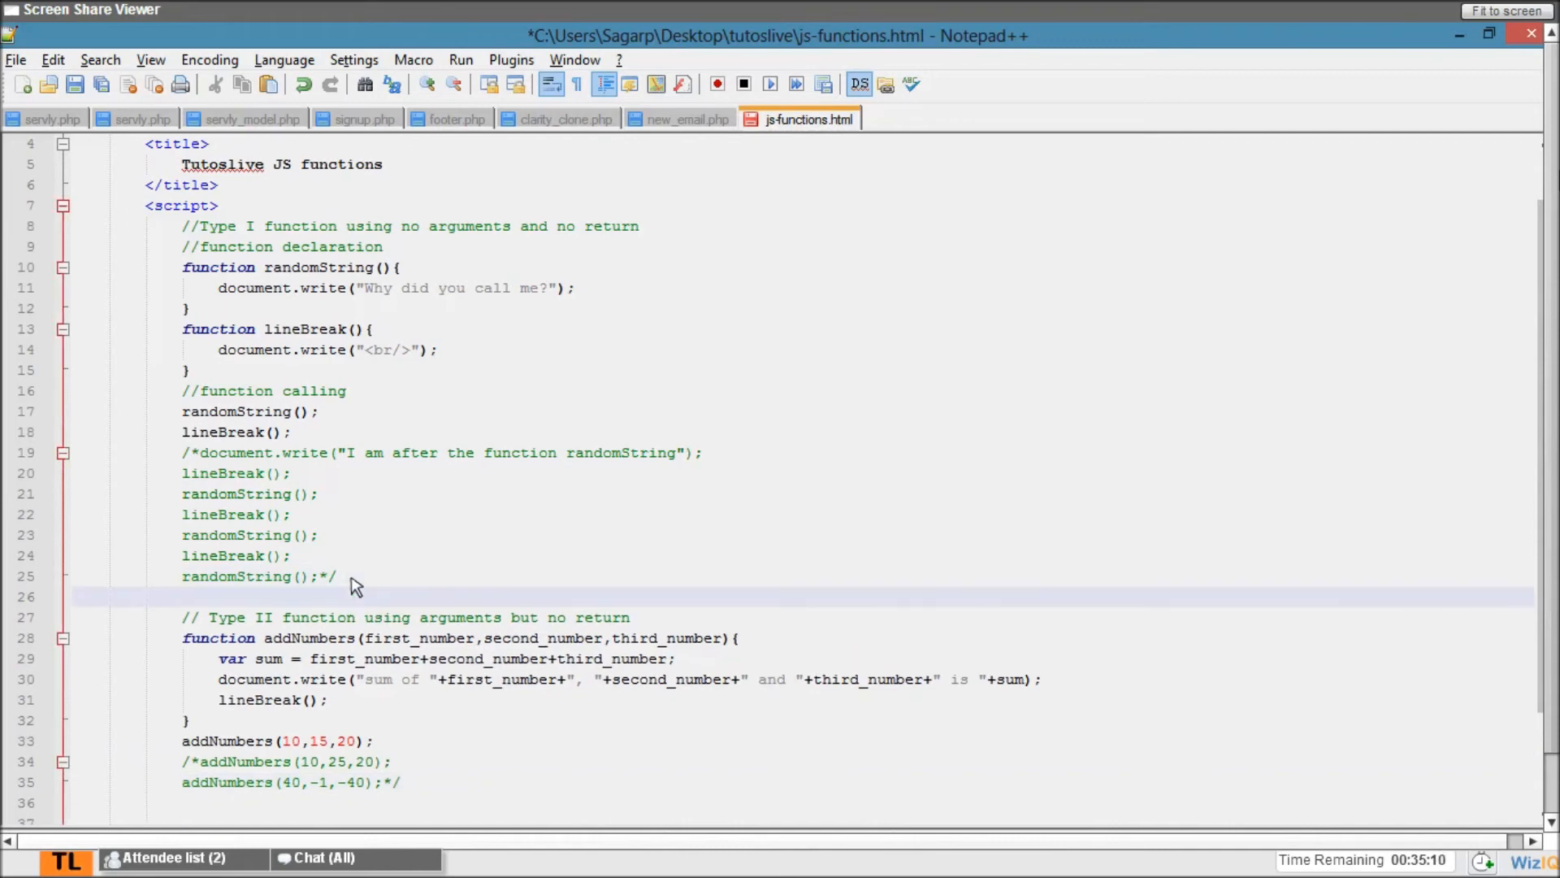
- Write the comment "//Type III functions using no arguments and return value" and begin its function declaration
type("//")
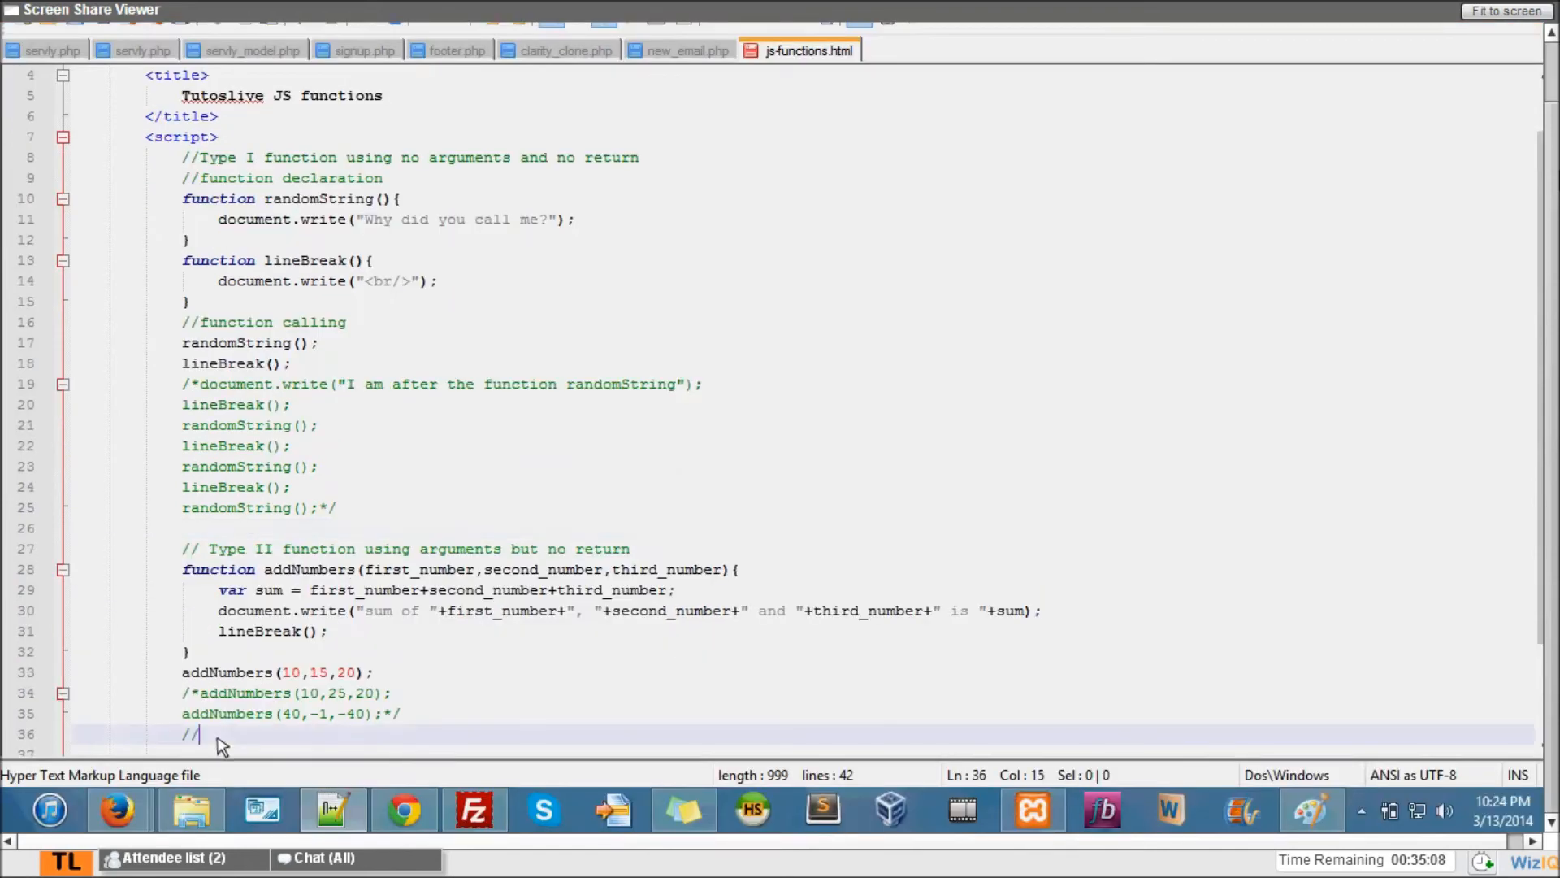
type("Type")
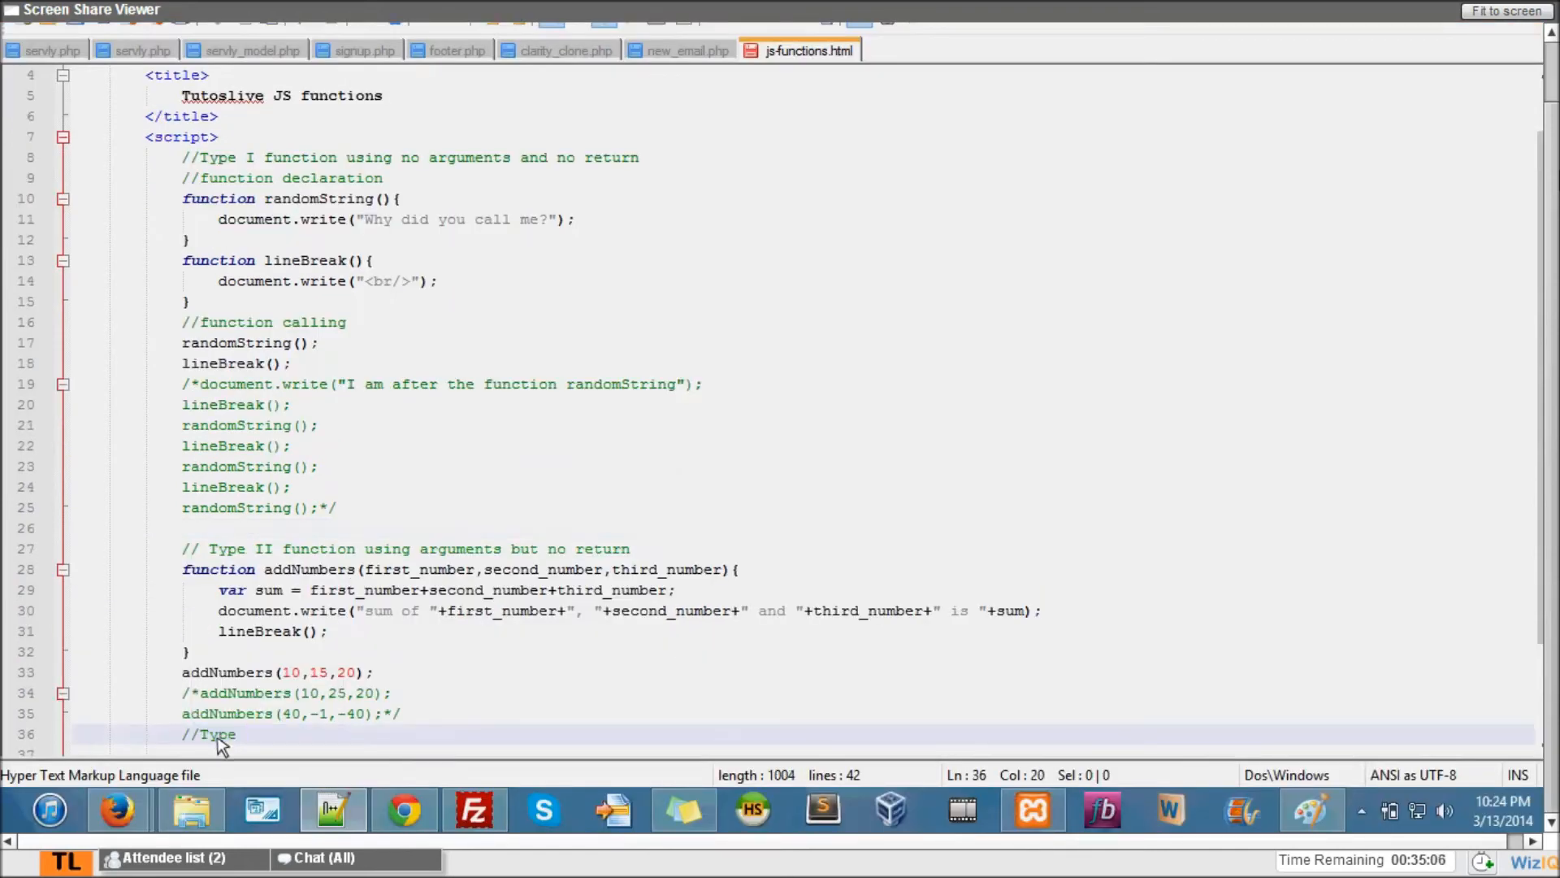
type("III")
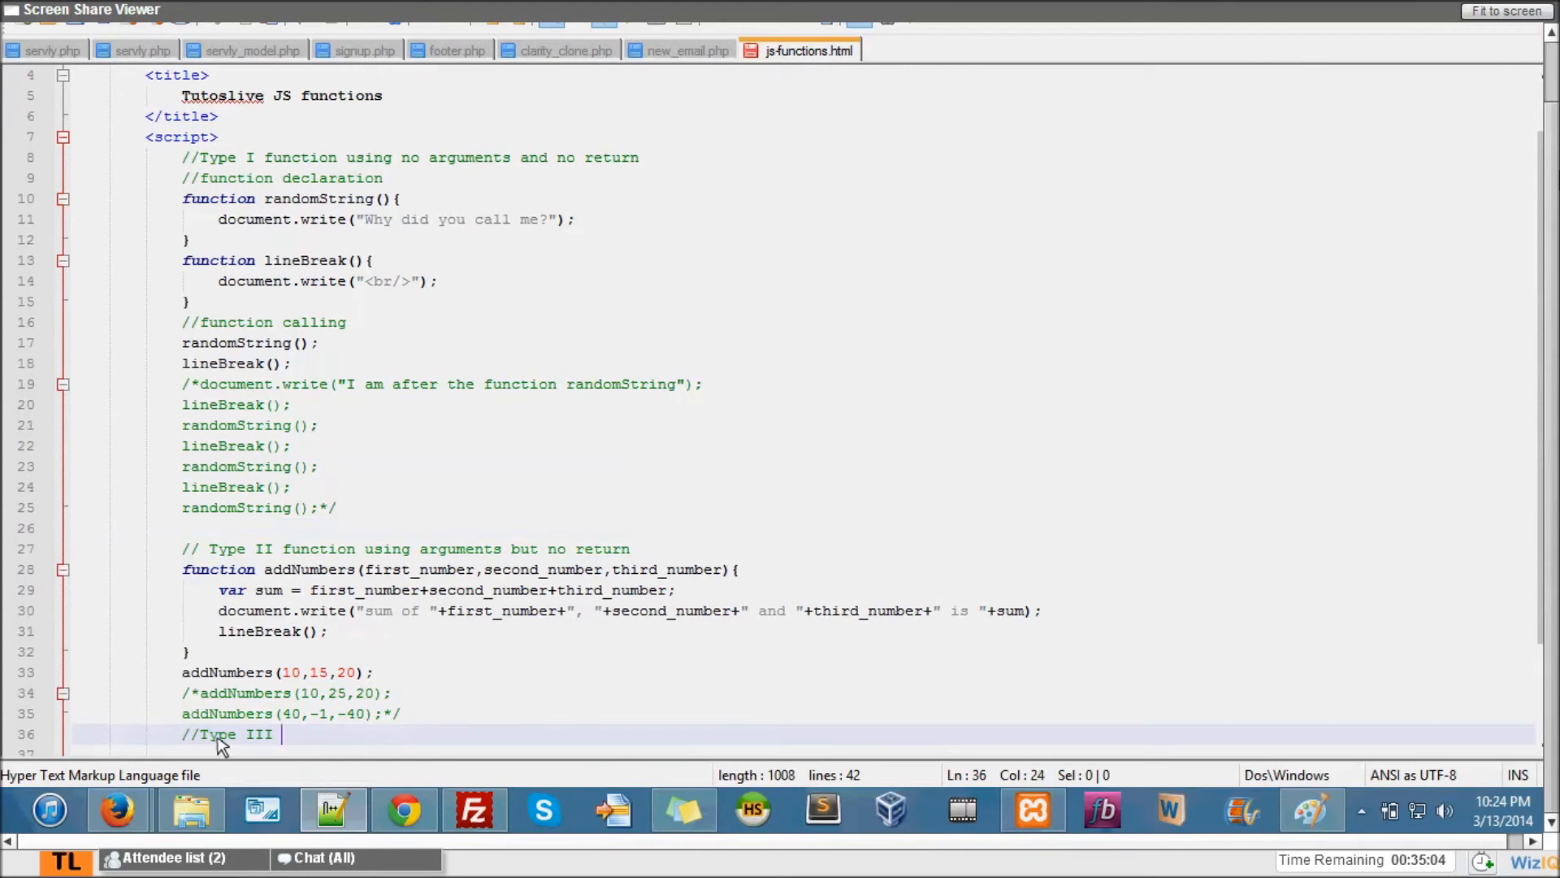
type("functions using no argu")
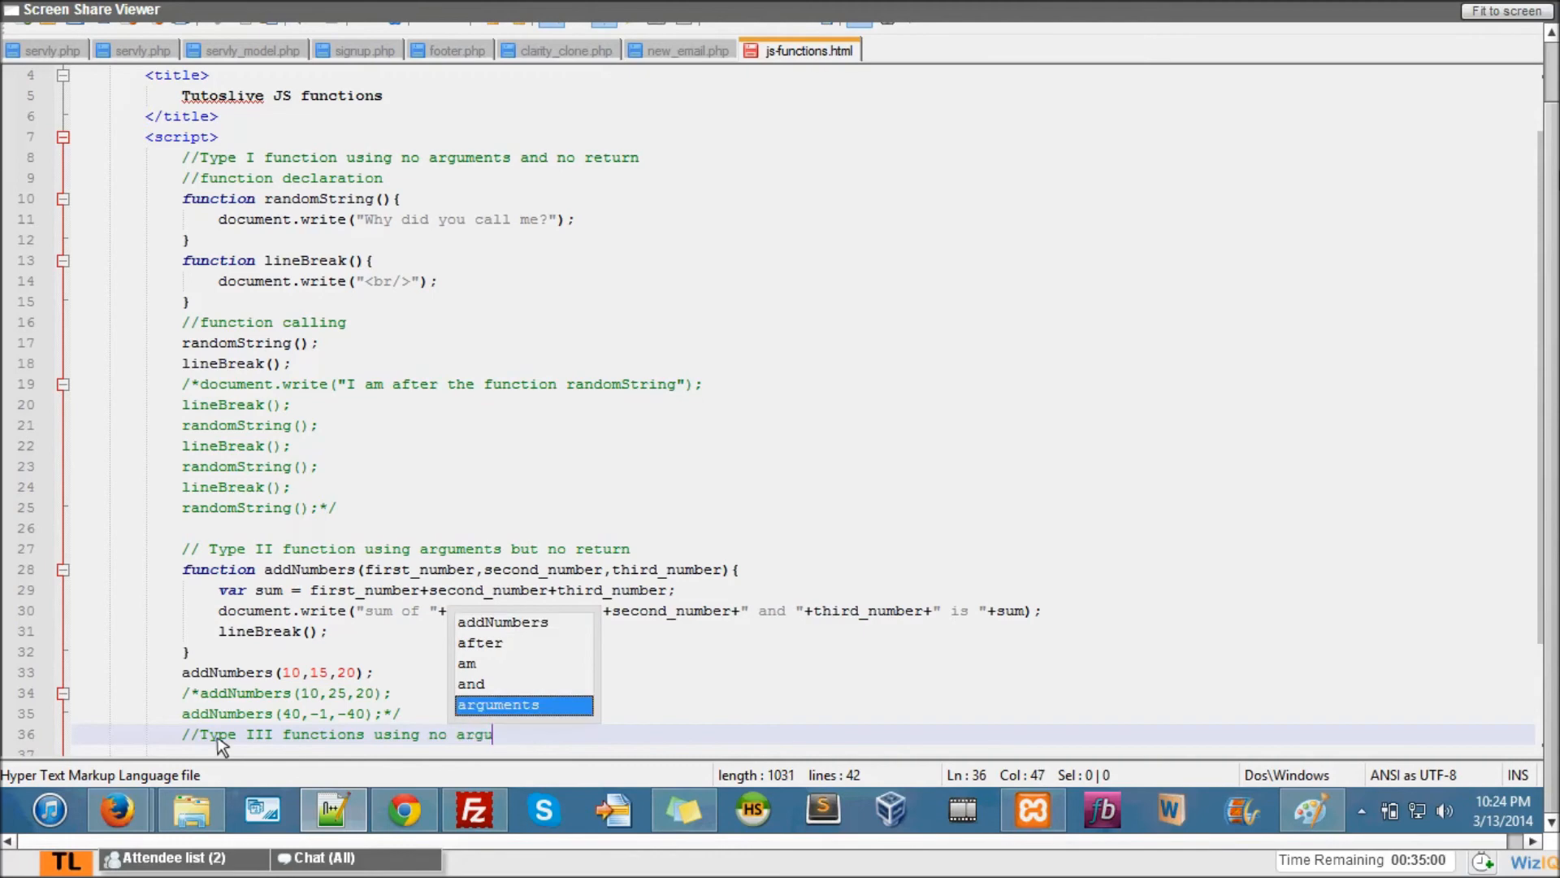
type("ments and return")
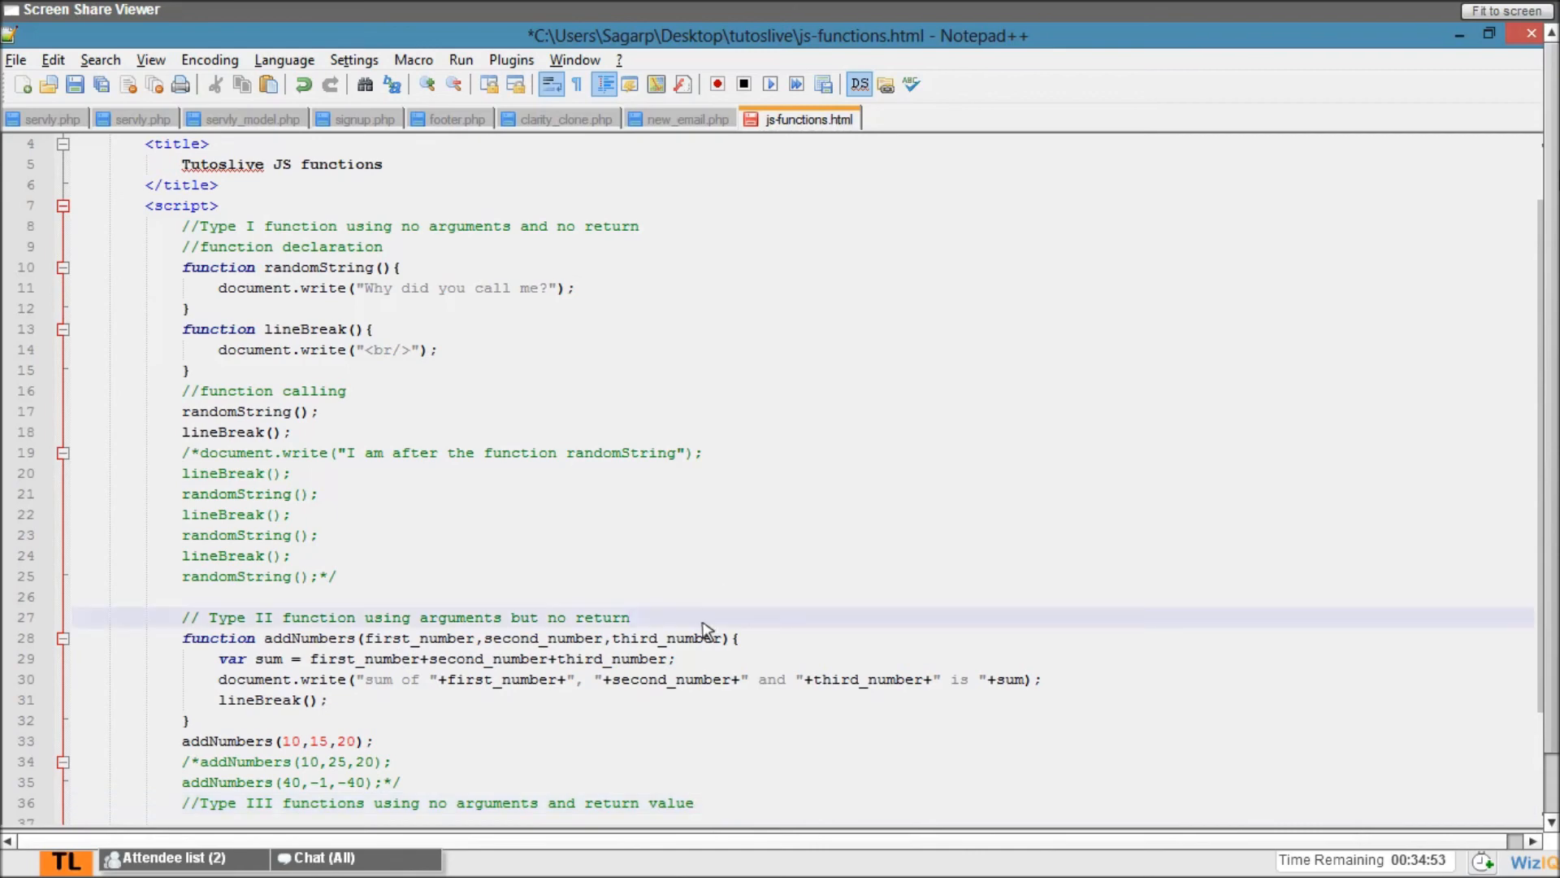
type("value")
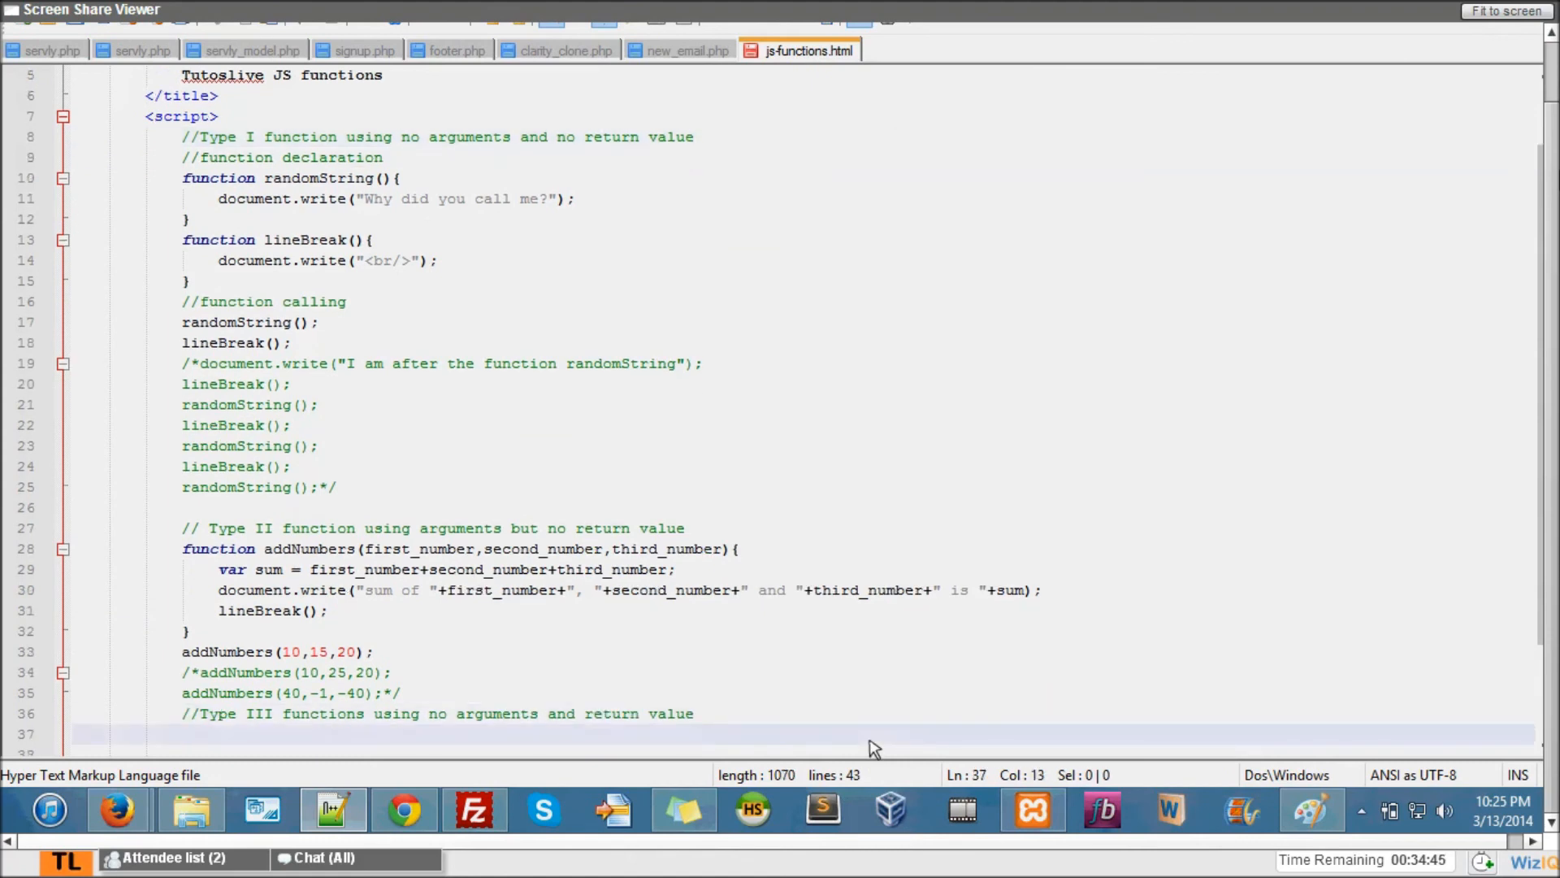
type("functon")
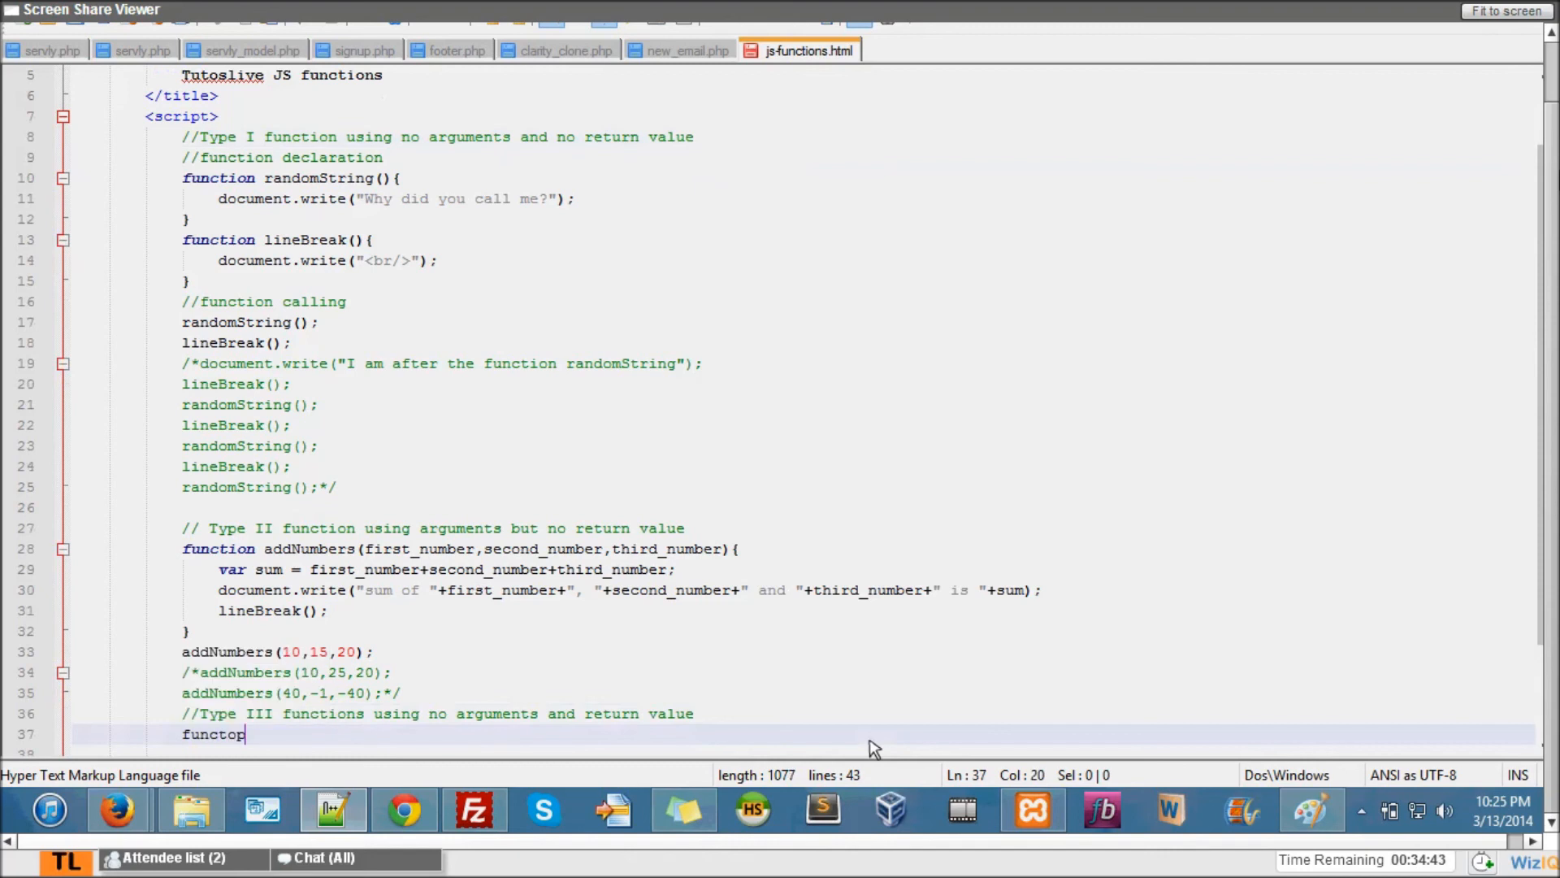